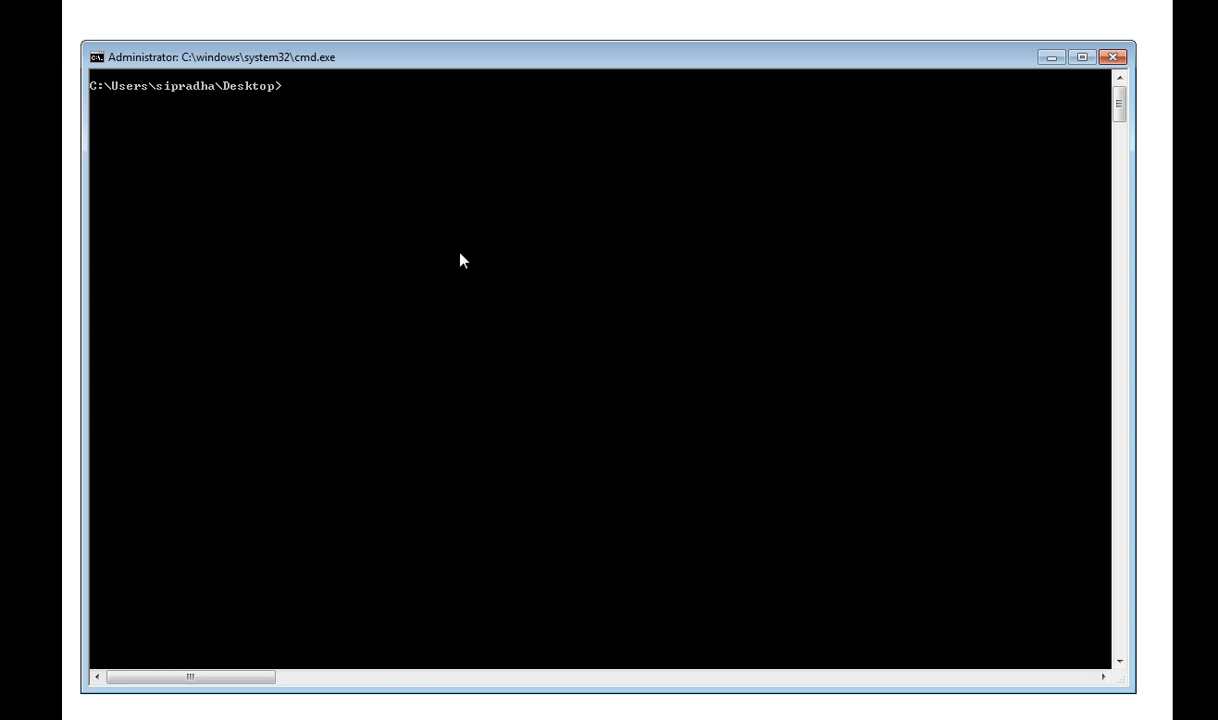
- Run CM_console -v BasicParser at the command prompt to execute the service
text(CM_console -v)
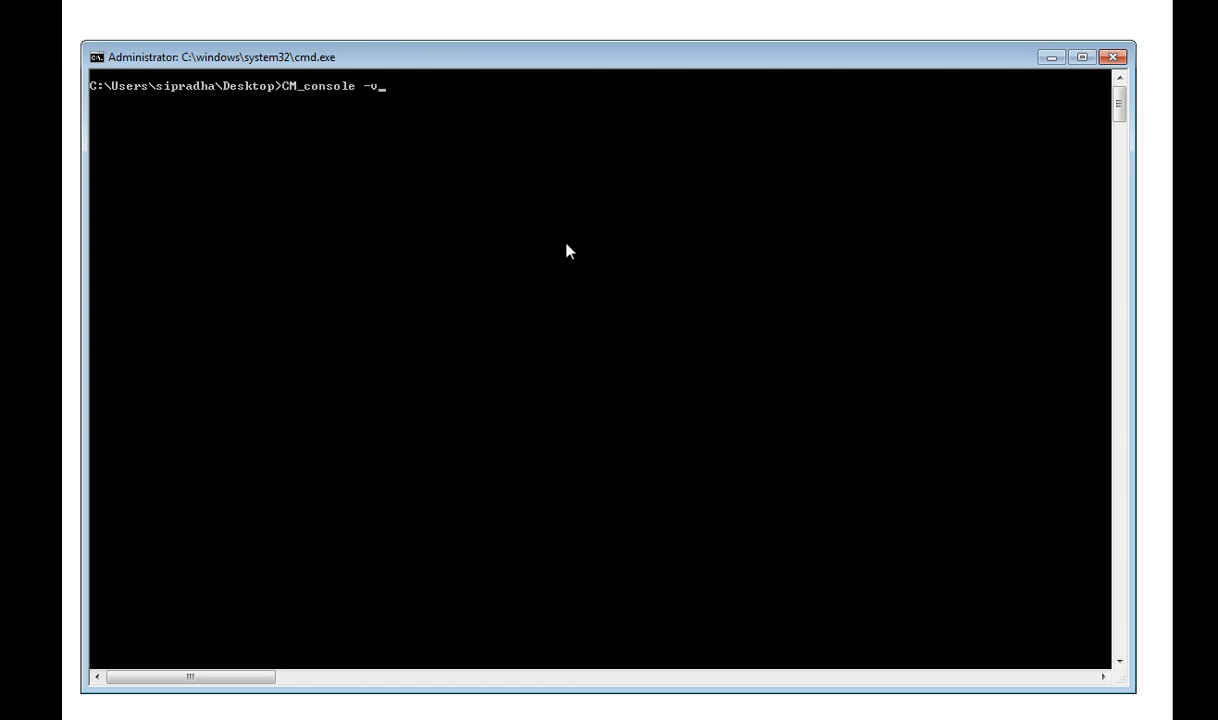
text(BasicParser)
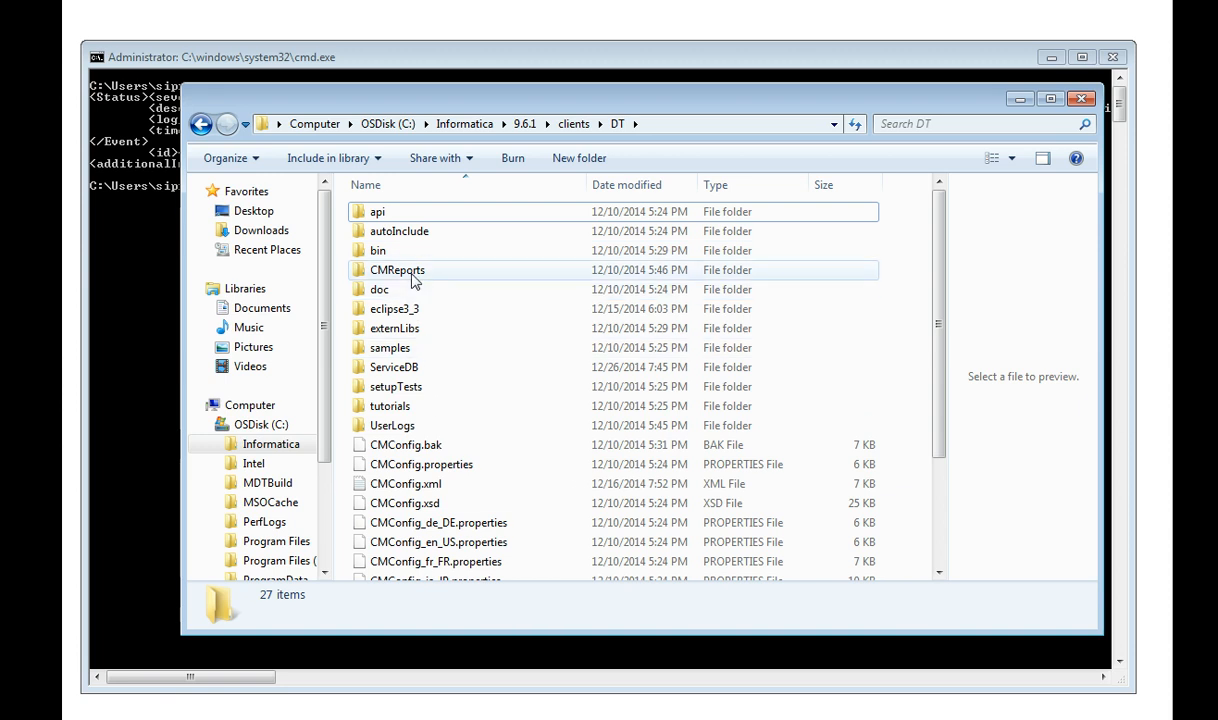
- Navigate CMReports\Init and open Events.cme in Notepad++
double_click(396, 268)
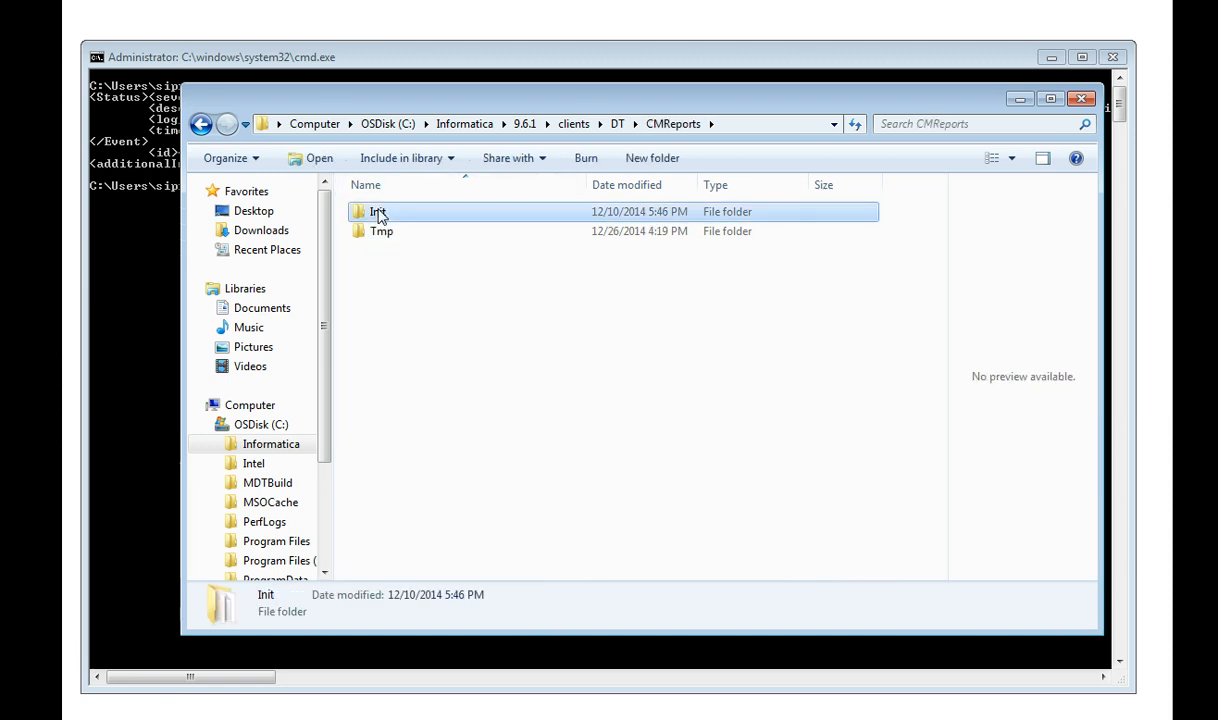
double_click(378, 212)
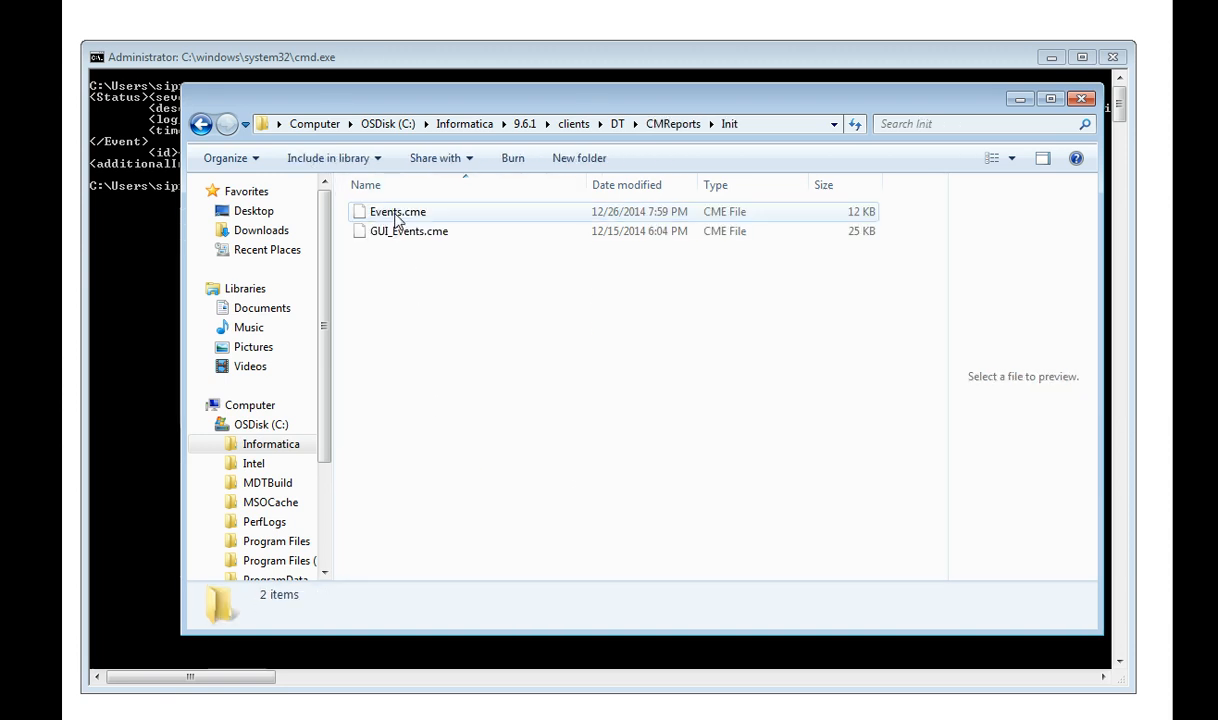
click(396, 212)
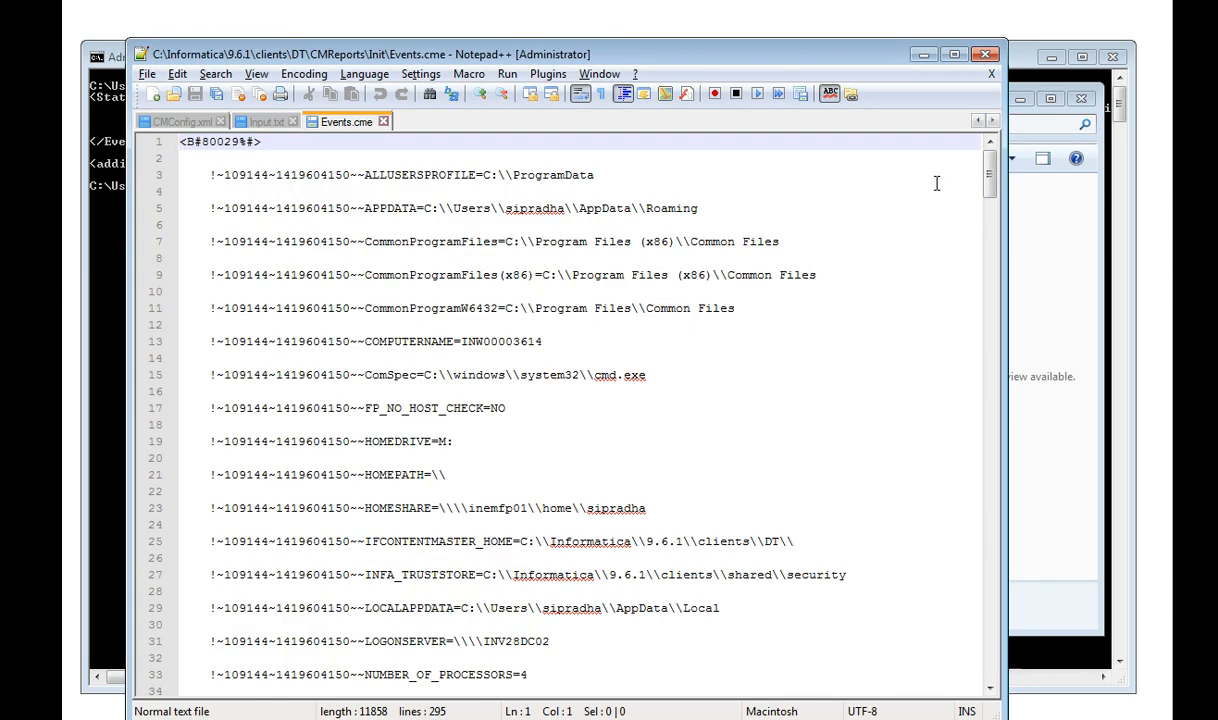
- Review the Events.cme entries, then switch to Input.txt with its three Name lines
scroll(down, 3)
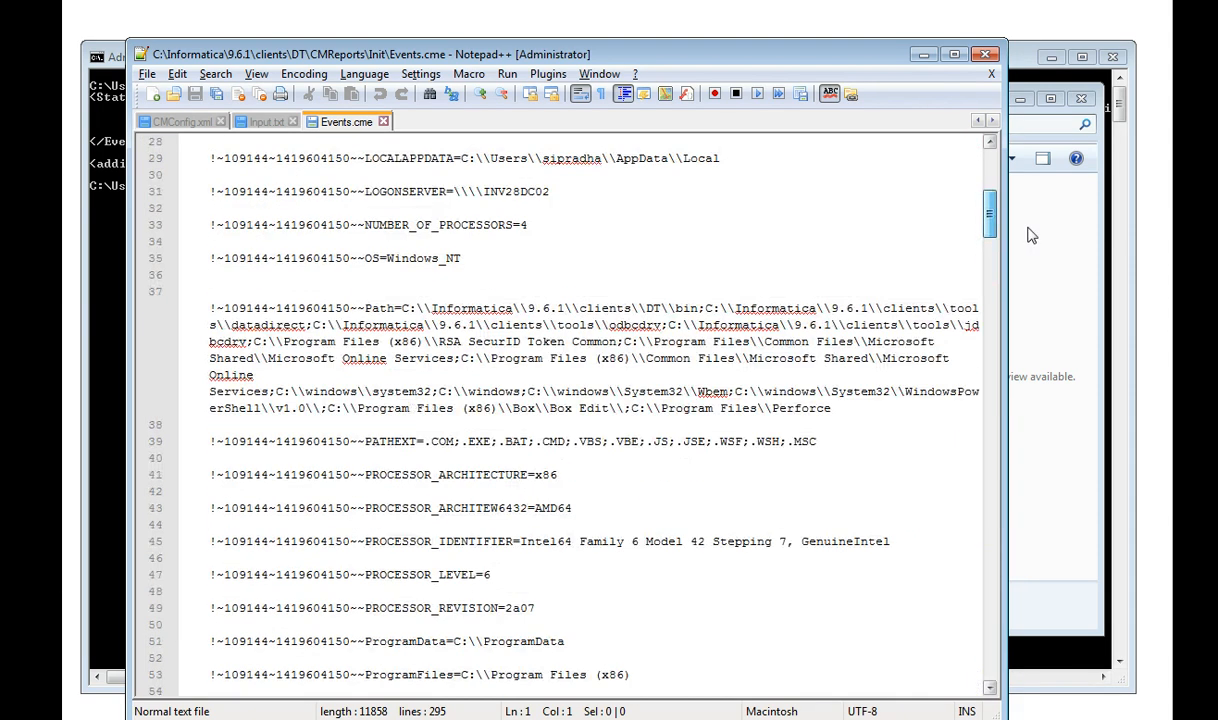
click(264, 122)
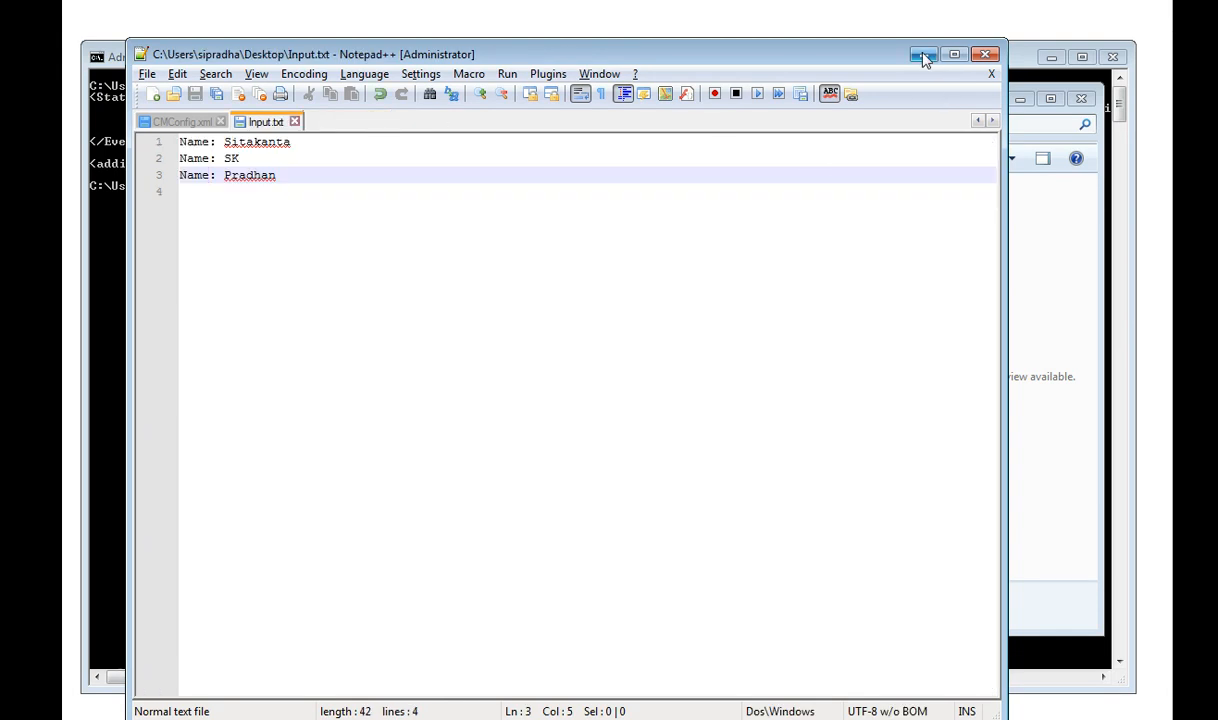
- Minimize Notepad++ to return to the CMReports Init folder
click(912, 48)
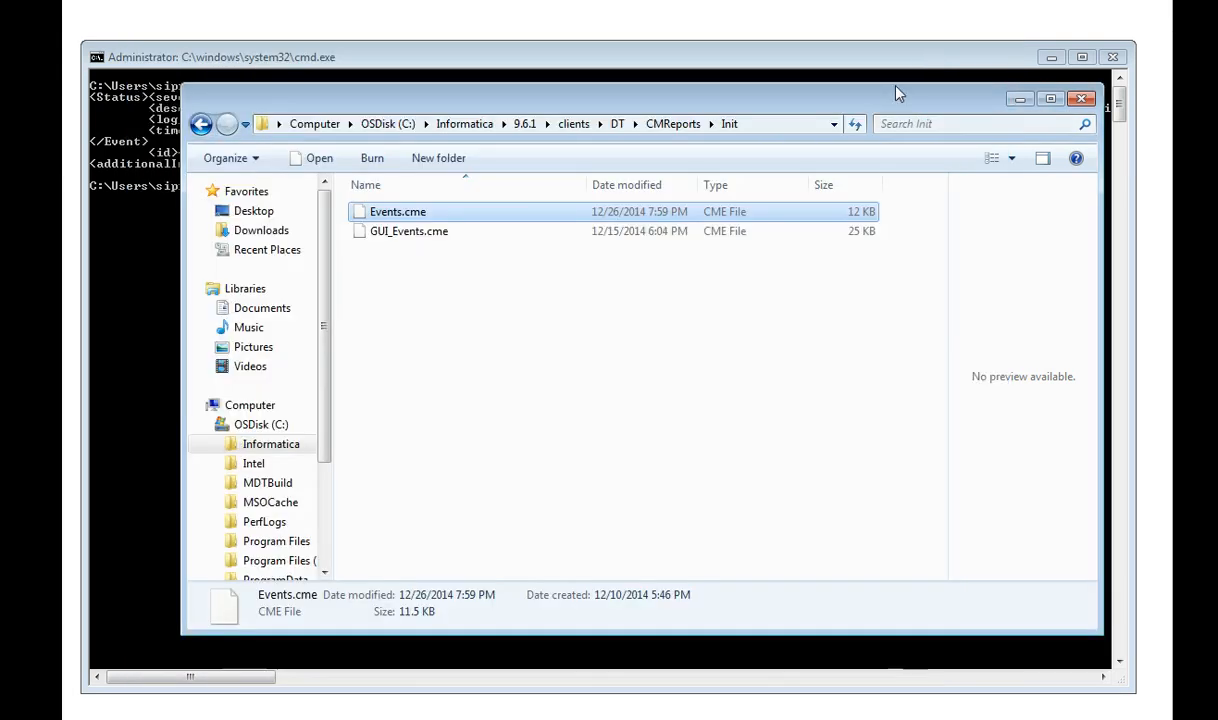
mouse_move(712, 306)
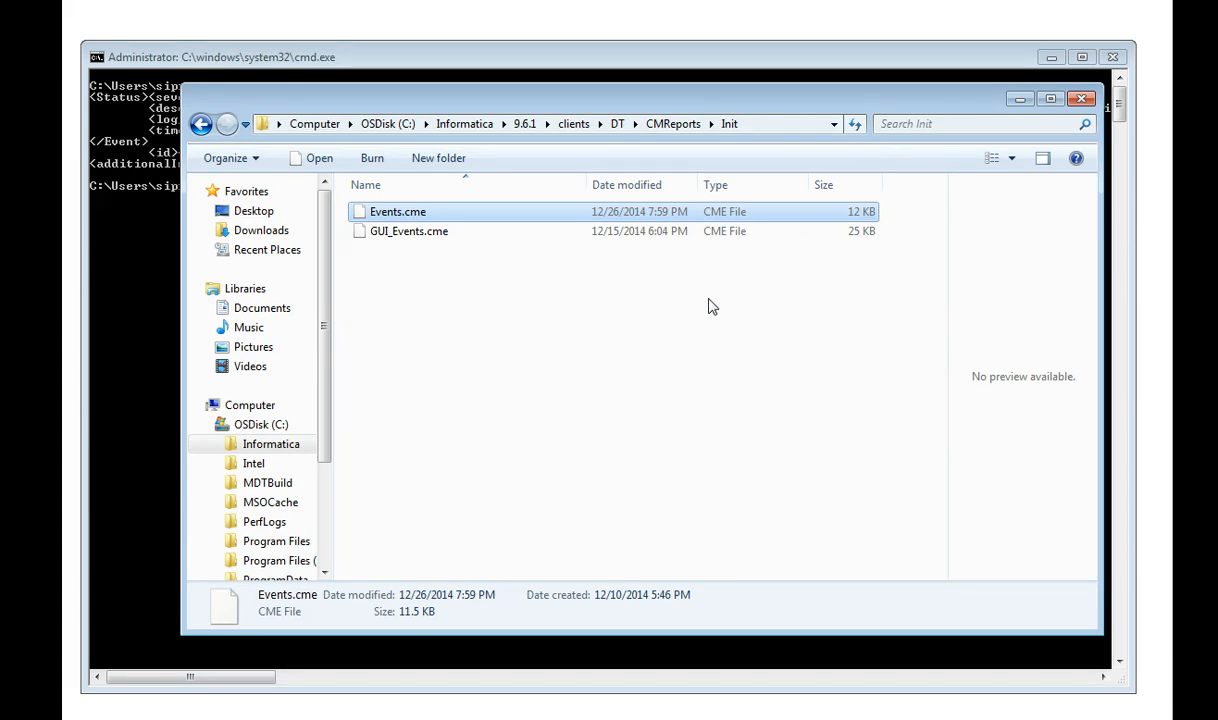
mouse_move(690, 304)
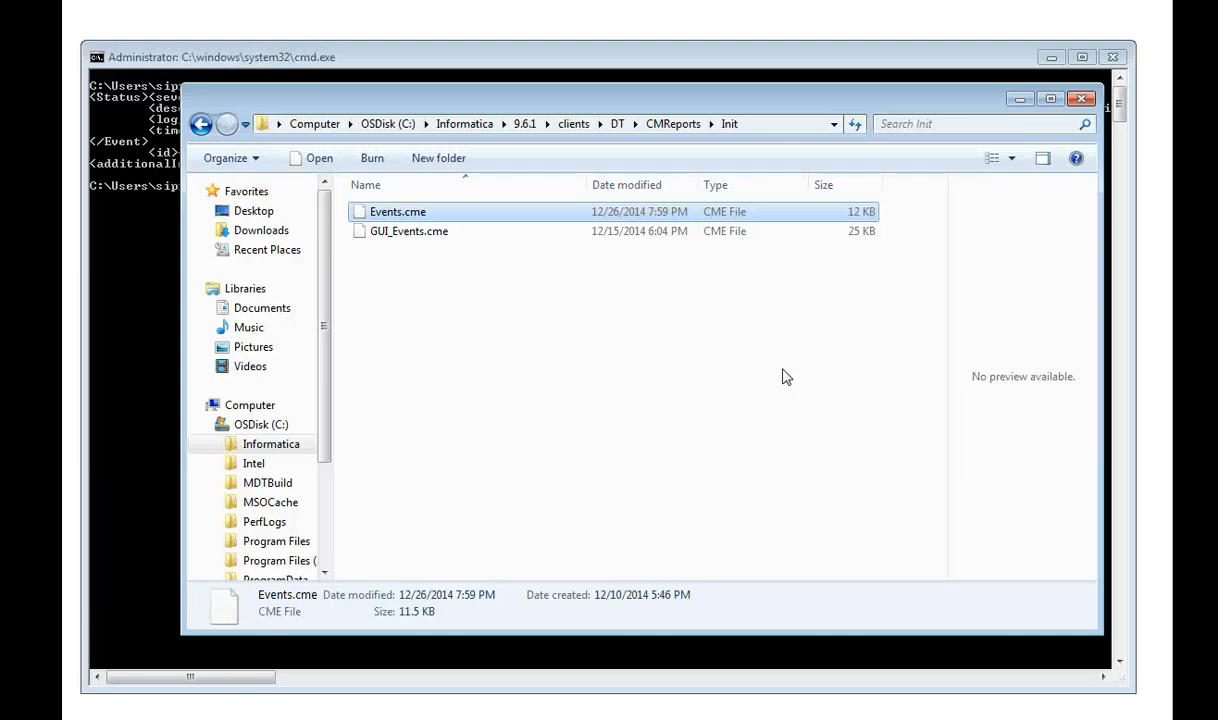
mouse_move(930, 162)
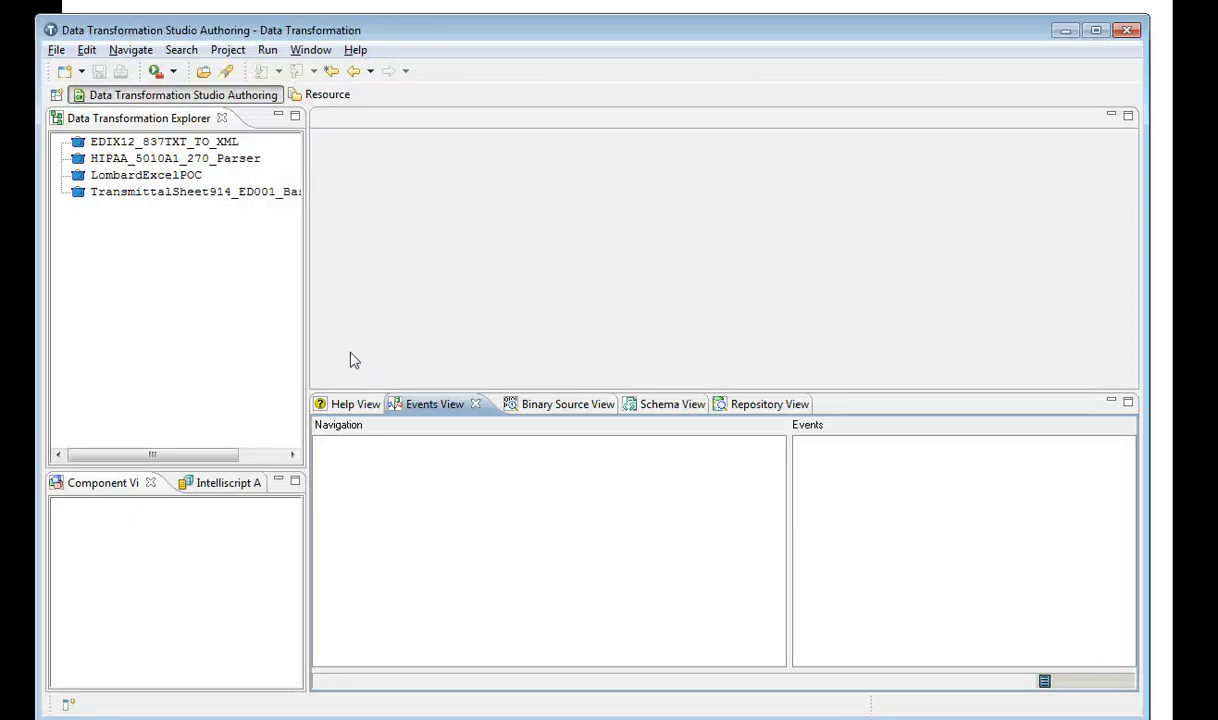
- Start importing an existing Data Transformation project into the workspace
click(52, 50)
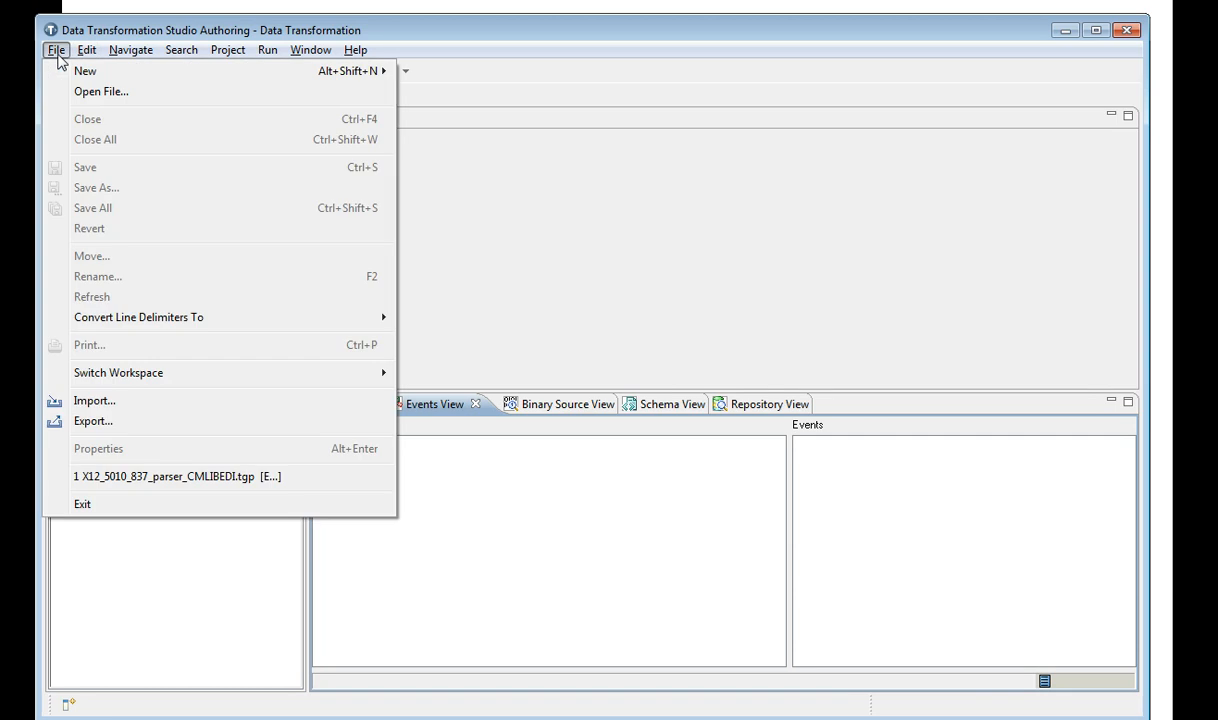
click(92, 400)
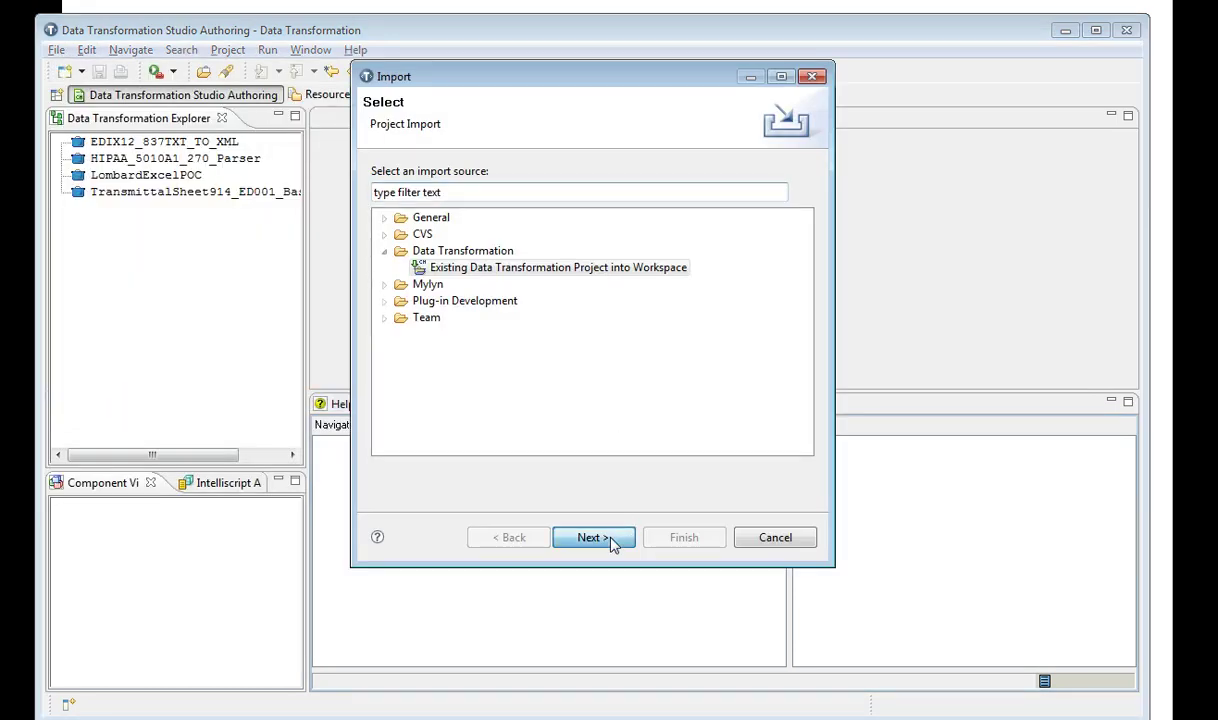
click(594, 536)
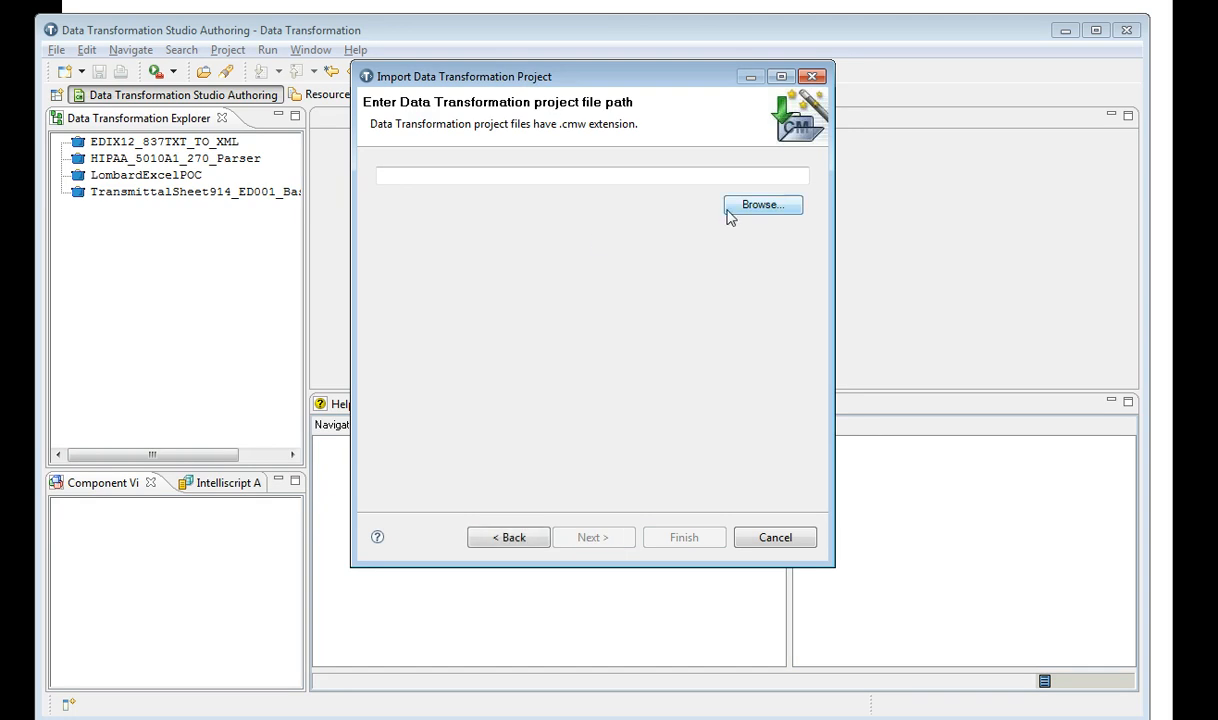
click(760, 204)
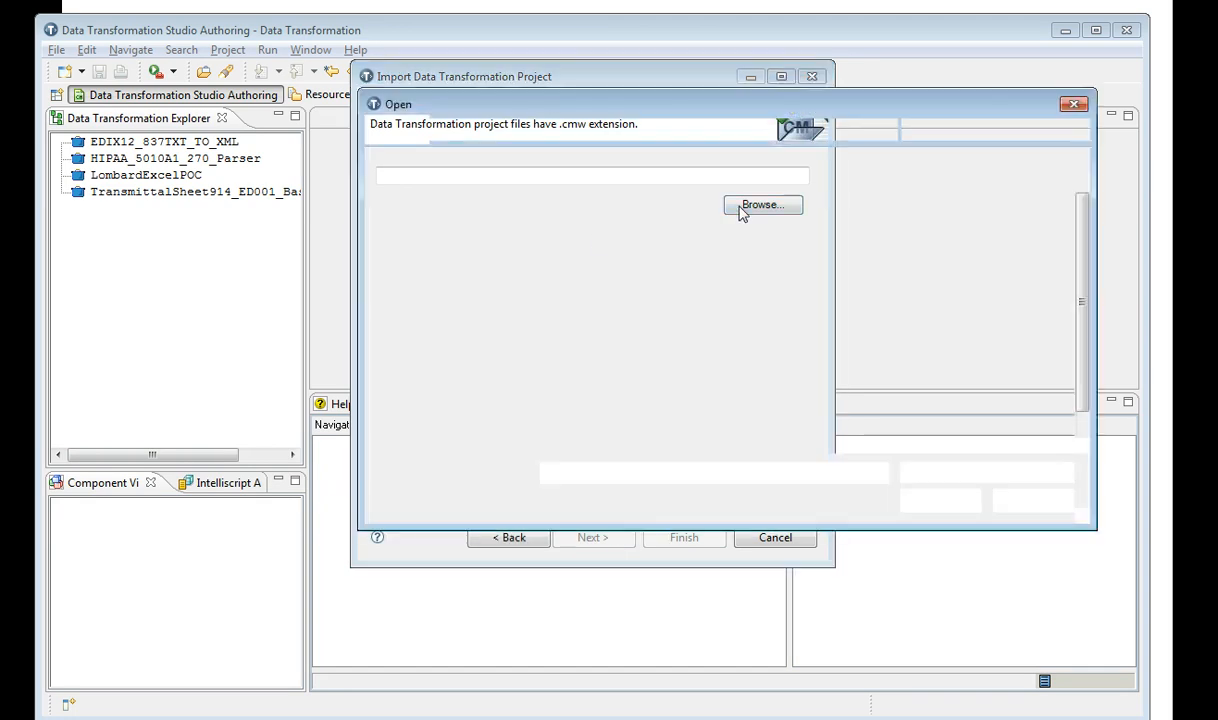
- Browse to ServiceDB\BasicParser\BasicParser.cmw under Informatica 9.6.1 and finish the import
click(762, 204)
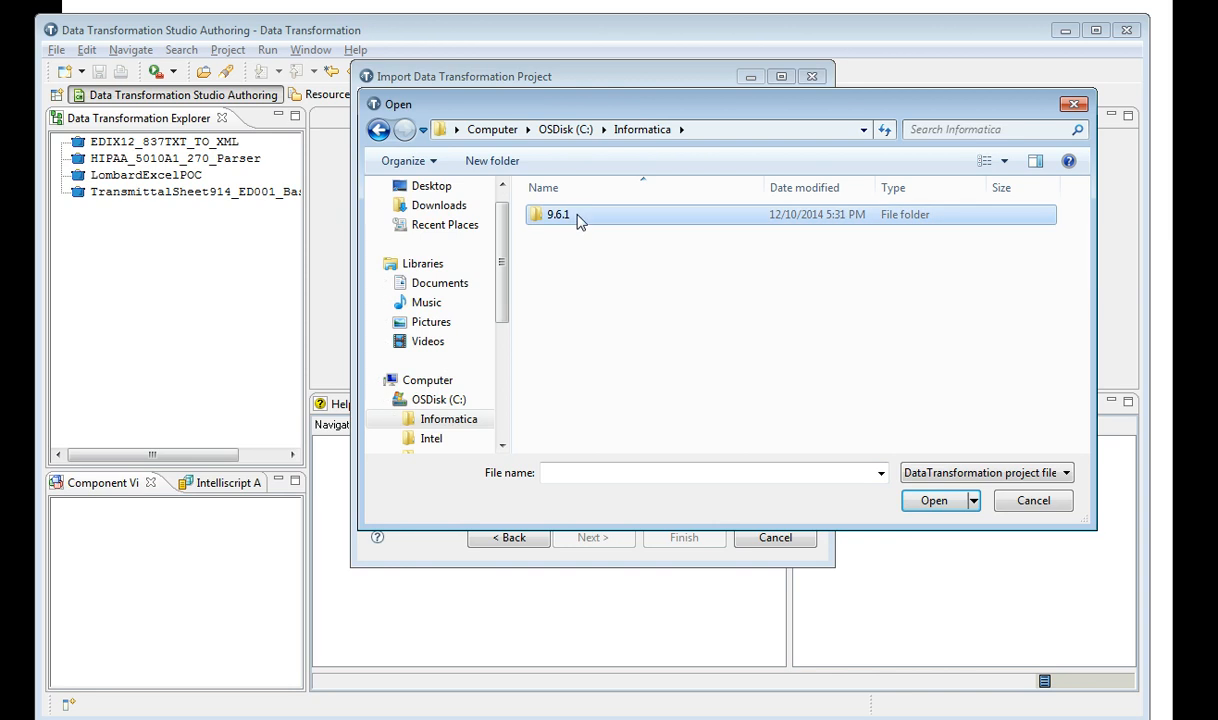
double_click(554, 214)
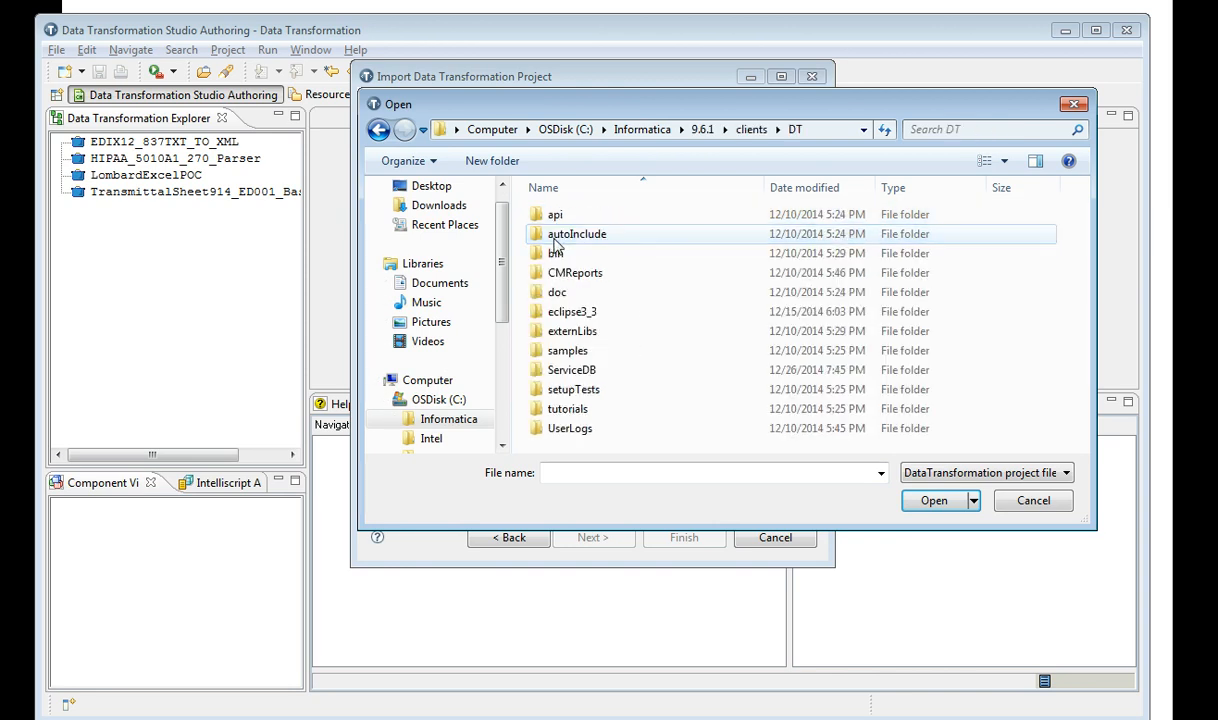
click(570, 368)
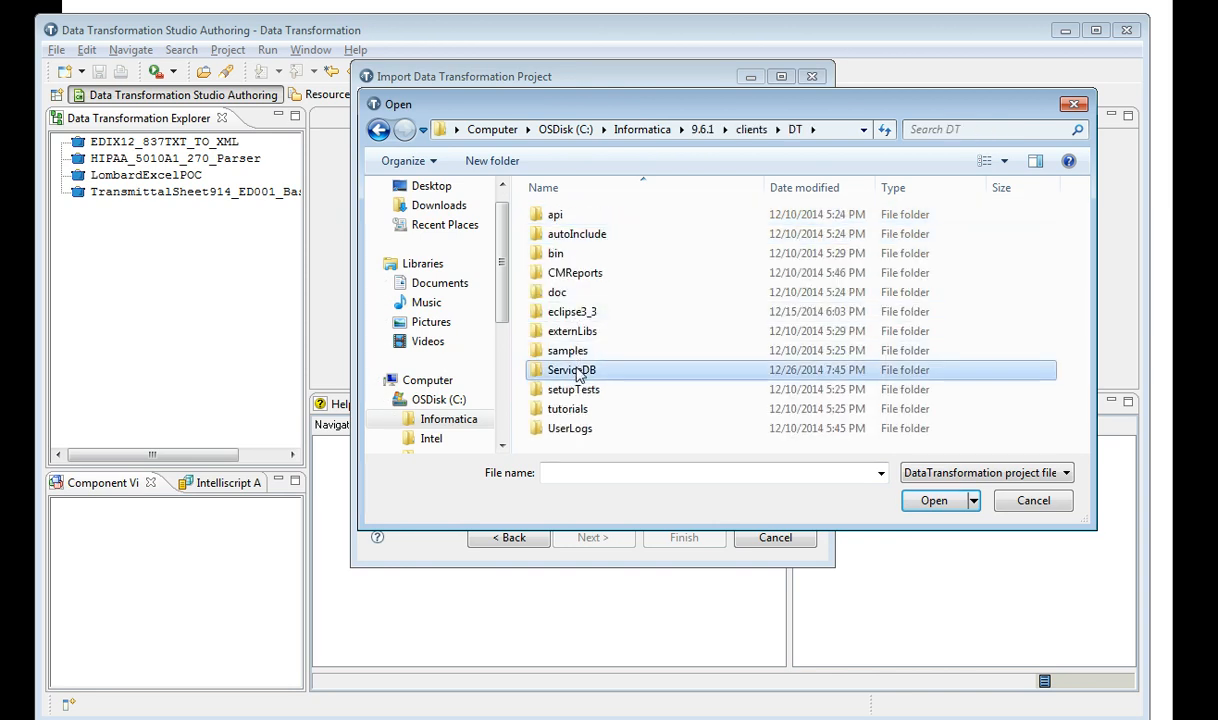
double_click(568, 368)
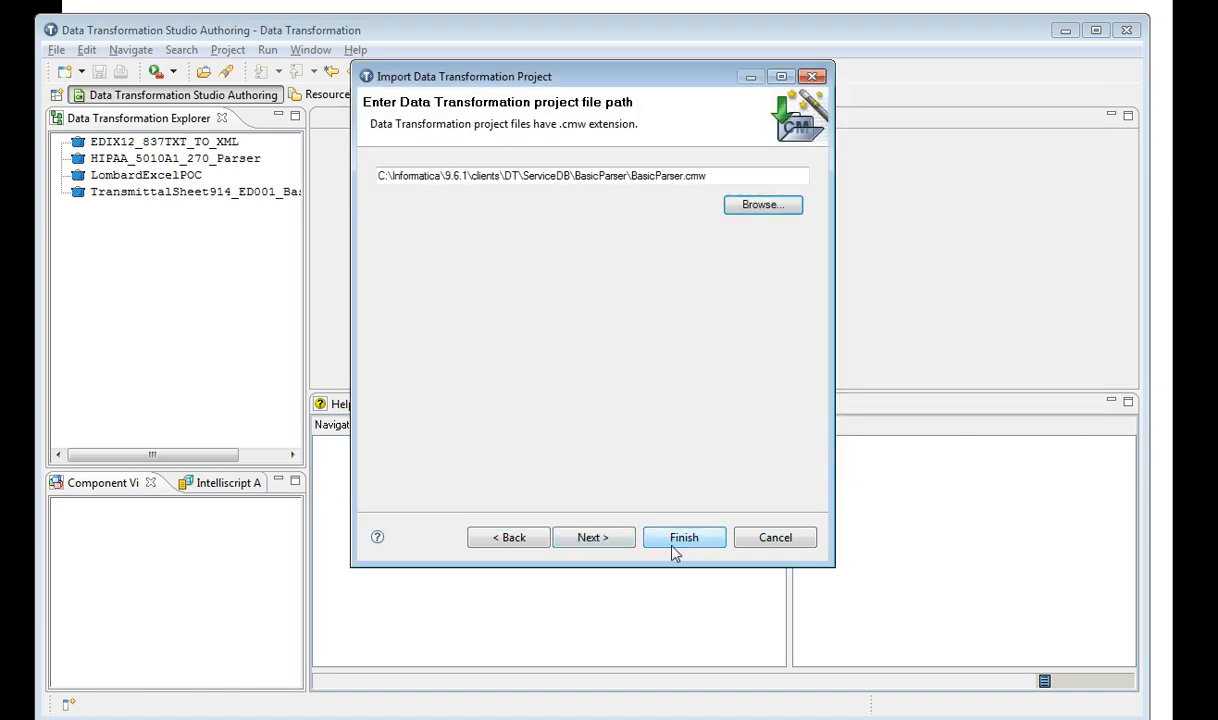
click(684, 536)
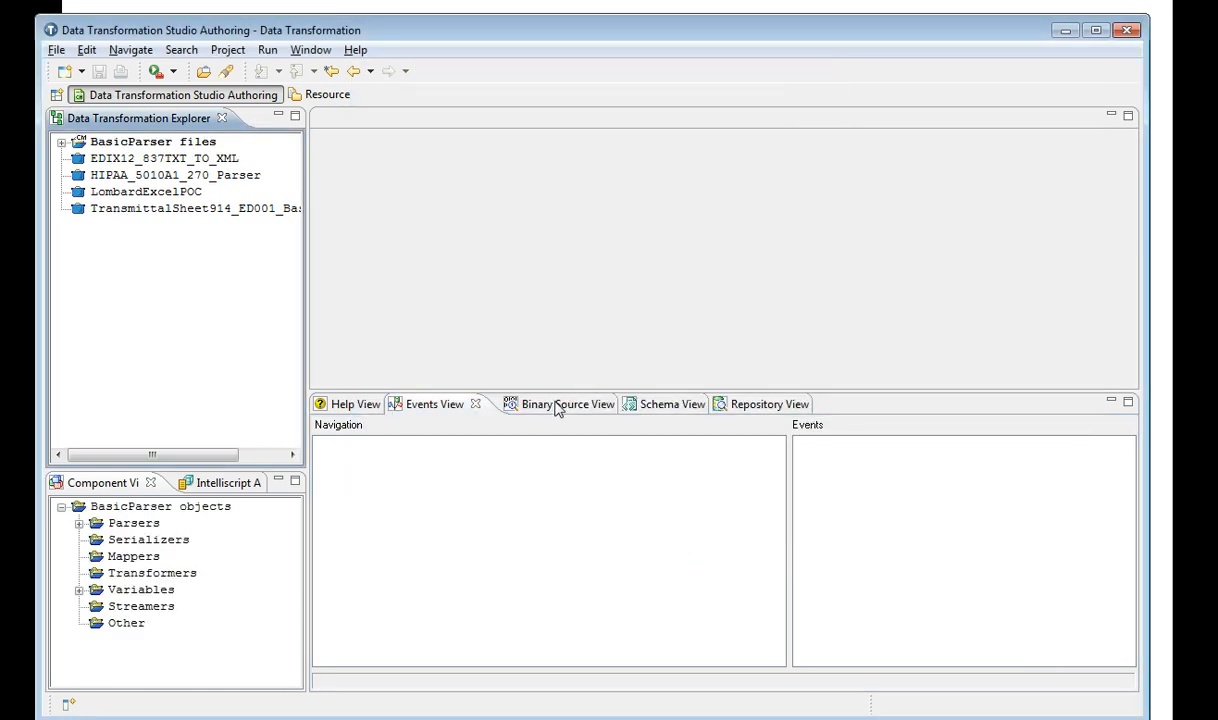
- Expand the BasicParser files and open myParser.tgp from the Scripts folder
click(60, 142)
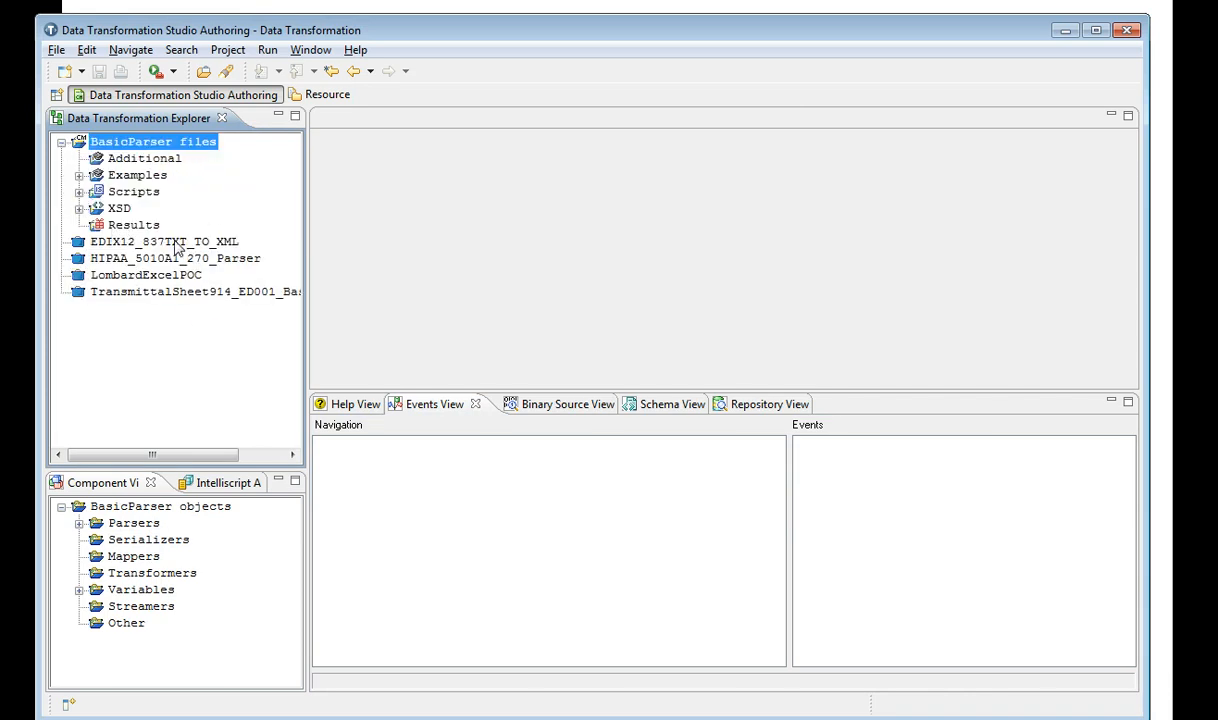
mouse_move(676, 142)
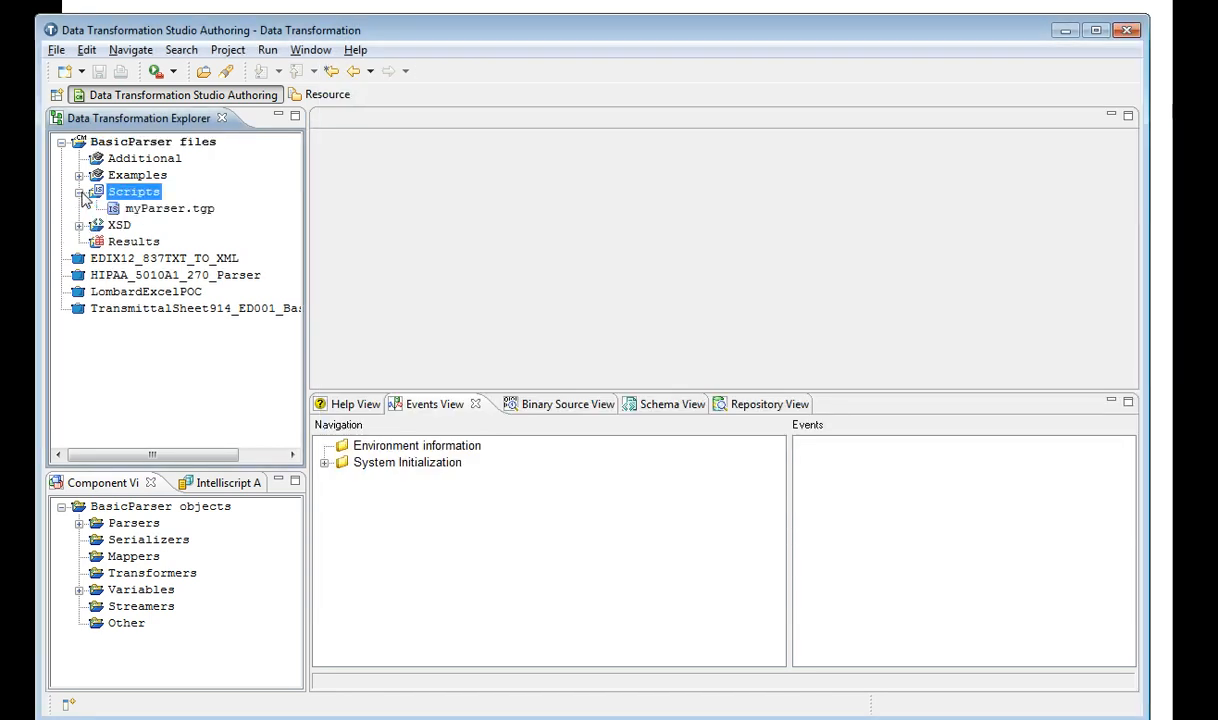
double_click(168, 208)
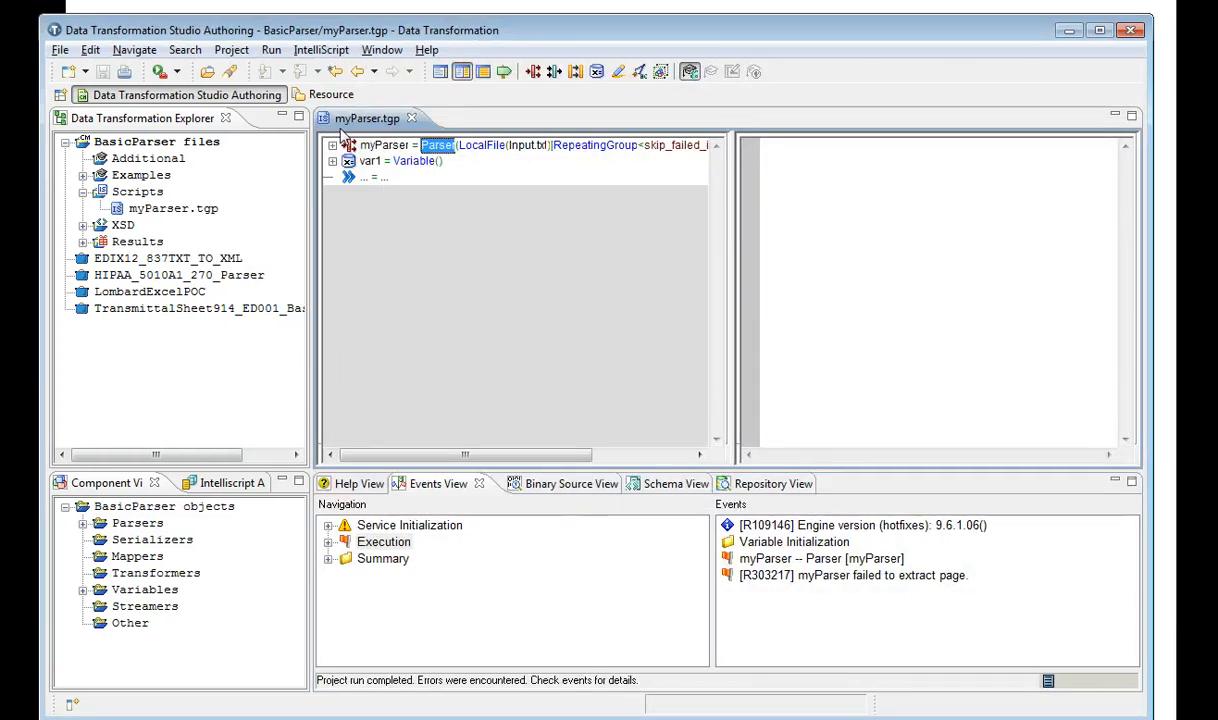
- Expand the myParser definition and run myParser to list its execution events
click(332, 144)
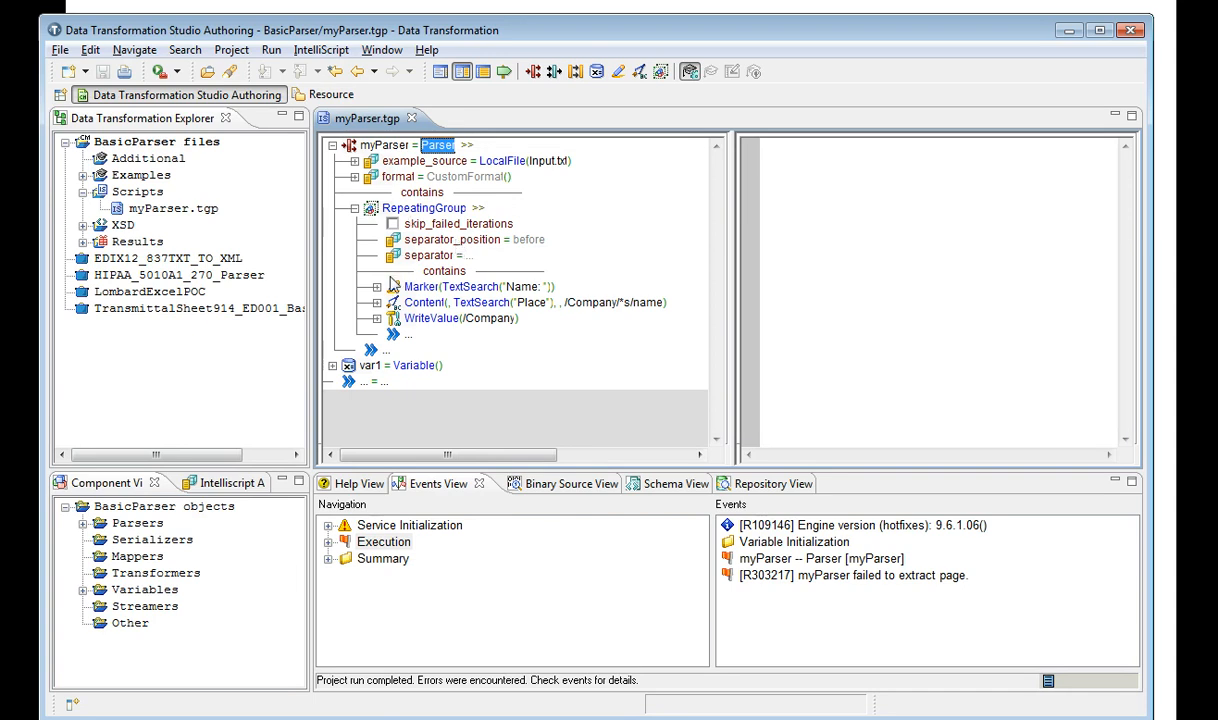
click(268, 50)
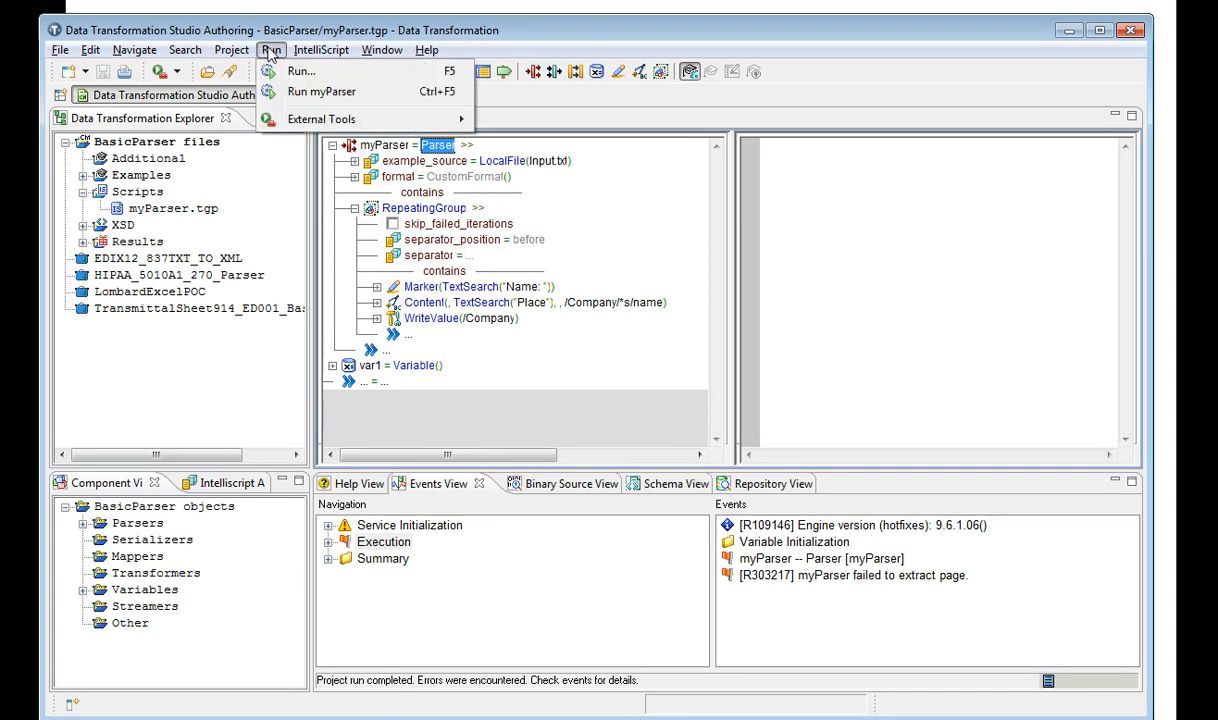
click(324, 92)
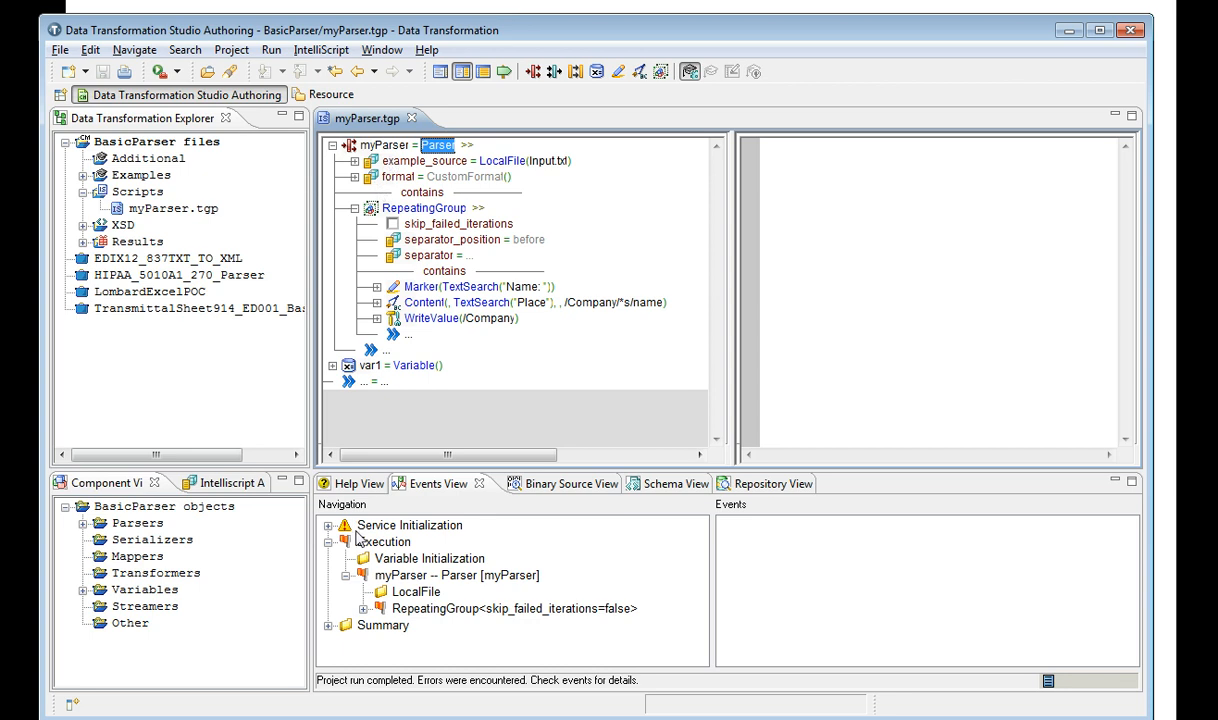
- Drill into the initialization and RepeatingGroup events and run the parser on the example source
click(408, 524)
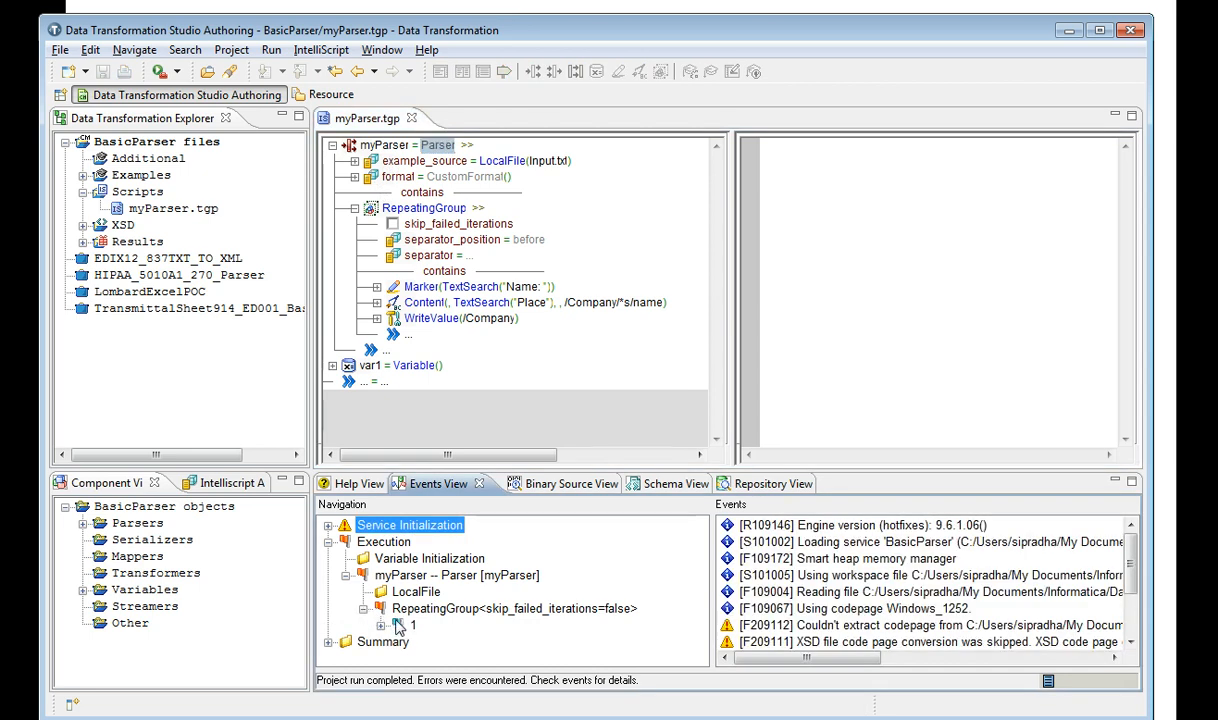
click(386, 624)
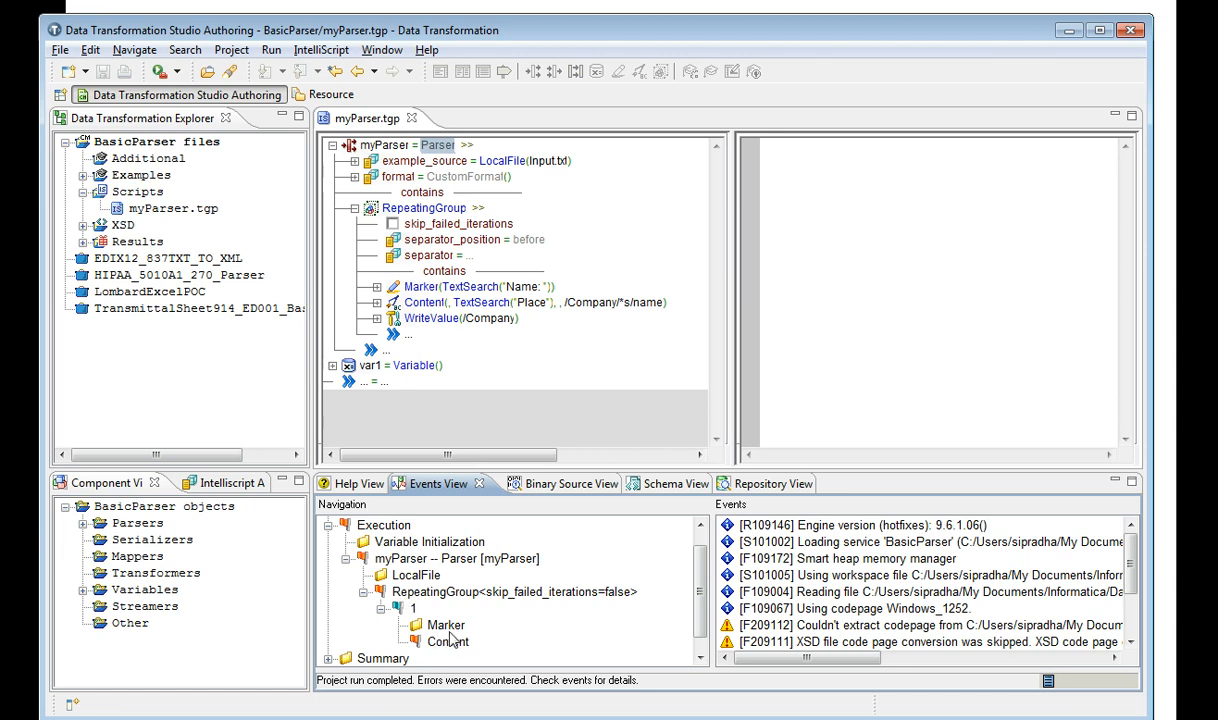
mouse_move(432, 624)
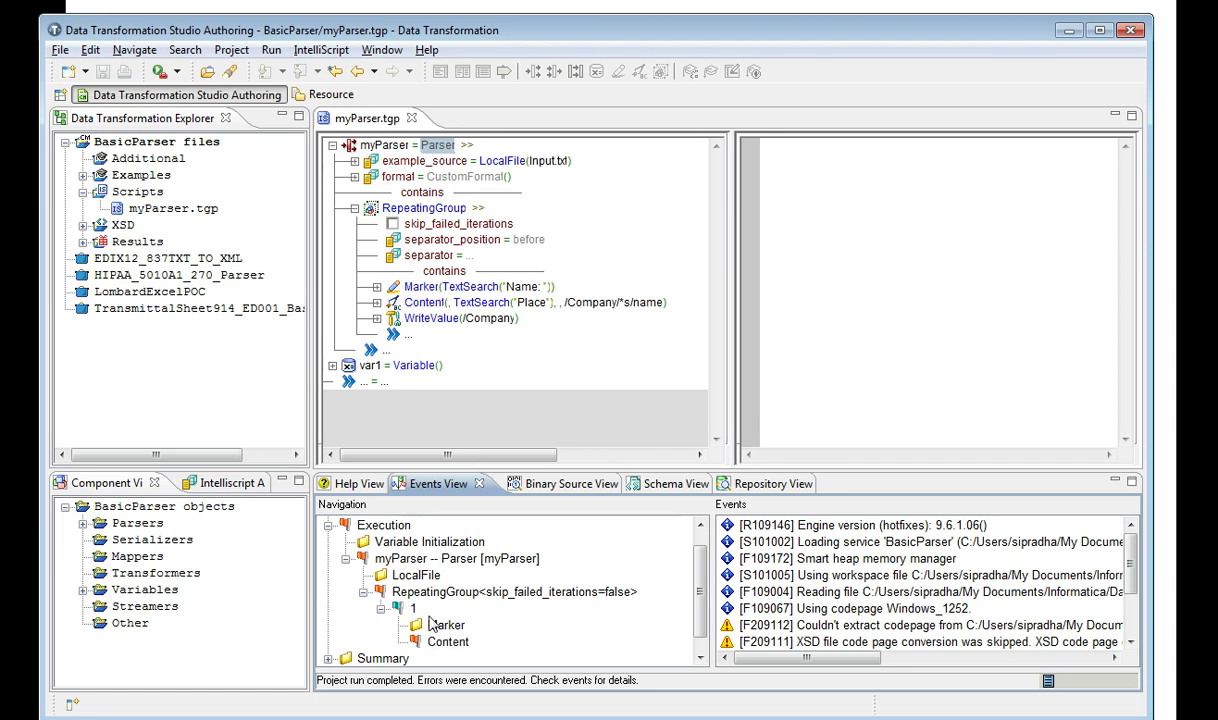
mouse_move(464, 638)
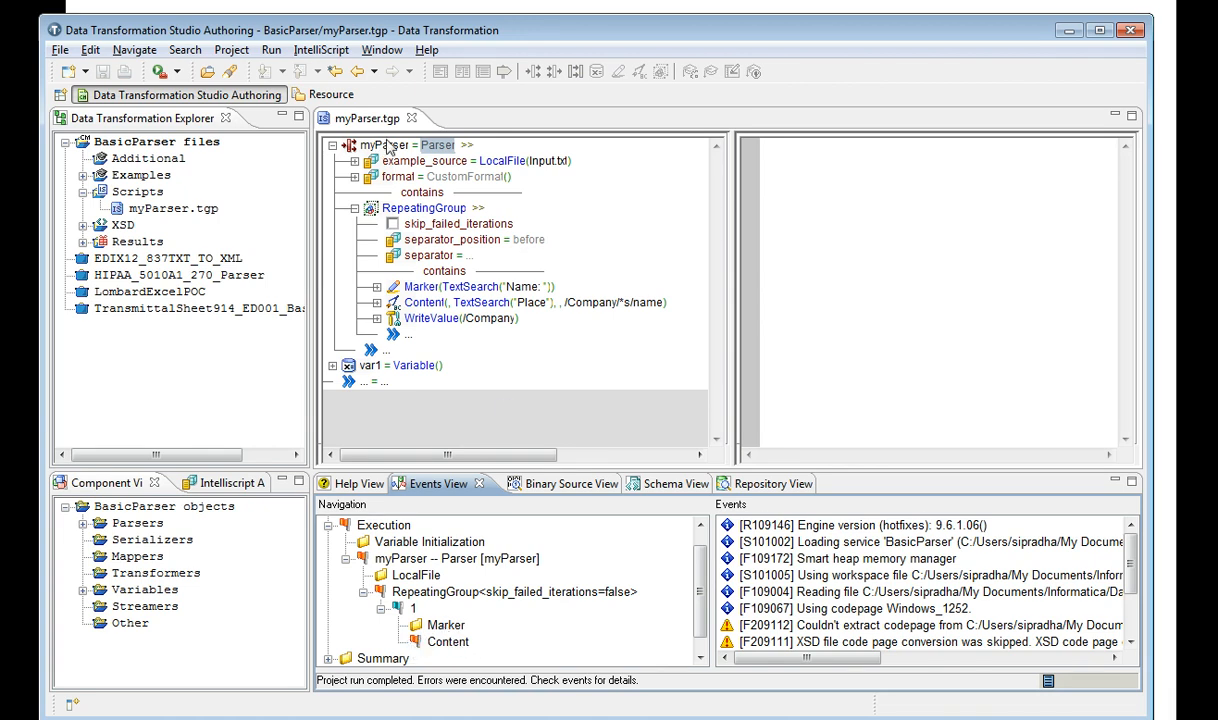
mouse_move(320, 62)
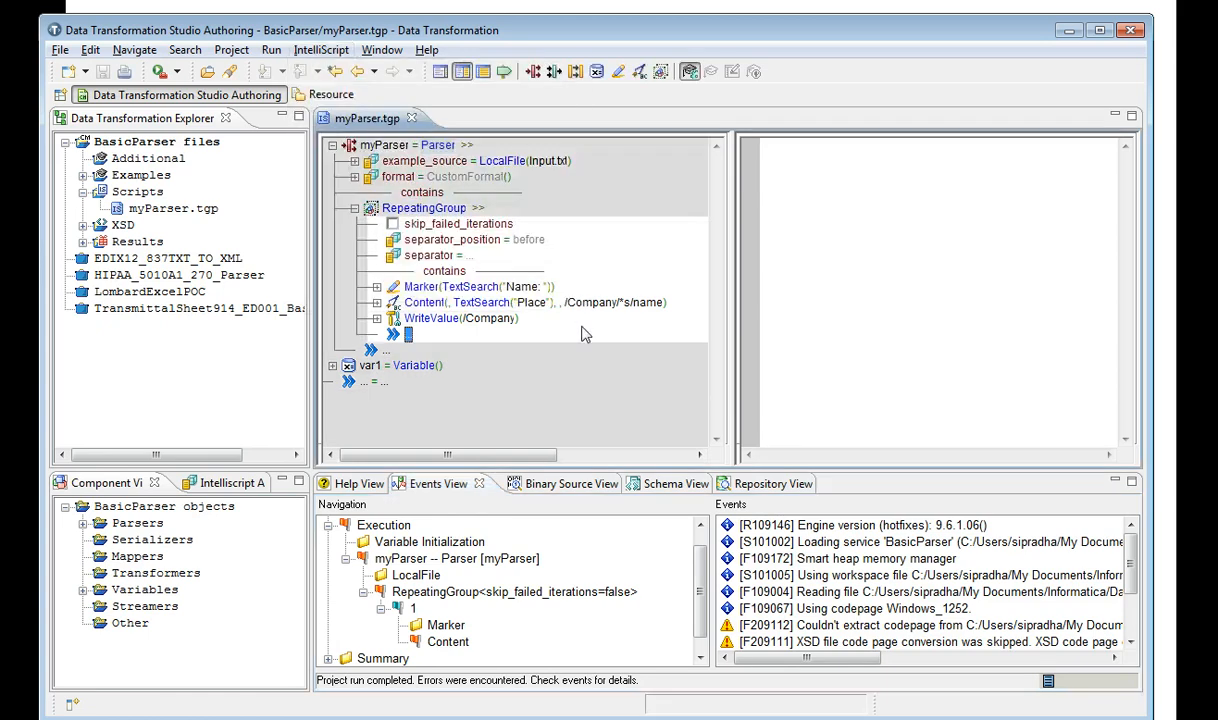
right_click(380, 144)
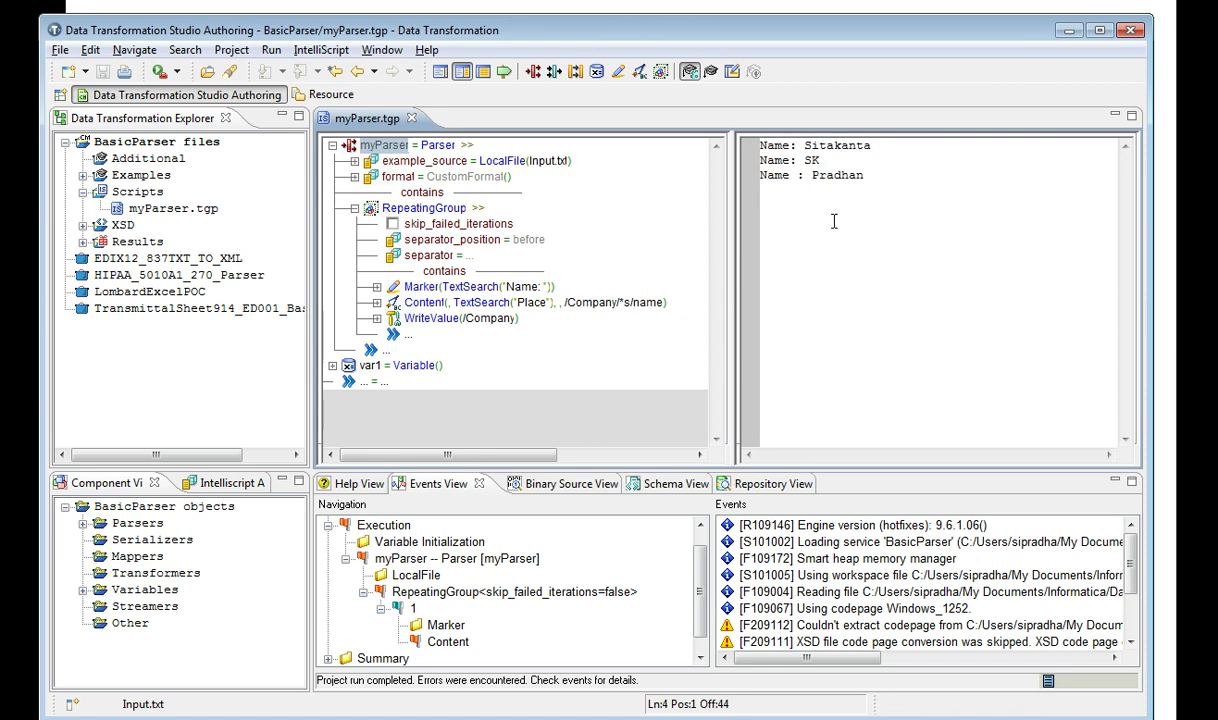
- Show the Marker and Content anchor events reporting the closing marker was not found
click(444, 624)
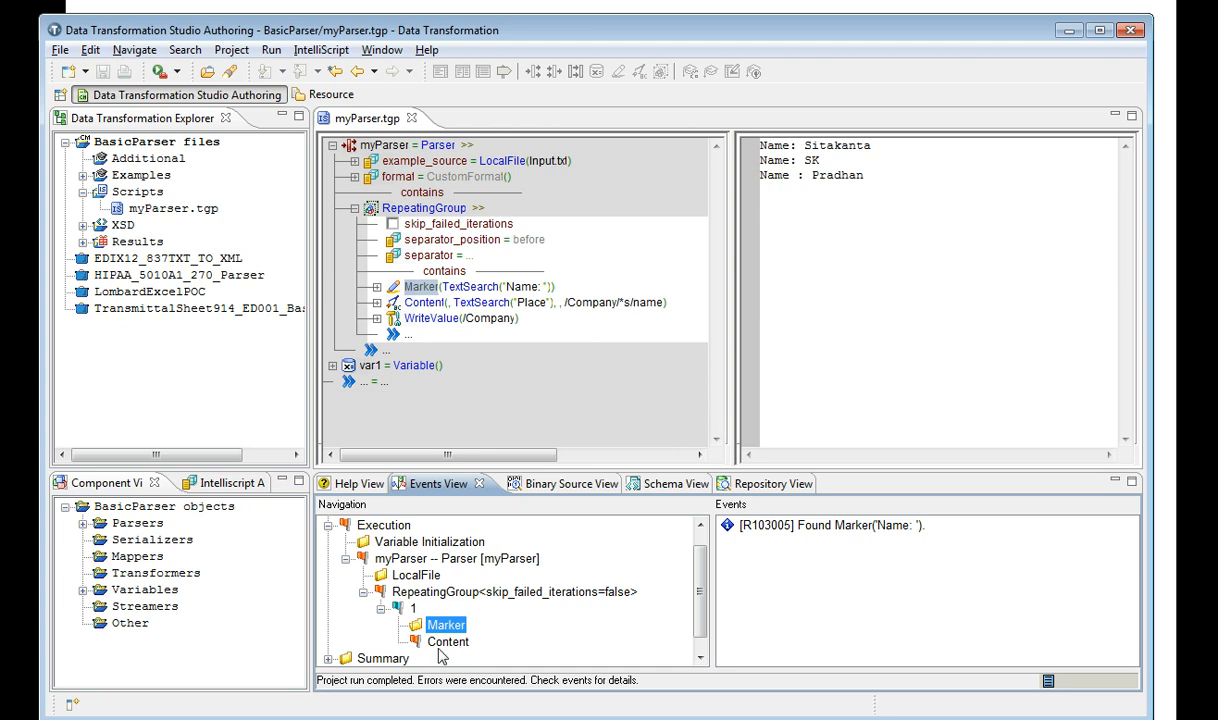
click(446, 640)
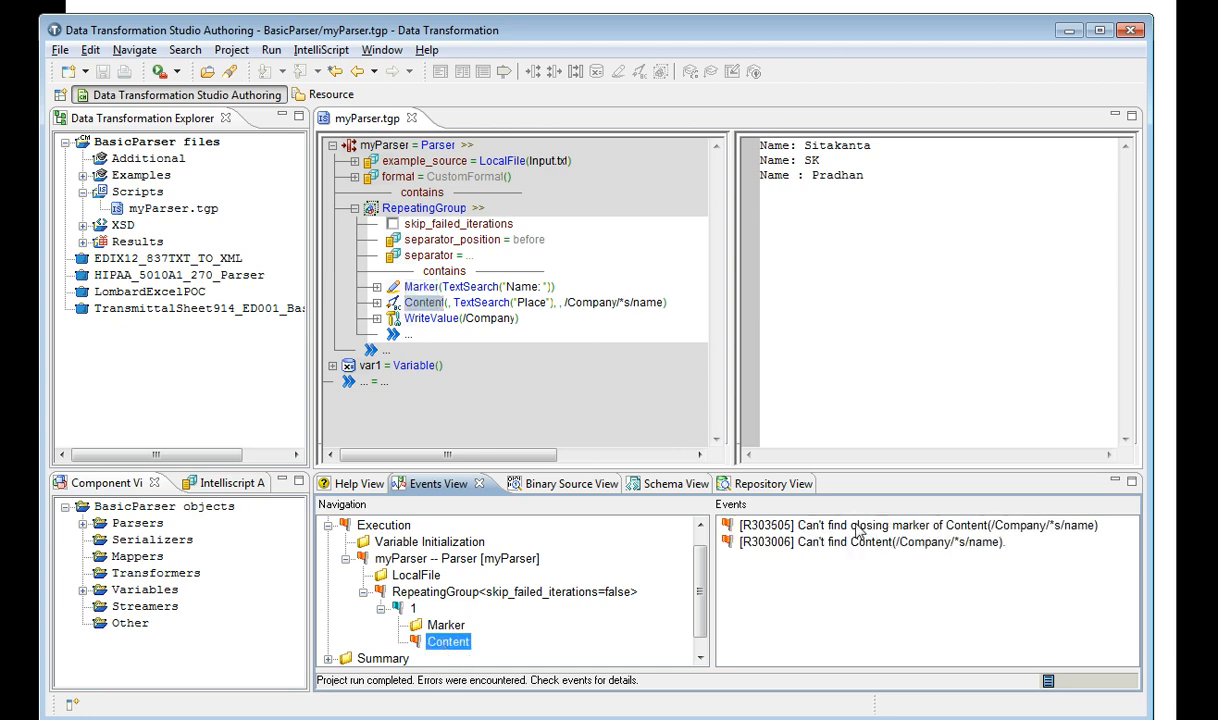
mouse_move(980, 552)
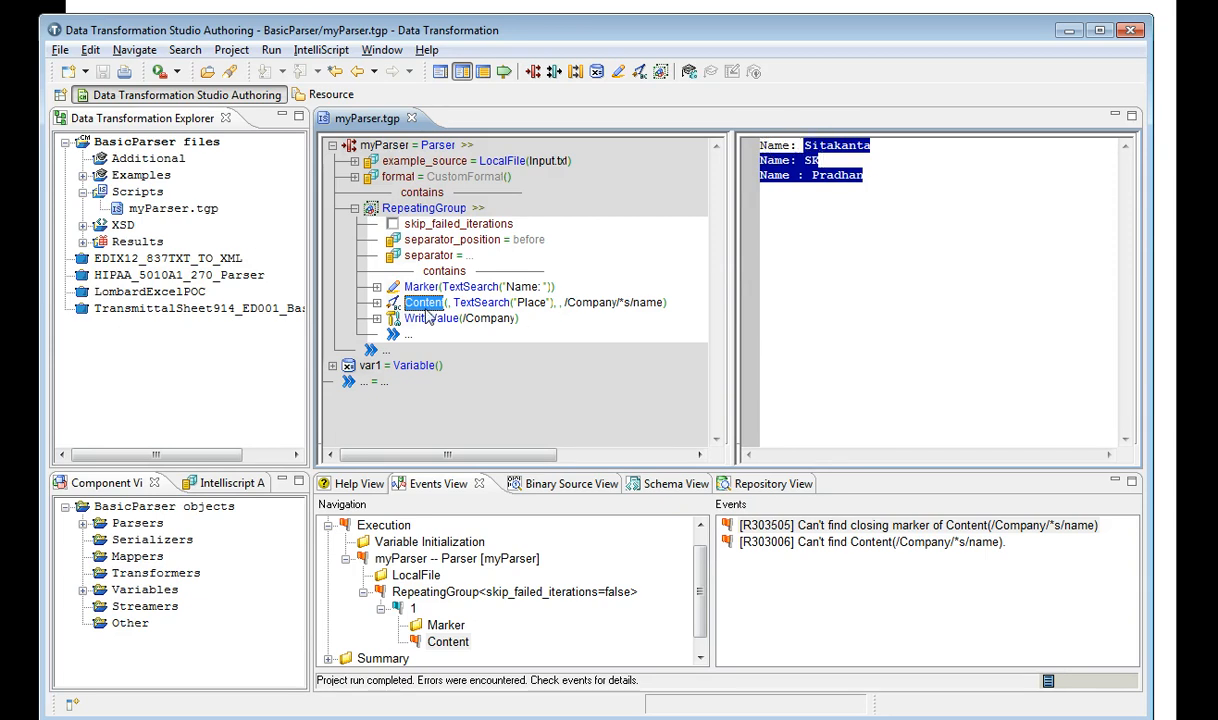
- Expand the Content anchor to reveal its TextSearch('Place') closing marker and /Company/*s/name data holder
click(376, 302)
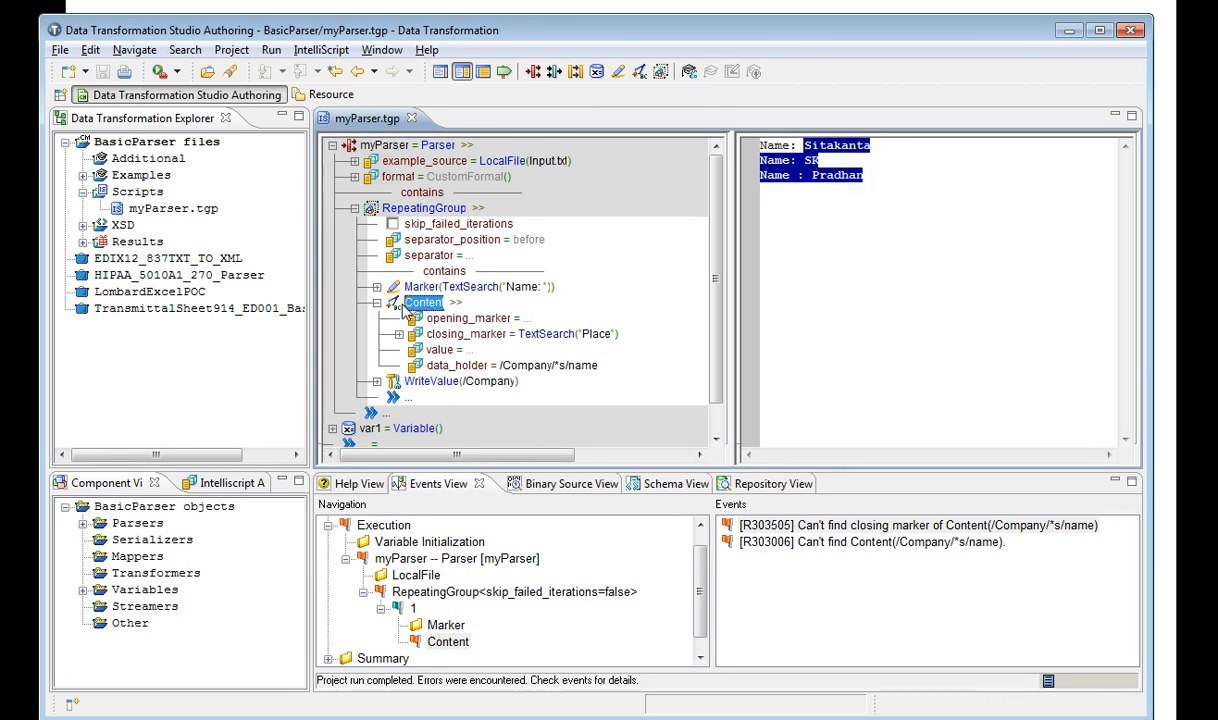
mouse_move(616, 340)
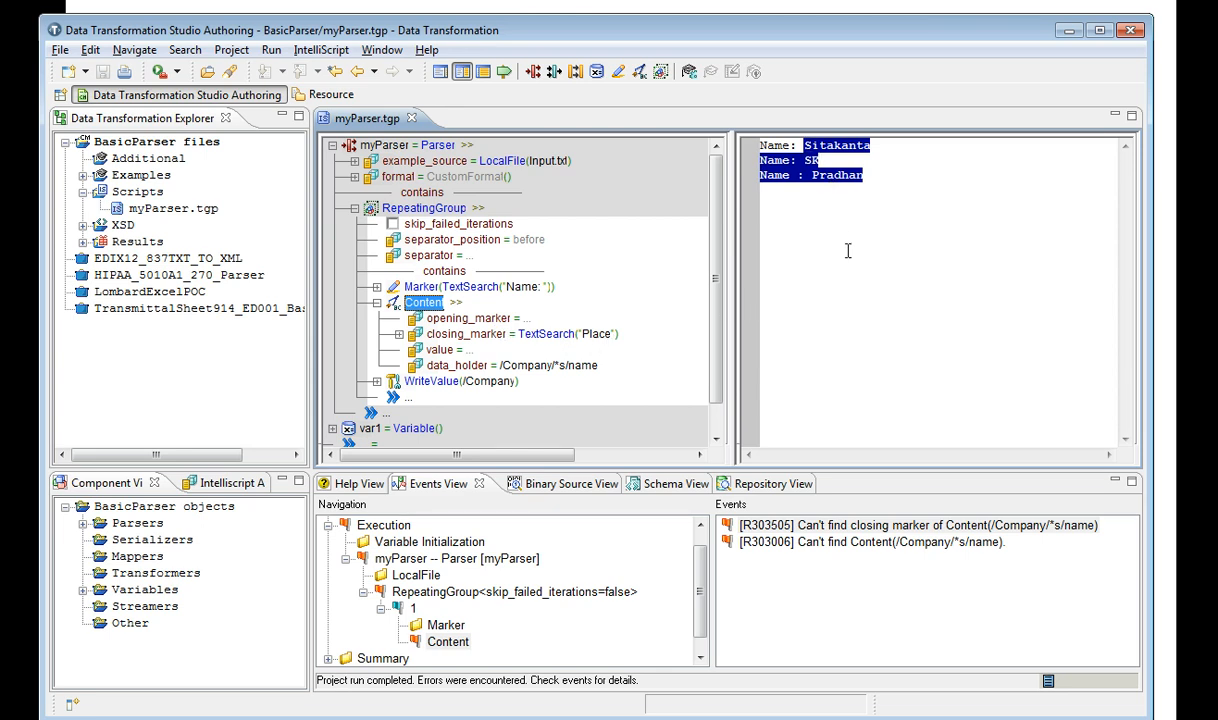
mouse_move(896, 432)
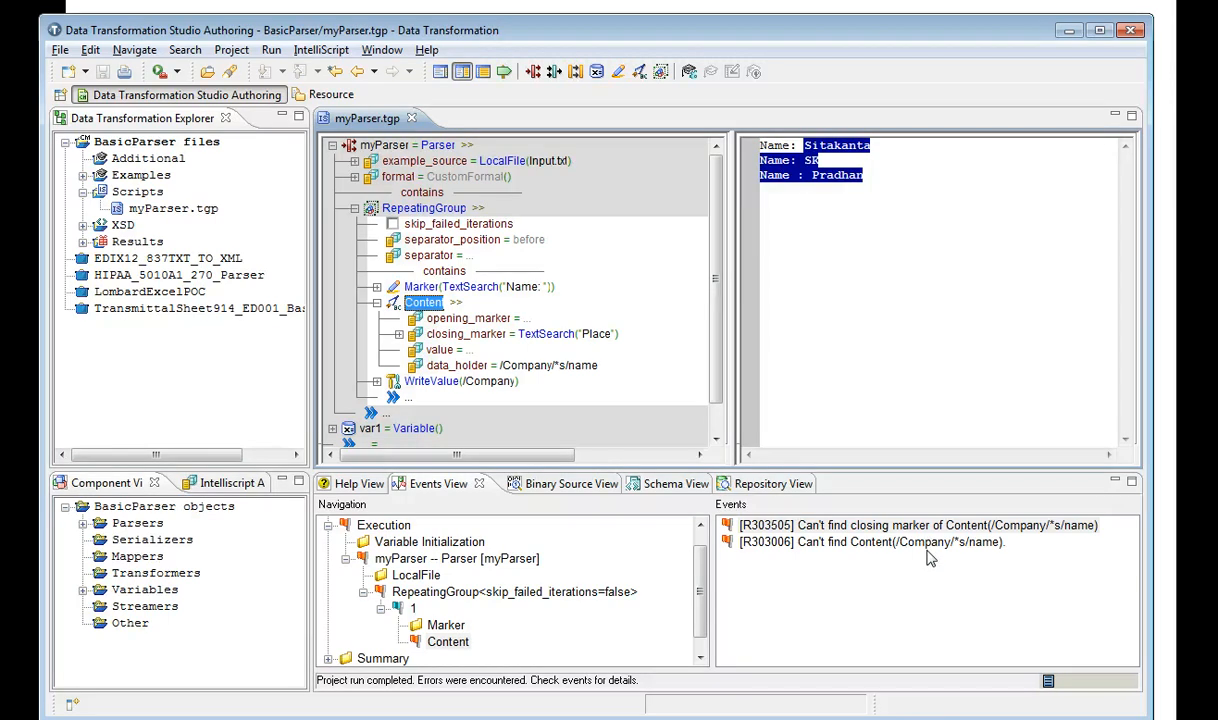
mouse_move(828, 520)
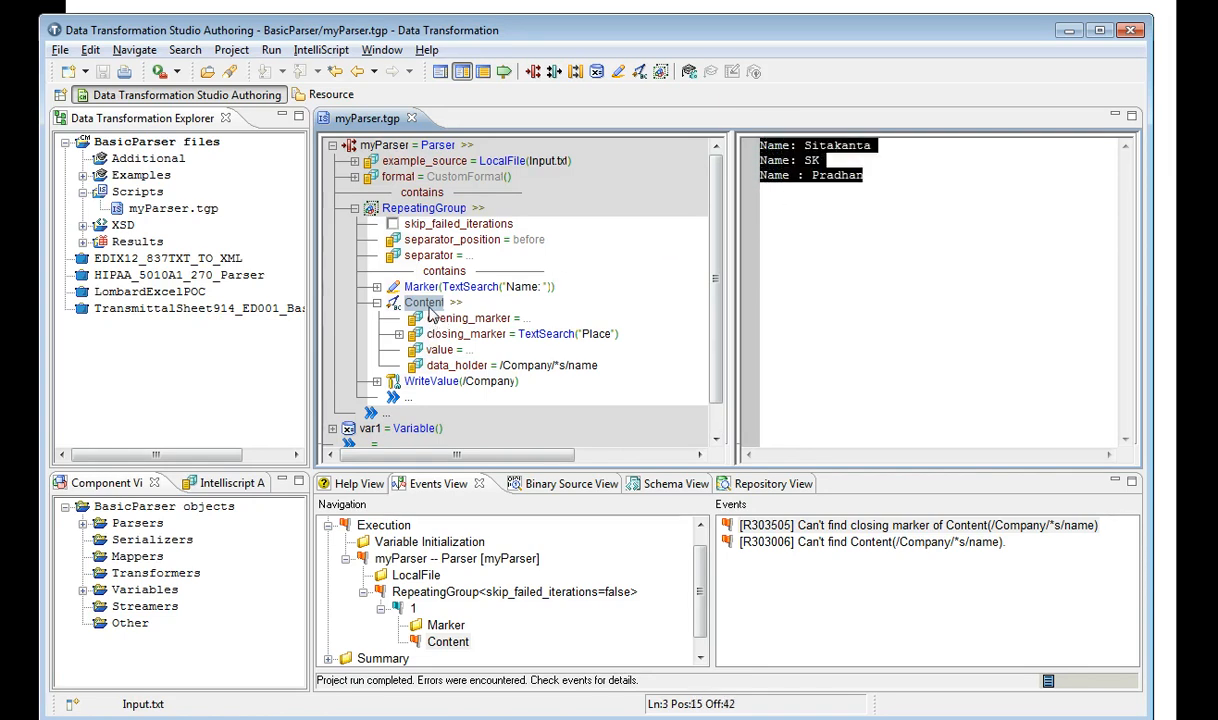
click(368, 302)
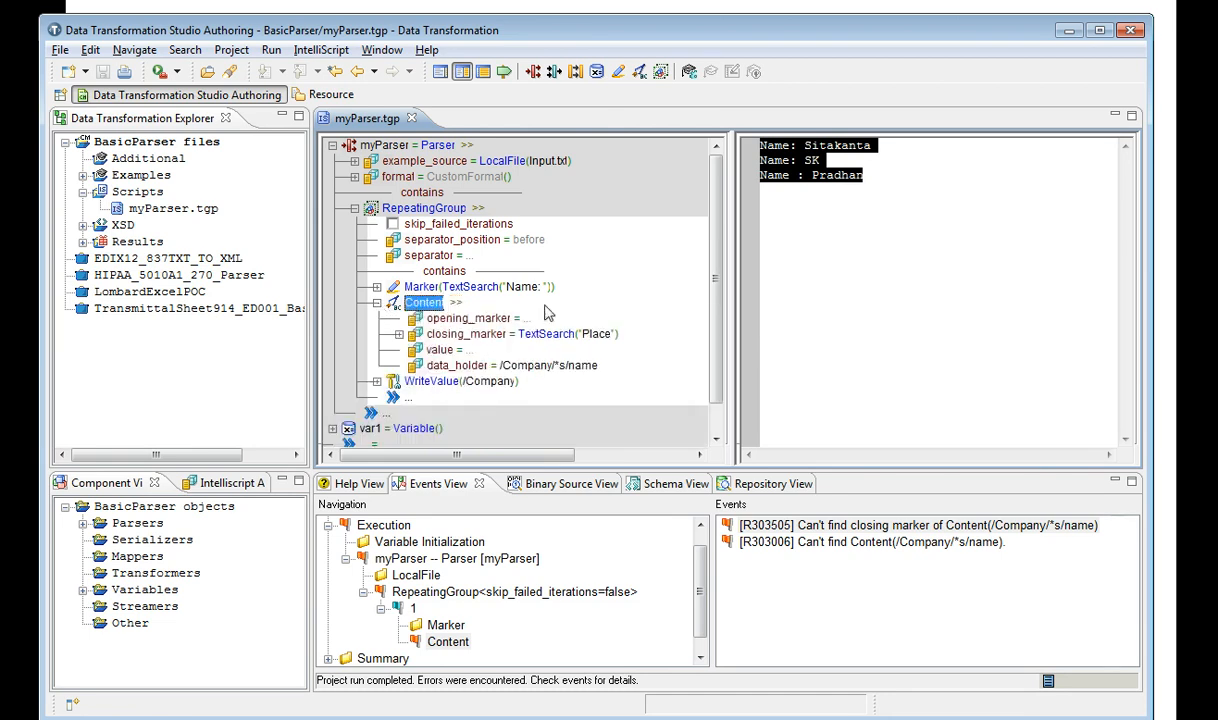
mouse_move(658, 248)
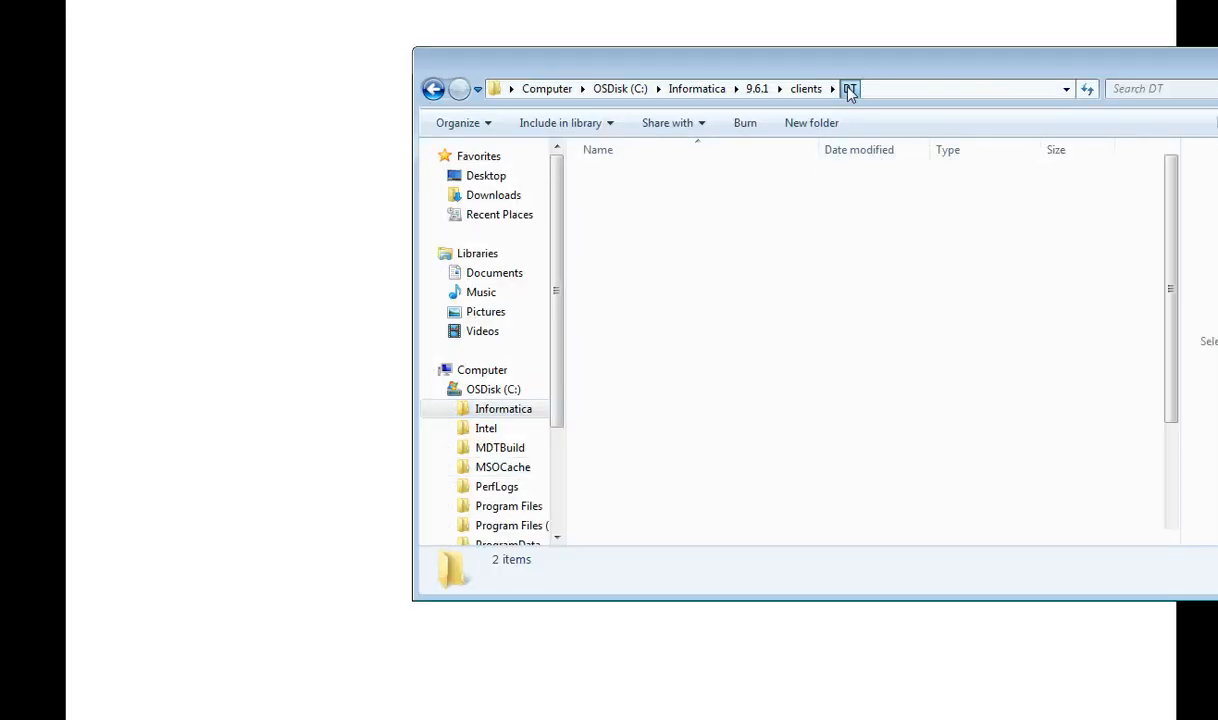
- Open CMConfig.xml from the DT client folder with Edit with Notepad++
click(636, 448)
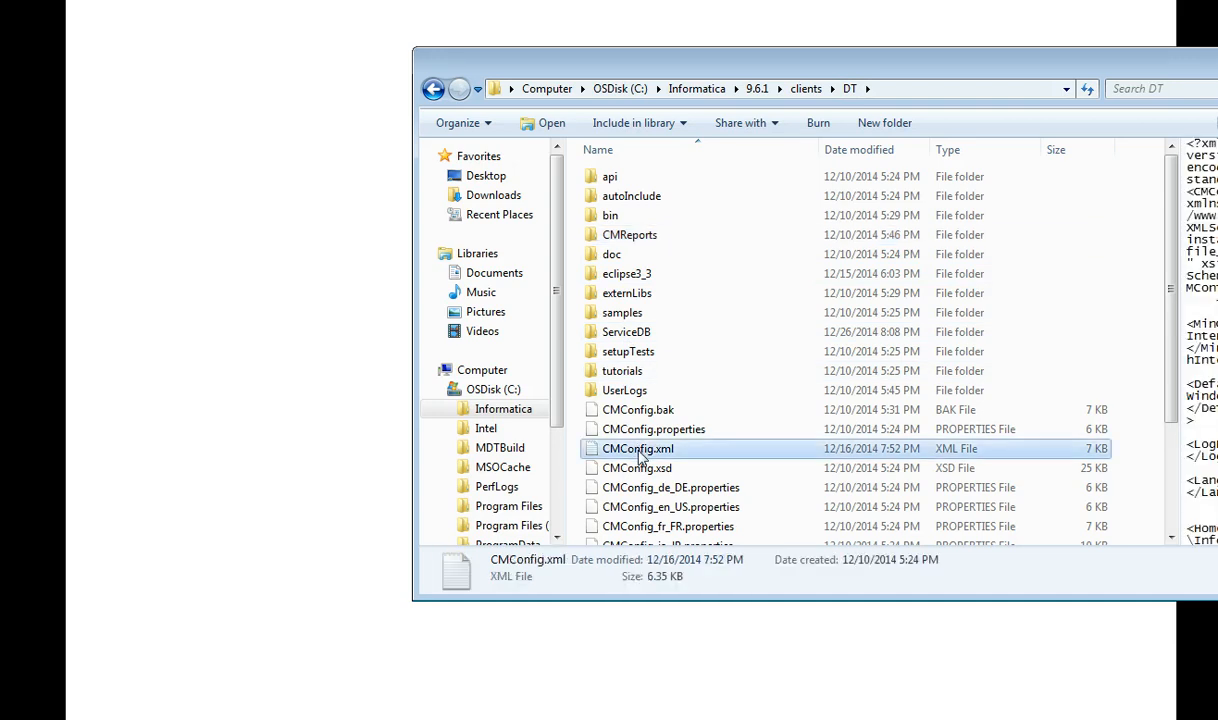
right_click(636, 448)
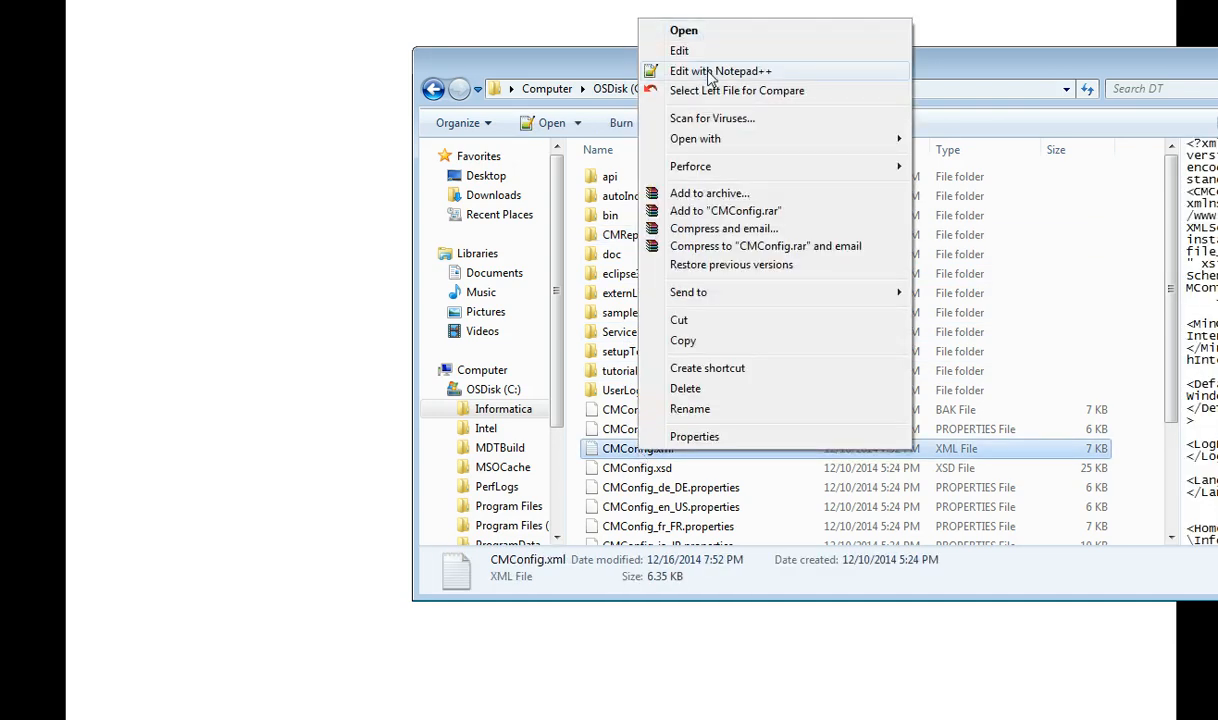
click(720, 70)
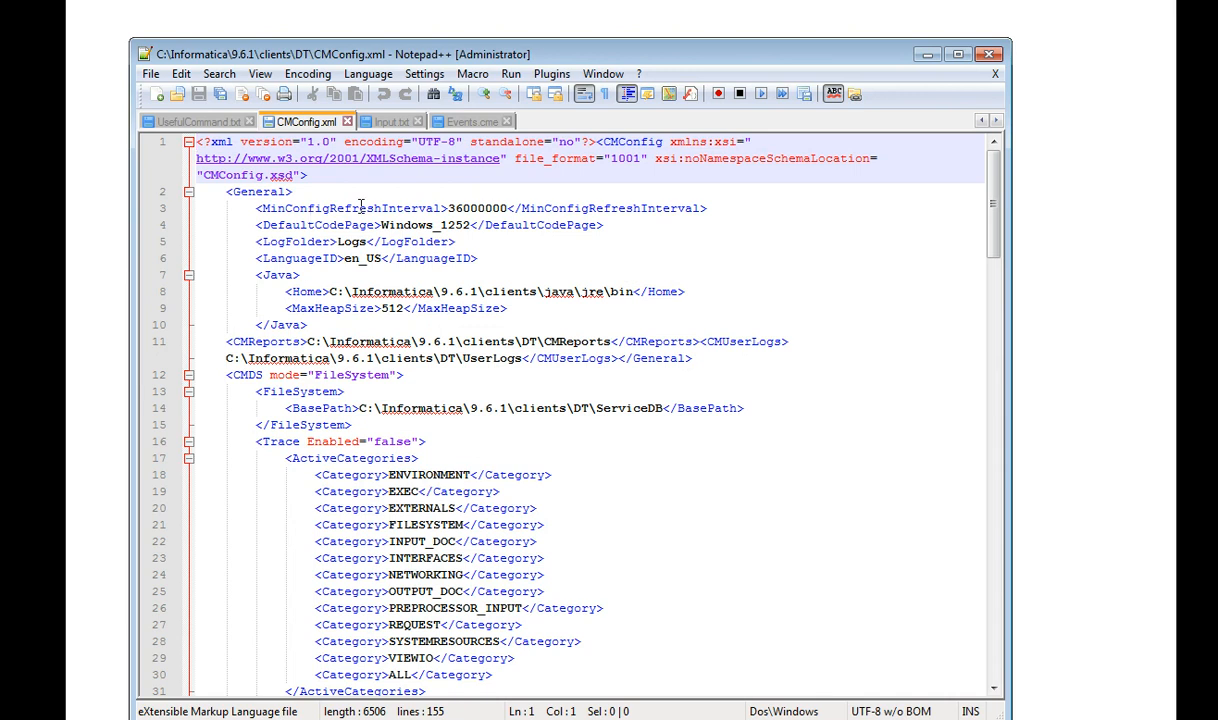
- Set the Trace element's Enabled attribute to "true" in CMConfig.xml
scroll(down, 3)
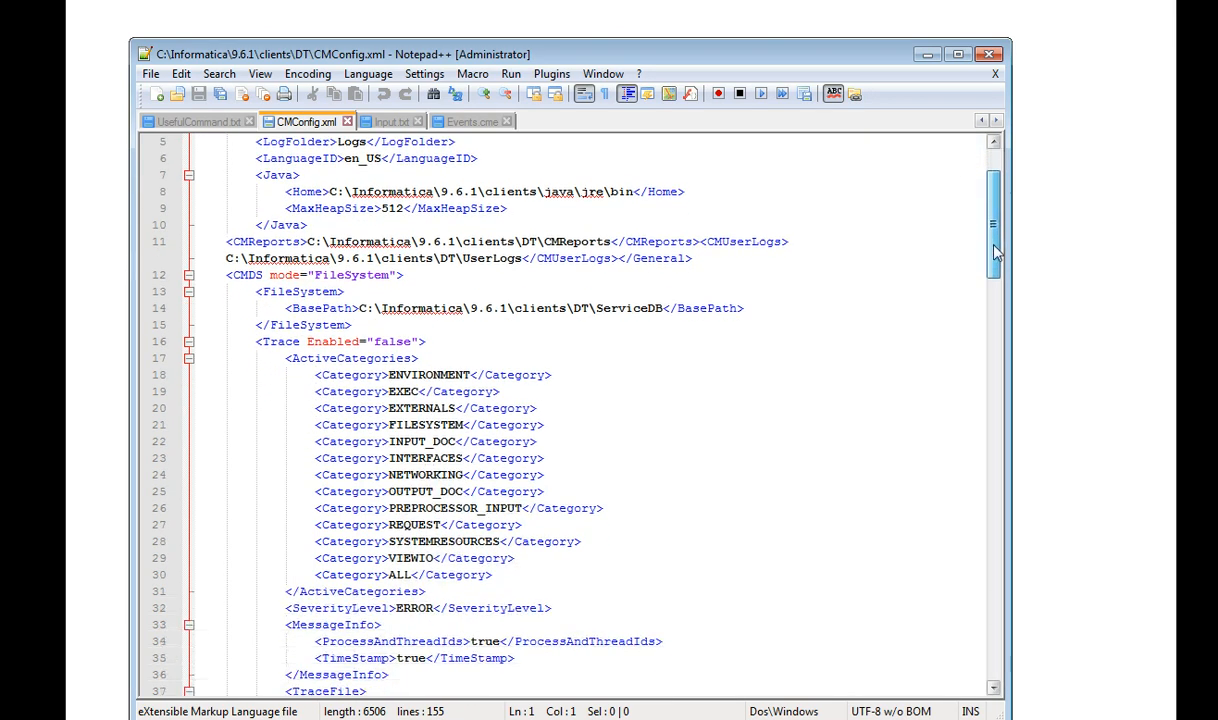
scroll(down, 3)
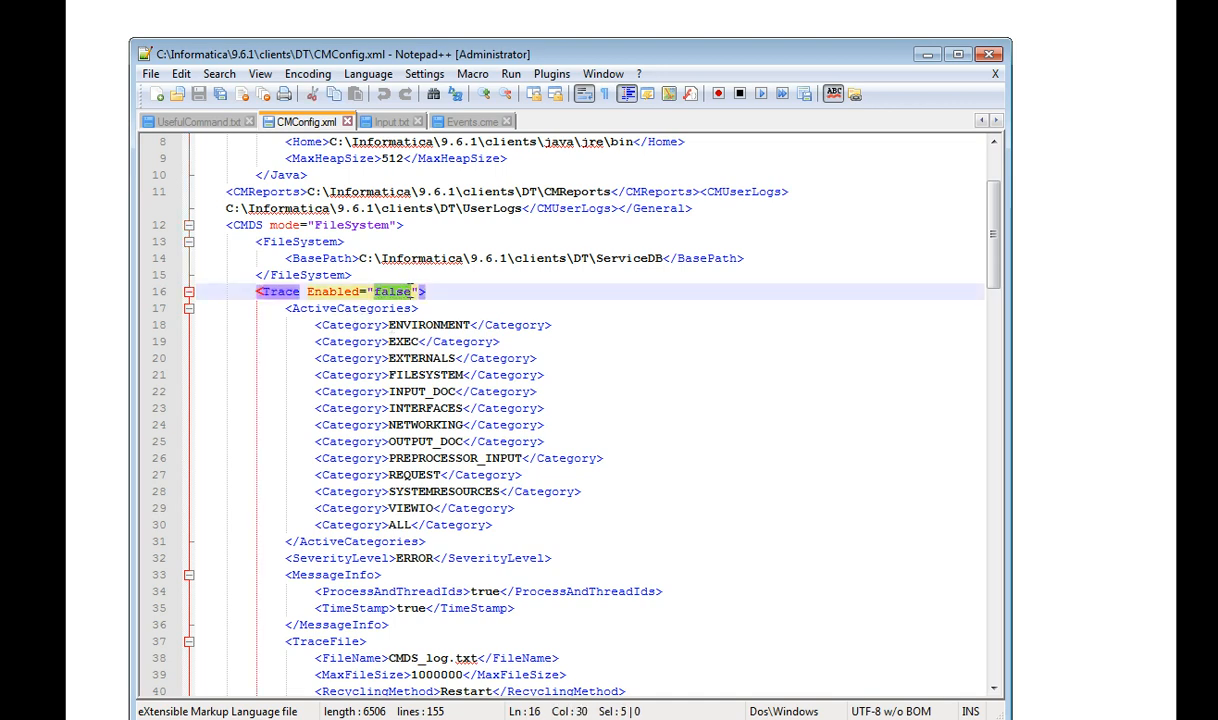
text(true)
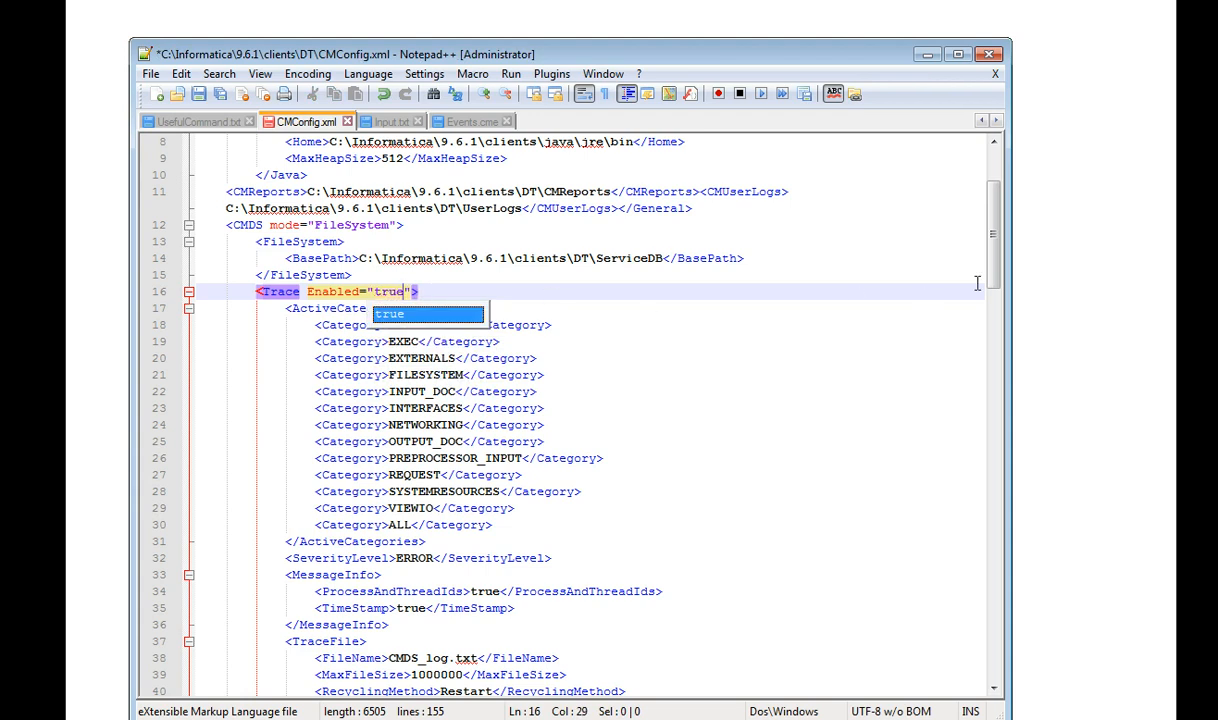
- Change the Trace SeverityLevel value from ERROR to INFO
scroll(down, 3)
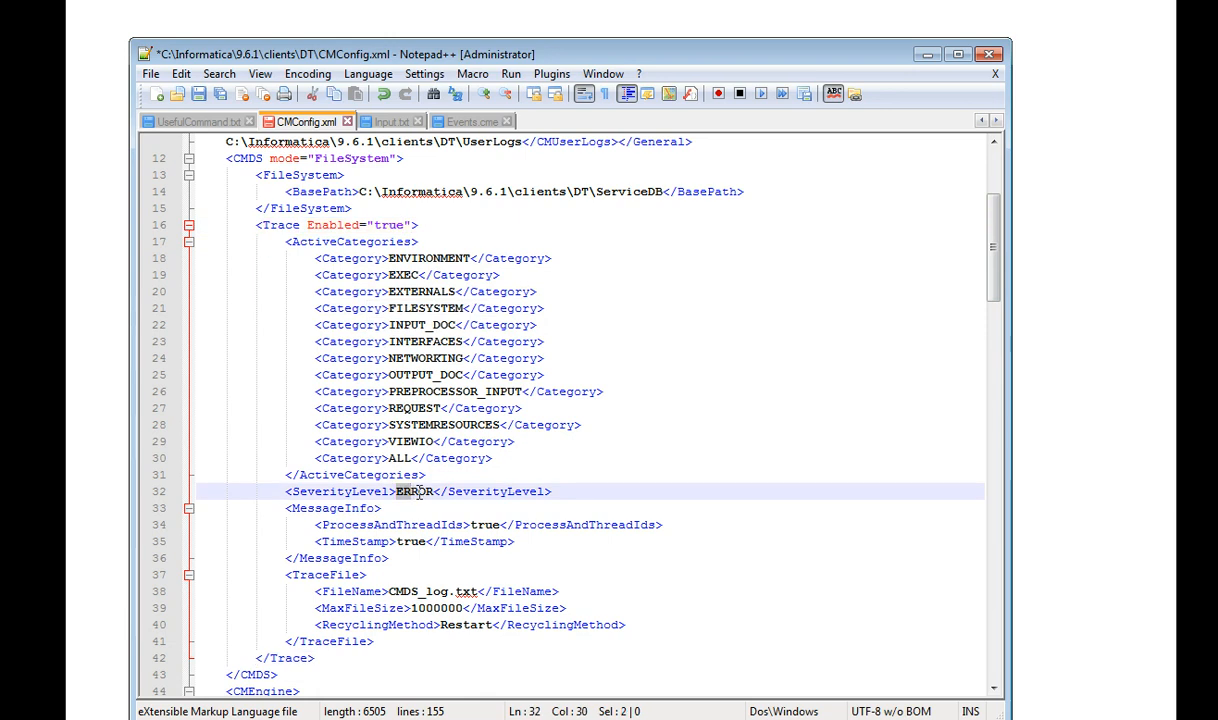
double_click(416, 492)
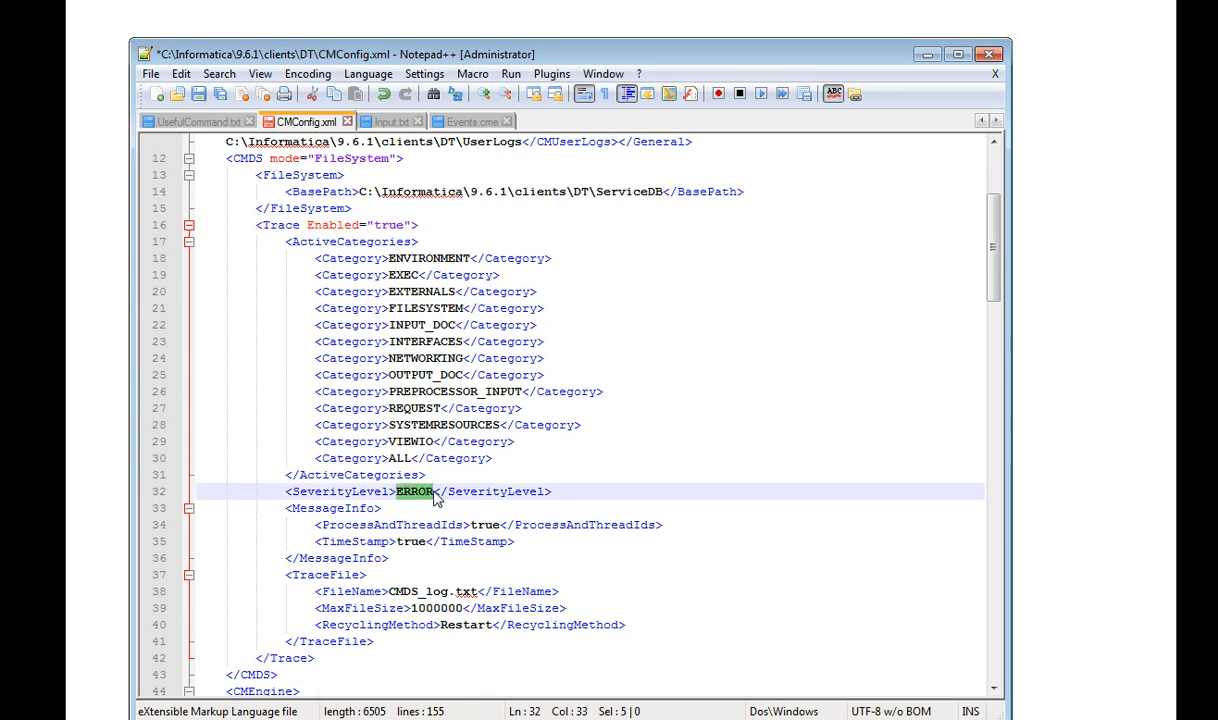
text(INF)
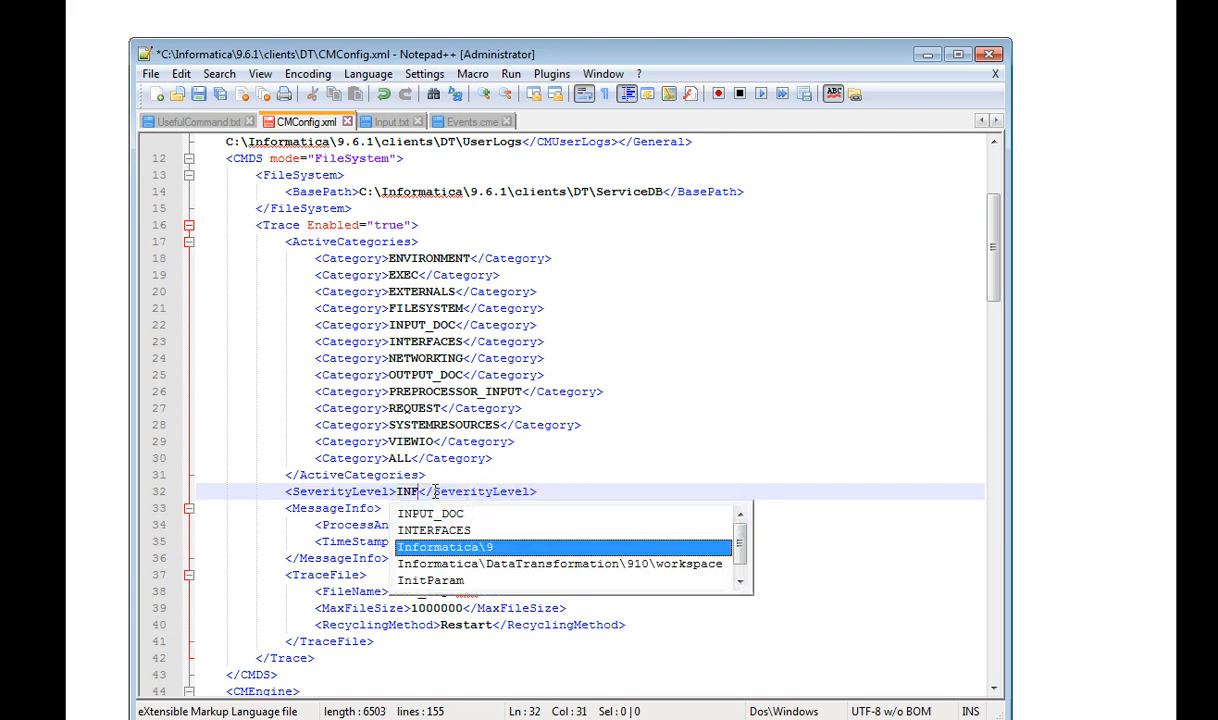
text(O)
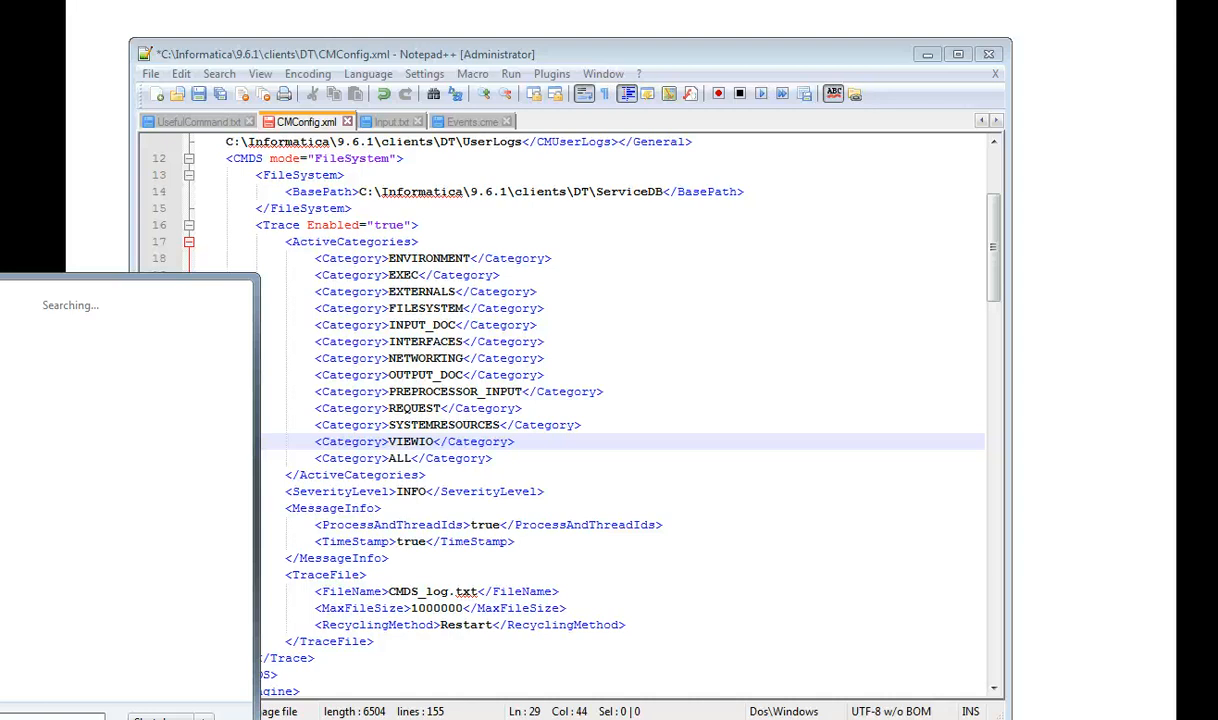
- Launch the CMConfiguration Editor from the Start menu search
click(60, 716)
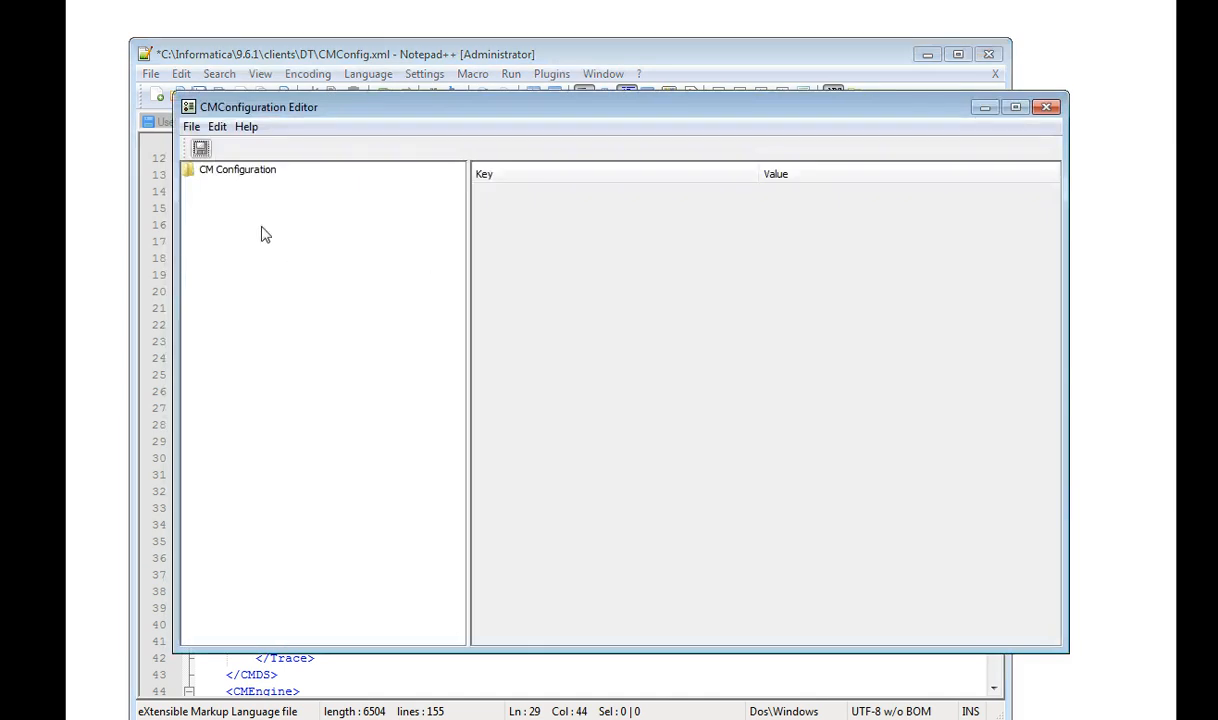
- Browse the CM Configuration tree to the CM Agents trace enabled and severity settings
click(238, 168)
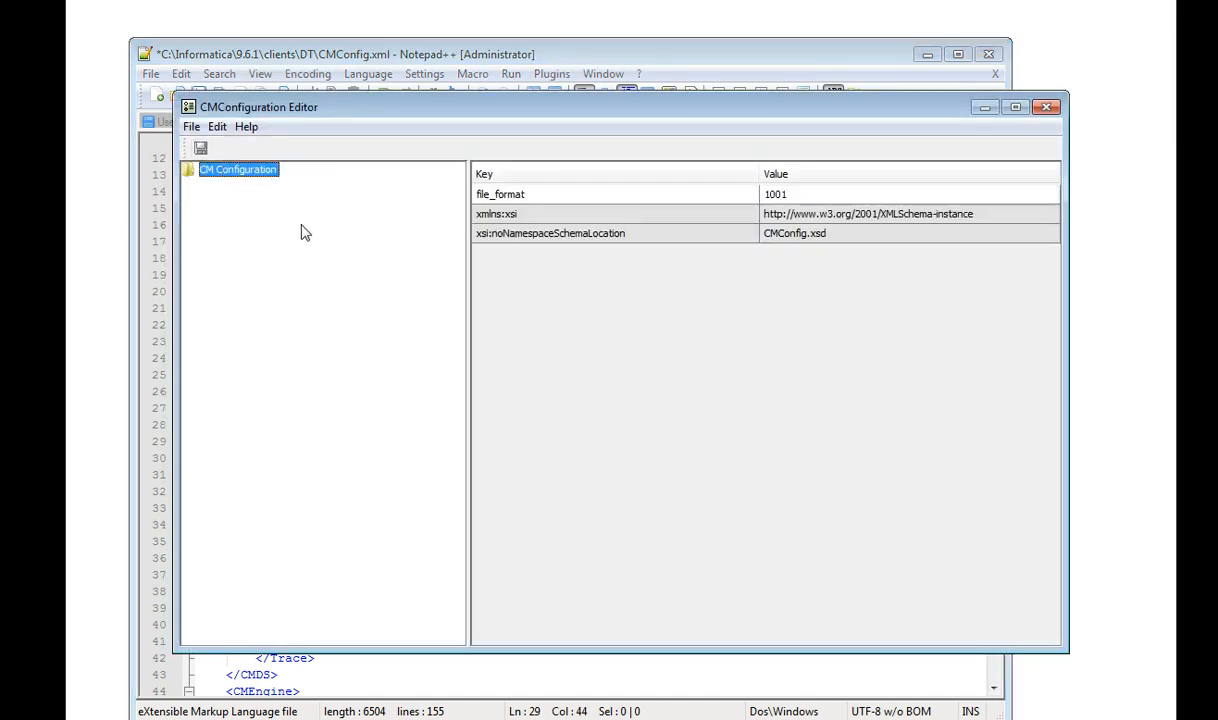
mouse_move(190, 178)
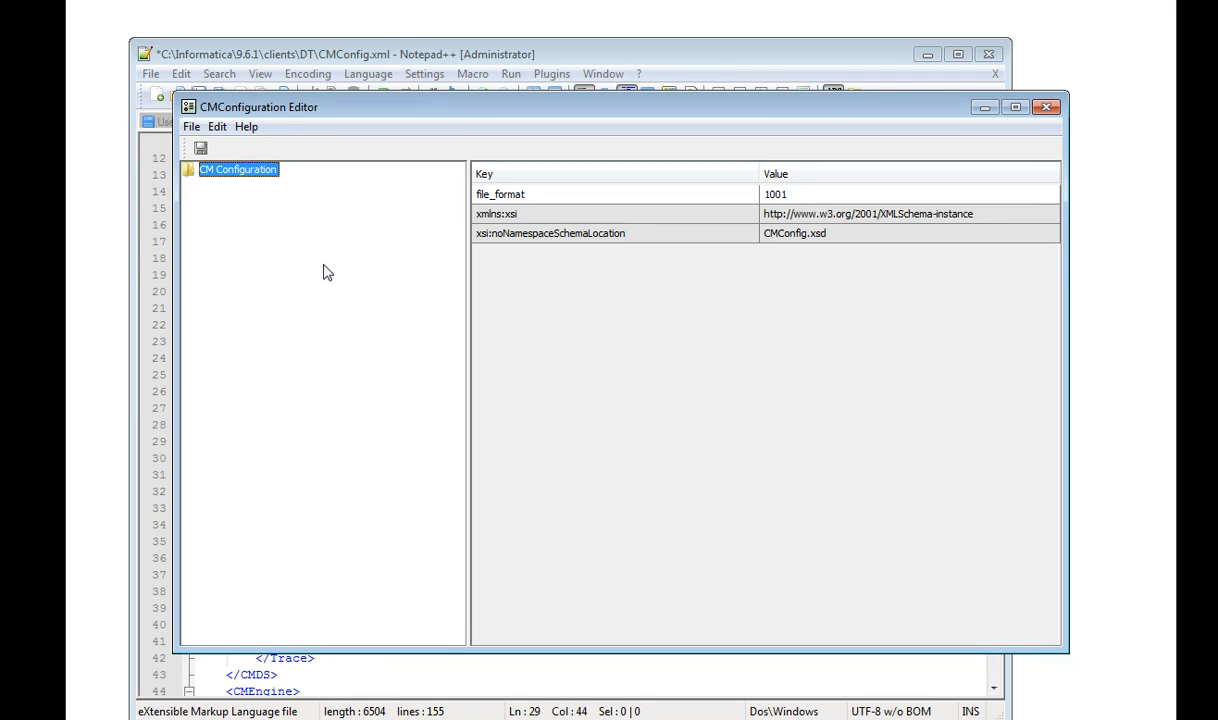
mouse_move(588, 450)
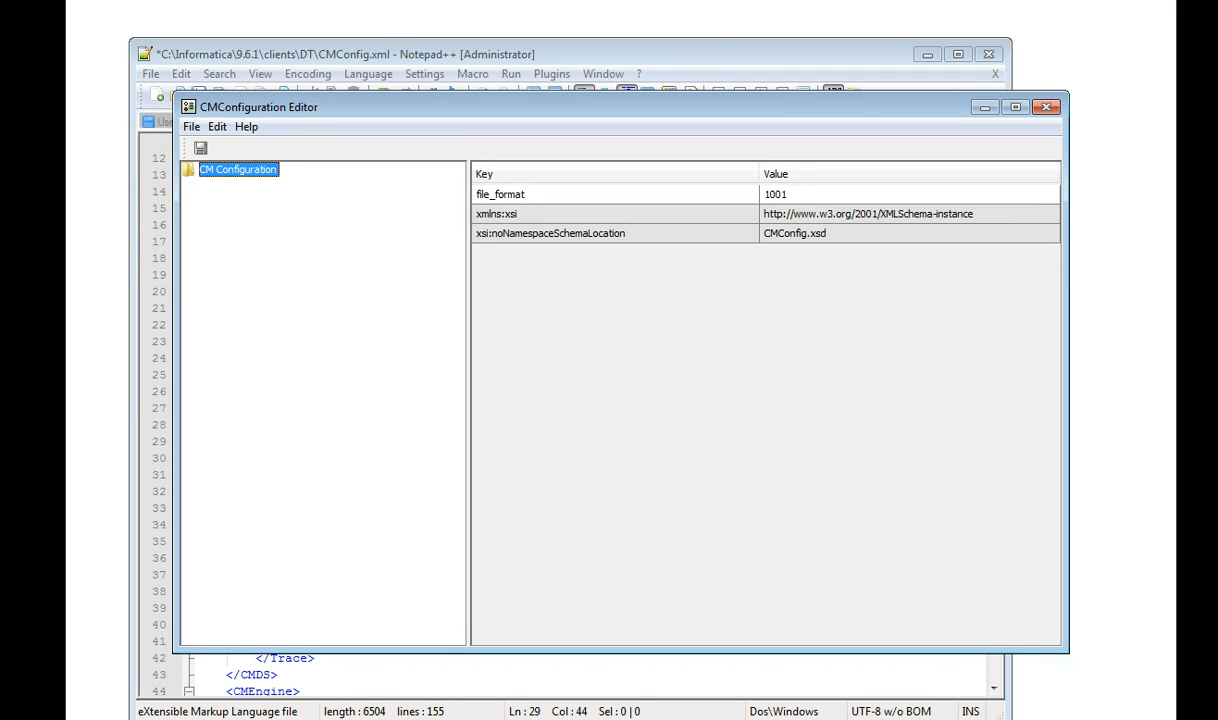
click(190, 168)
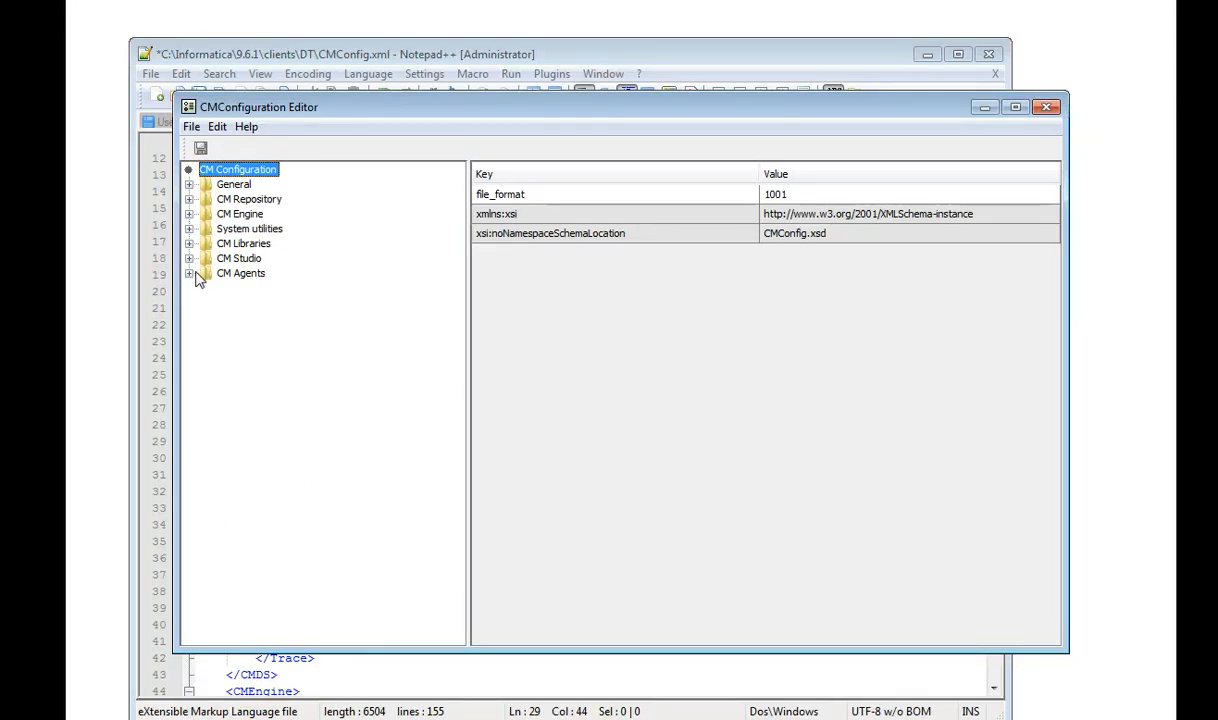
click(192, 272)
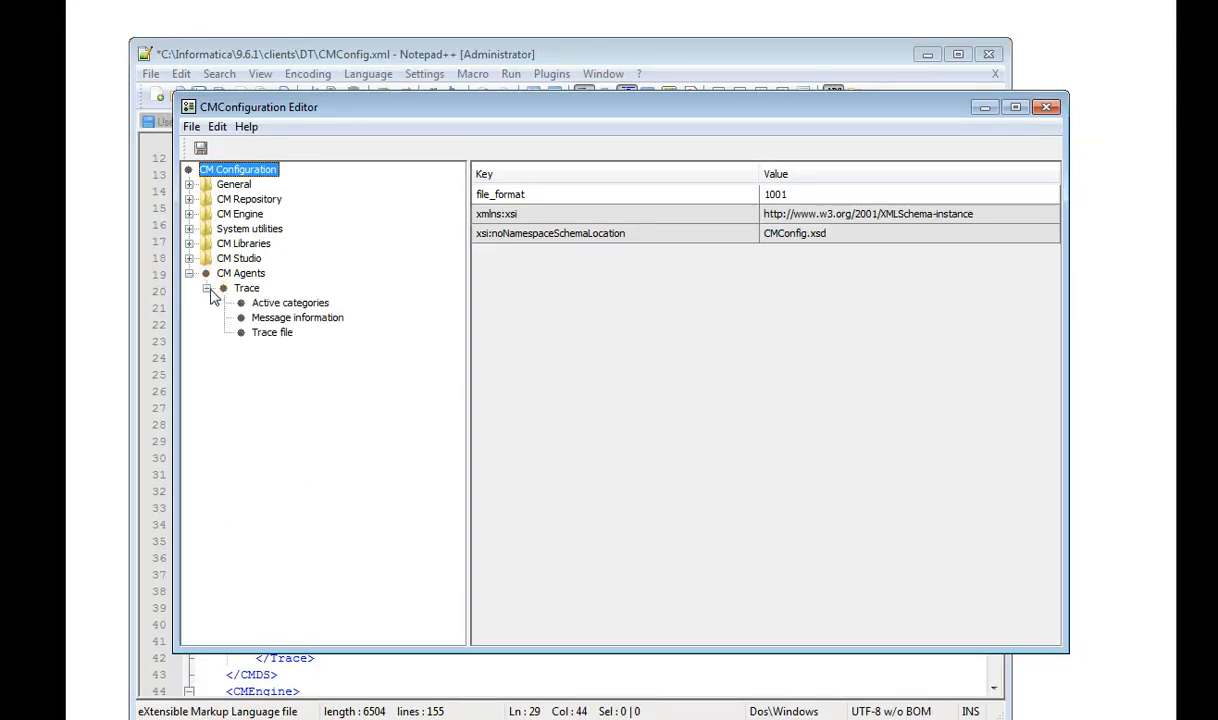
click(272, 332)
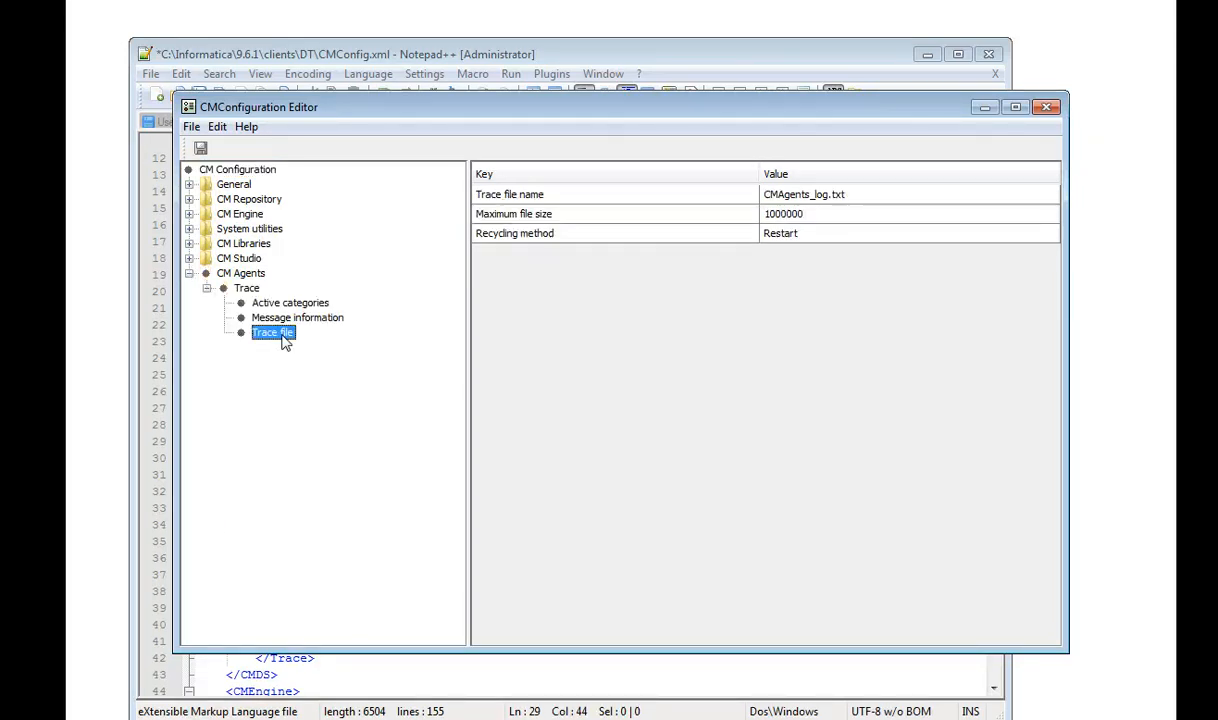
mouse_move(790, 258)
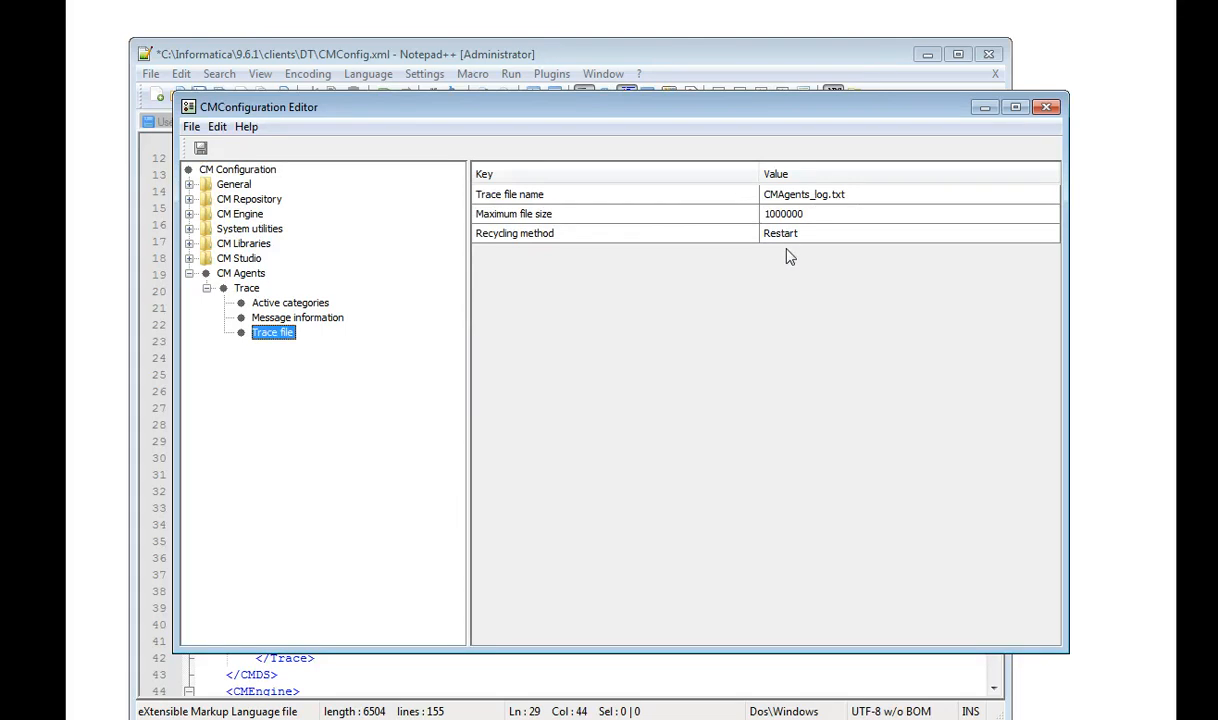
click(288, 302)
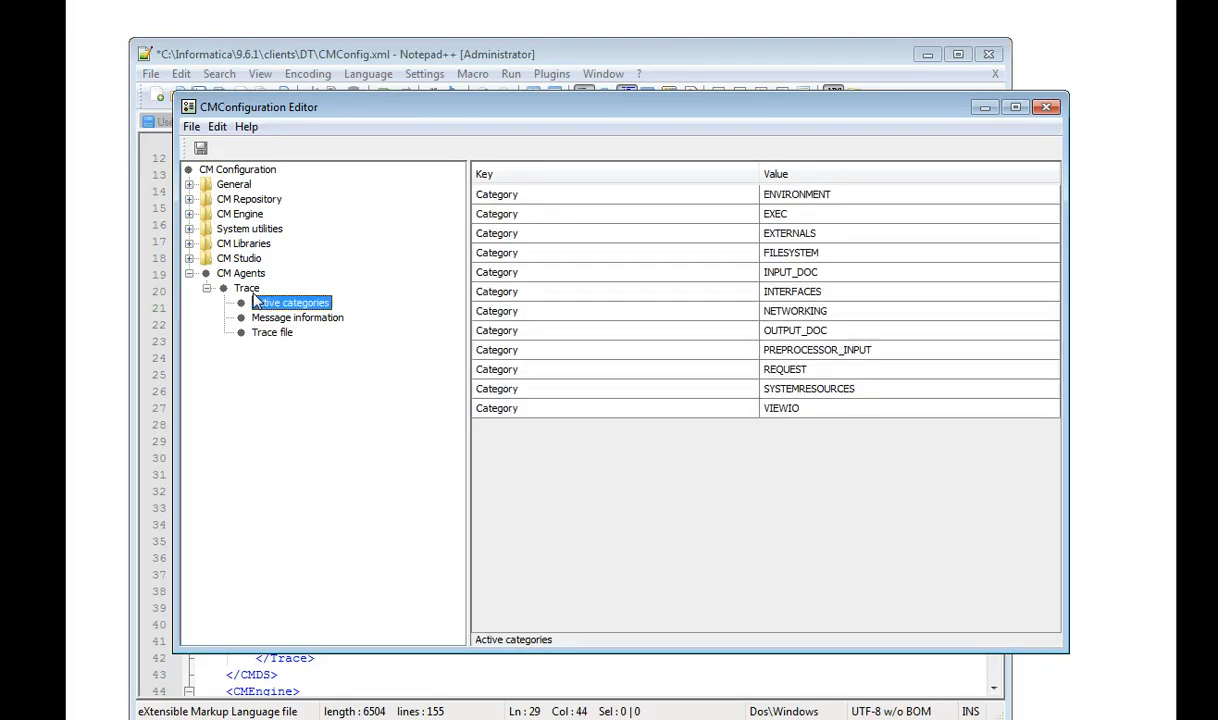
click(248, 288)
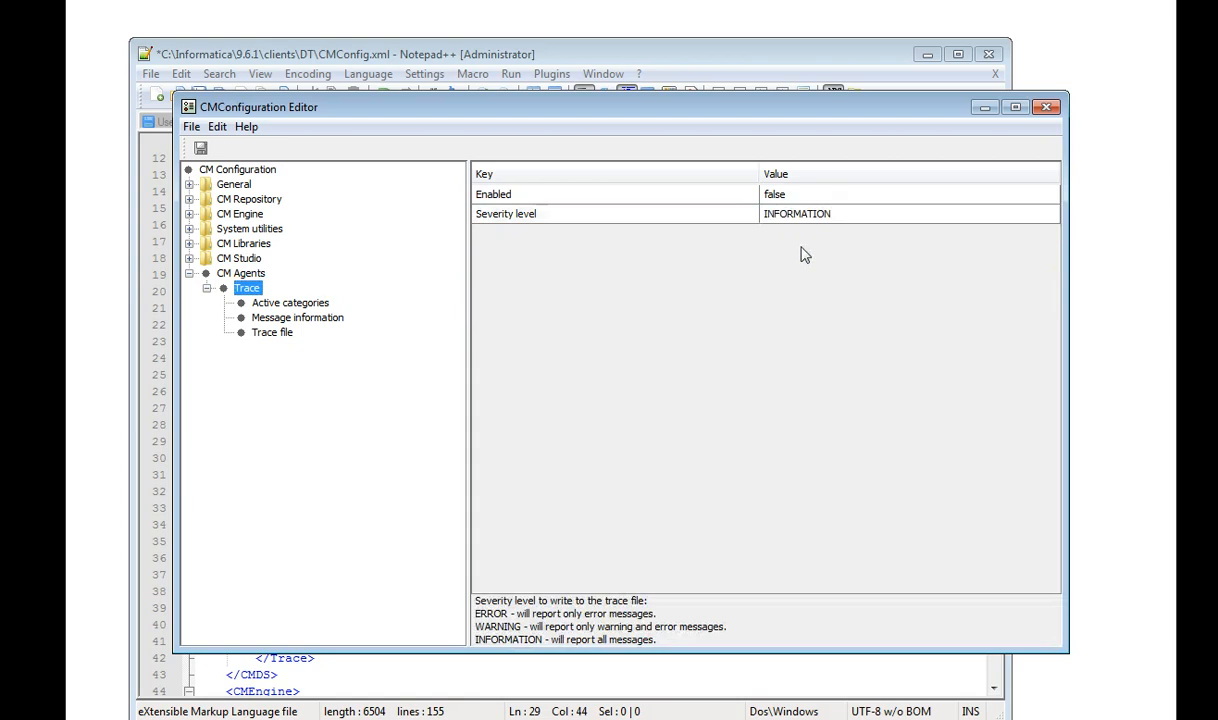
click(804, 194)
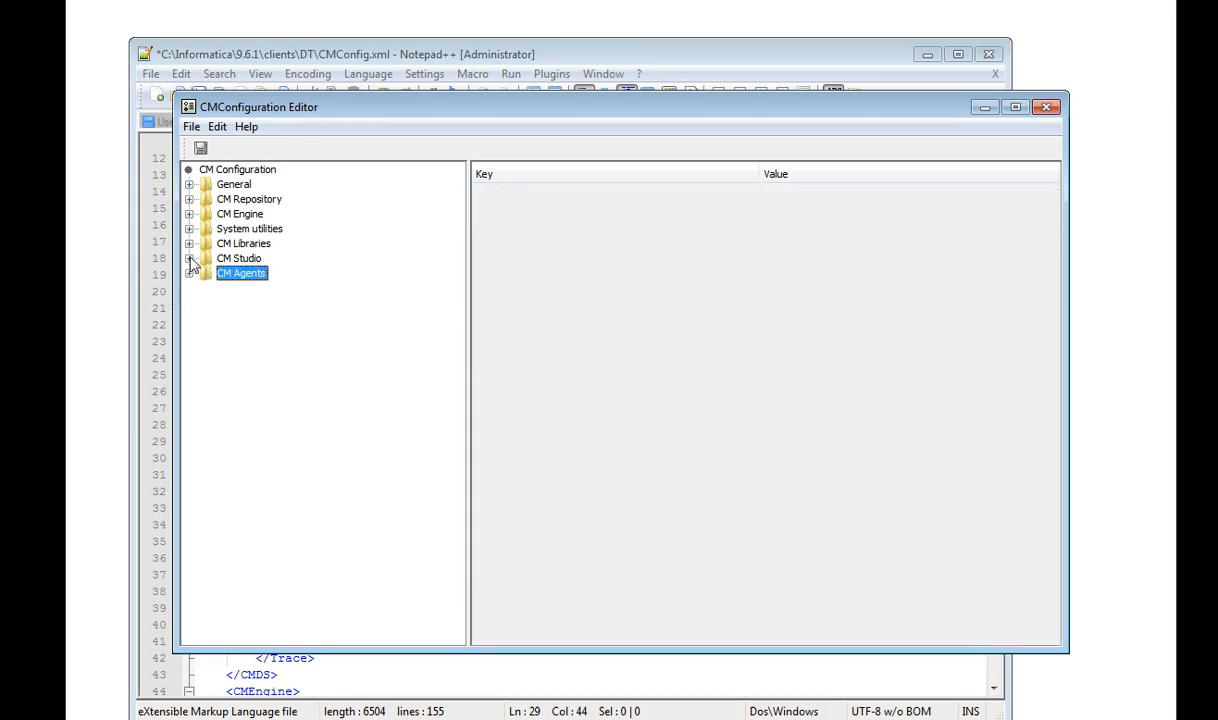
mouse_move(192, 232)
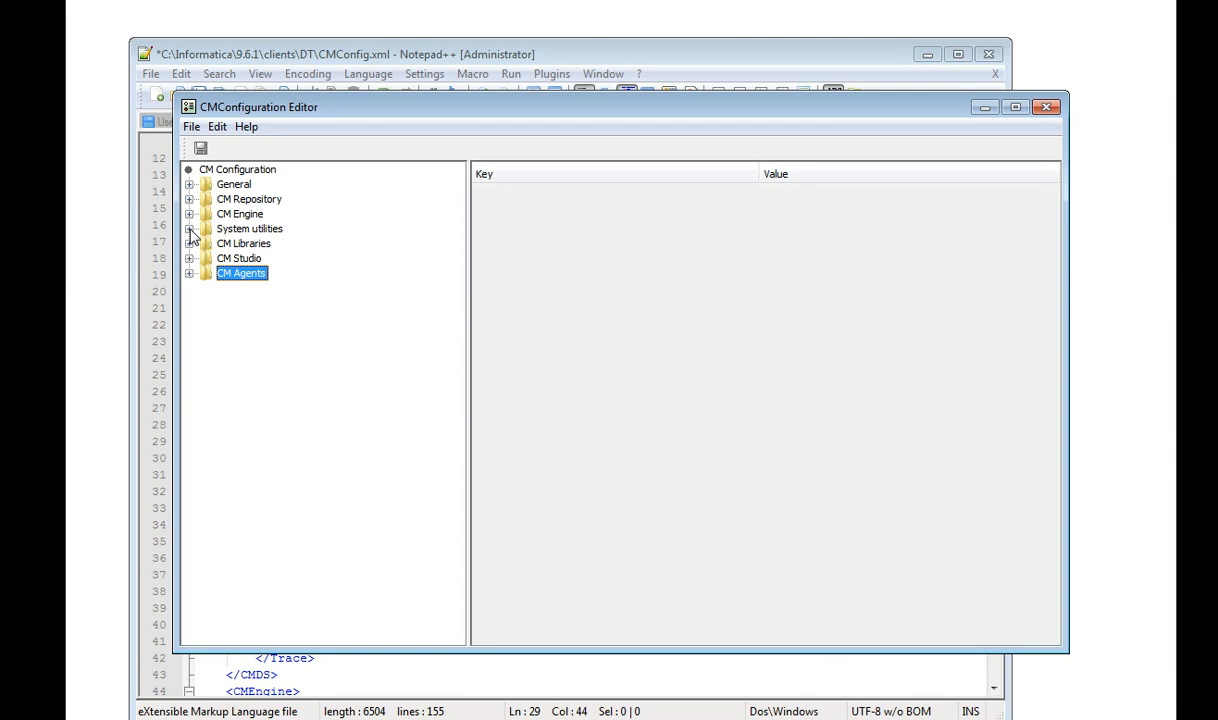
- Turn tracing on for System utilities
click(192, 228)
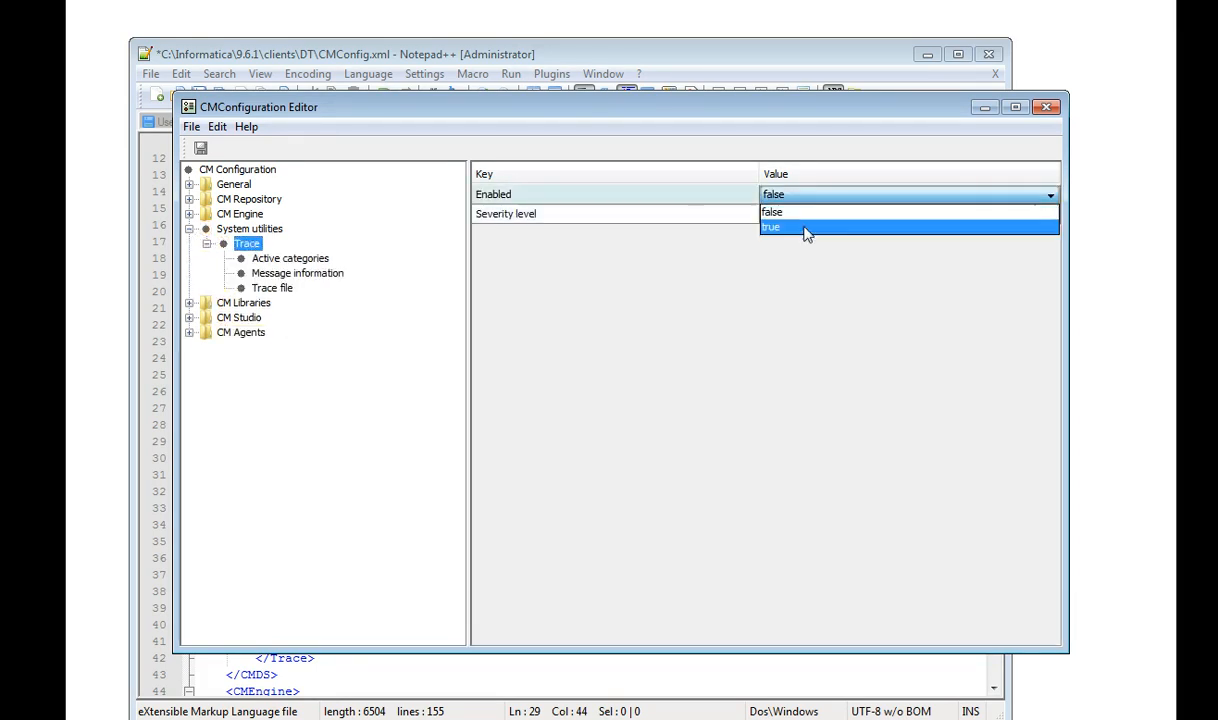
click(782, 232)
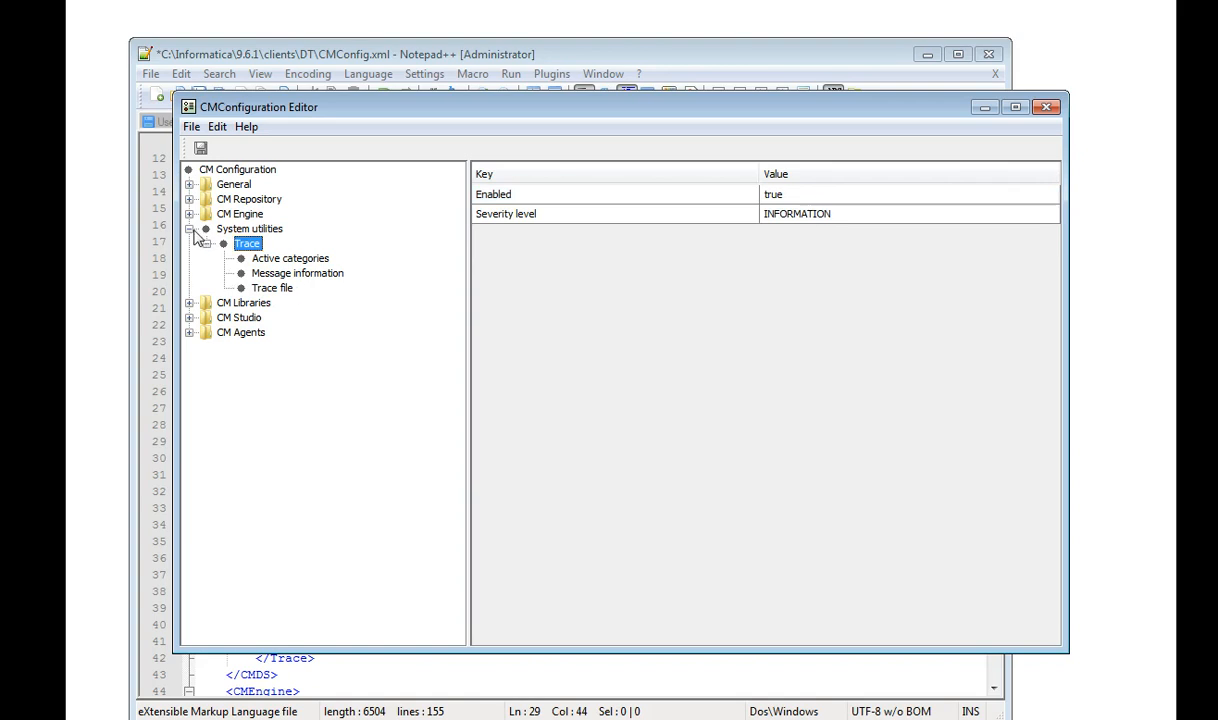
click(190, 228)
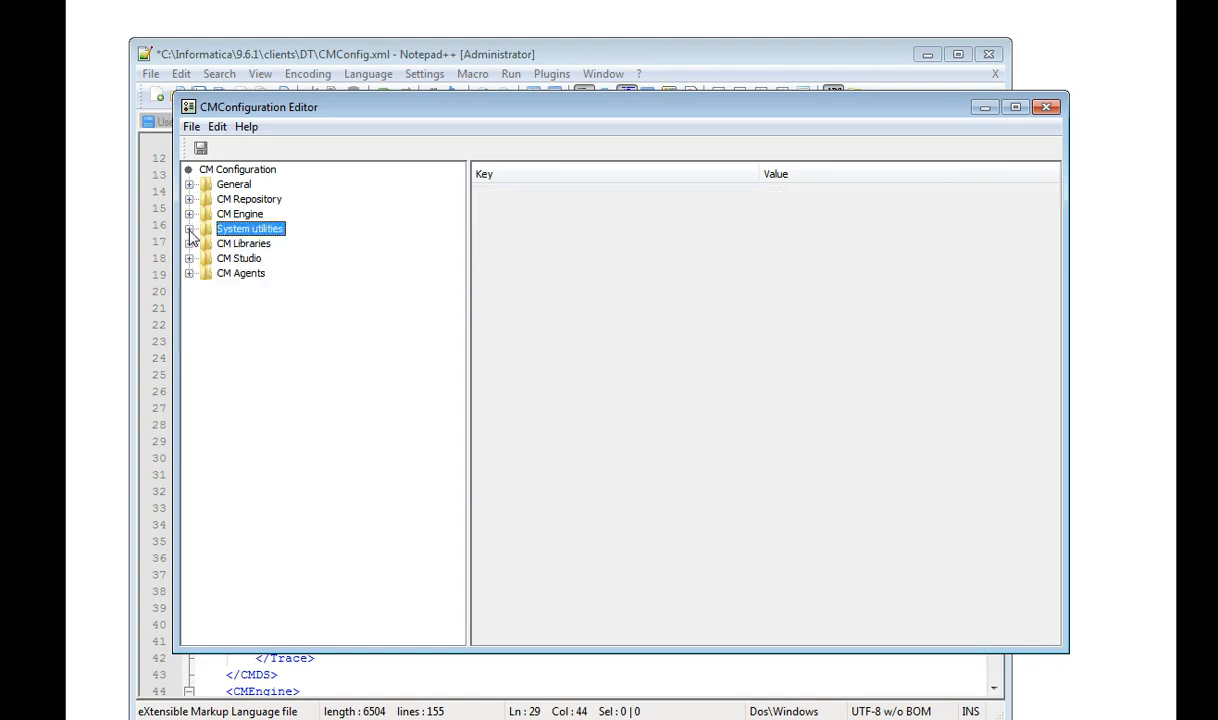
- Enable CM Engine tracing at INFORMATION severity and save the configuration
click(192, 214)
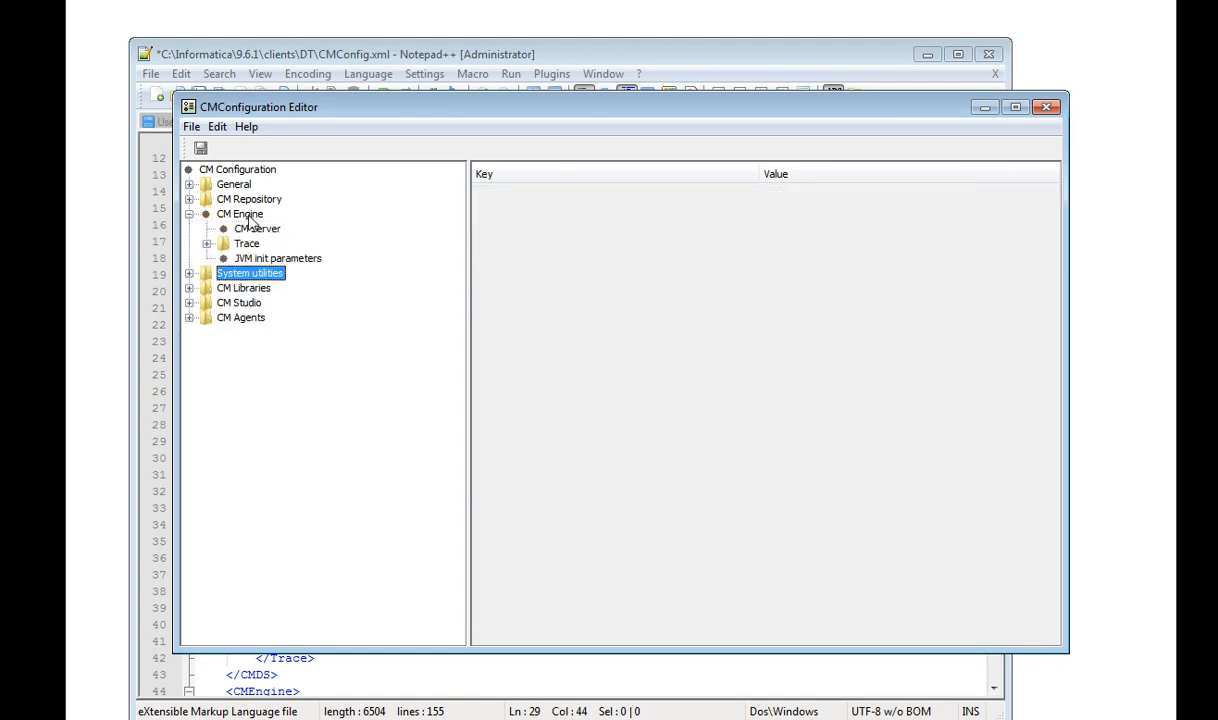
click(246, 244)
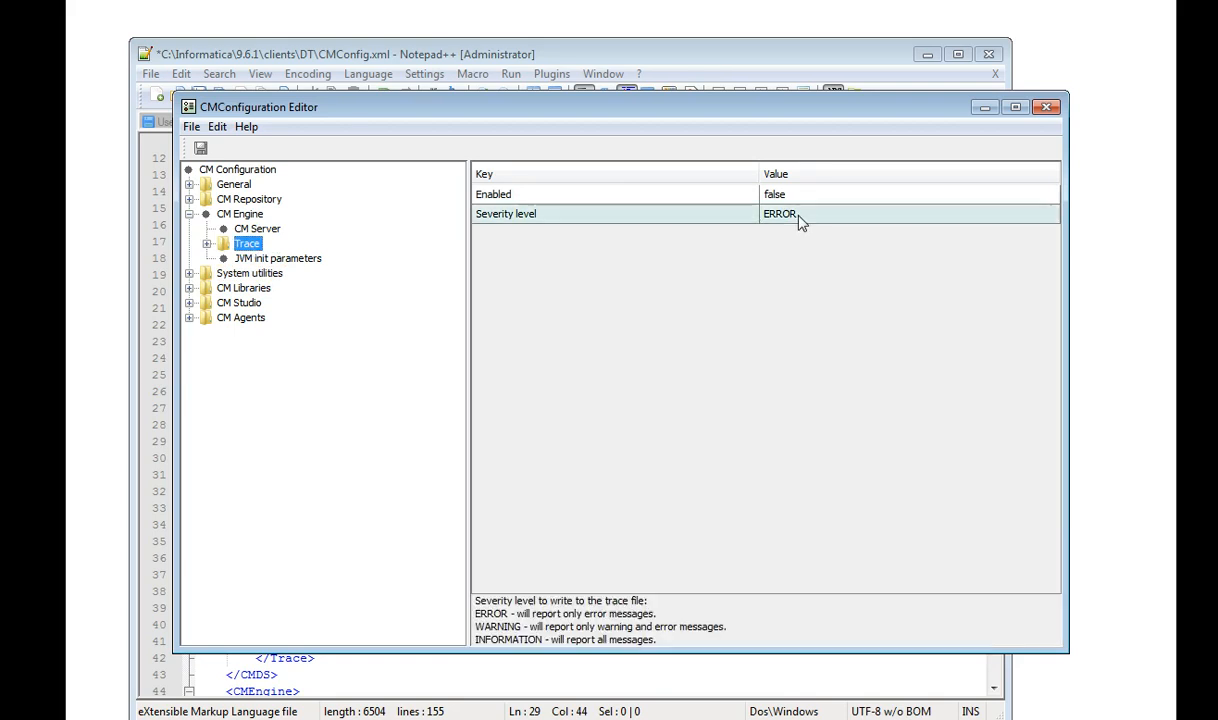
click(904, 194)
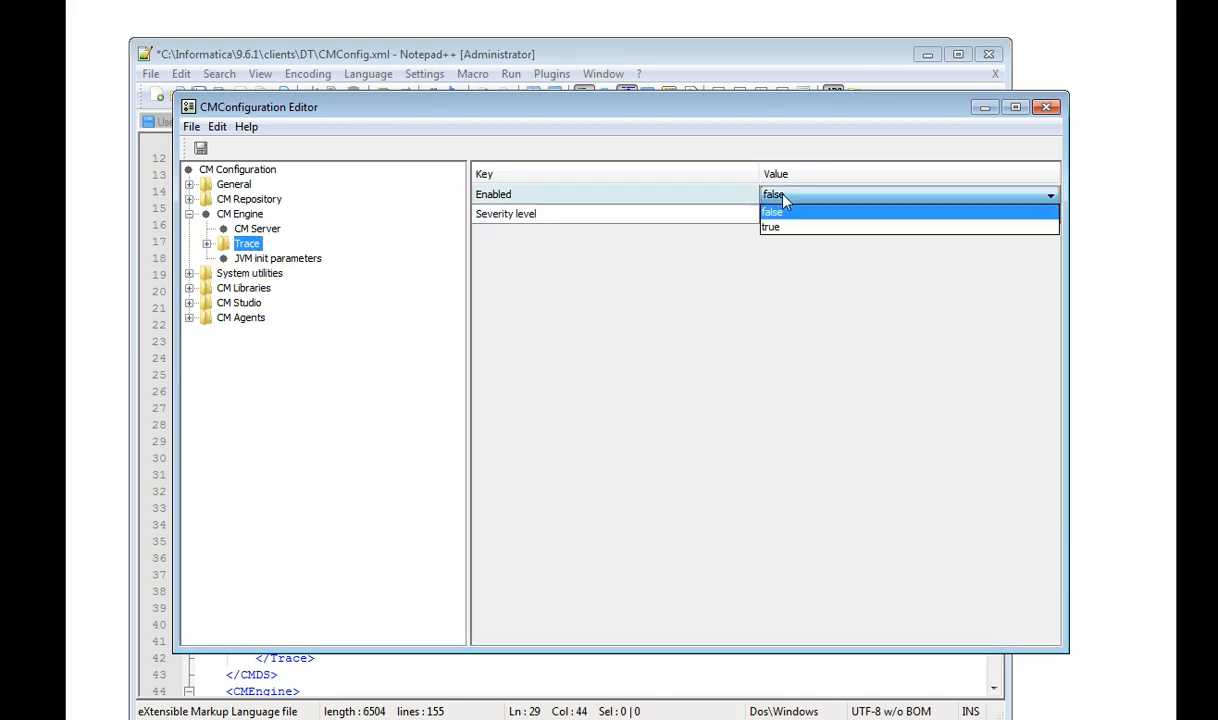
click(772, 228)
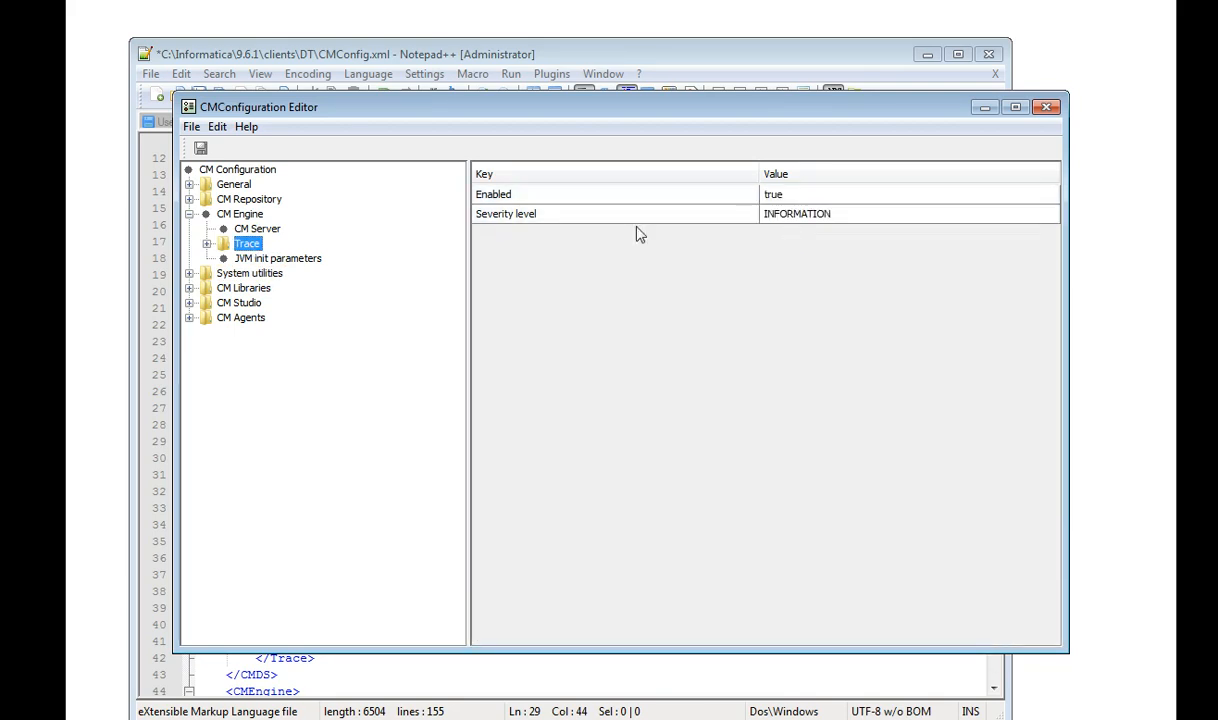
click(240, 212)
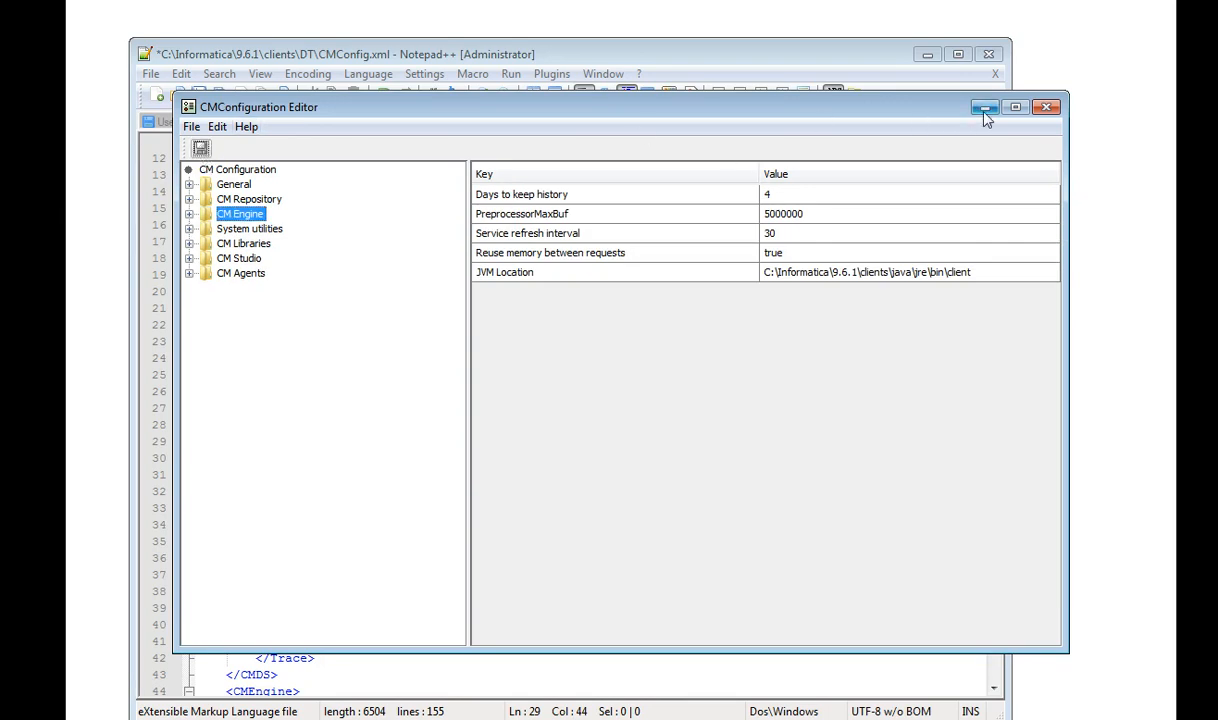
- Reload the modified CMConfig.xml in Notepad++ and review the enabled Trace sections
click(984, 108)
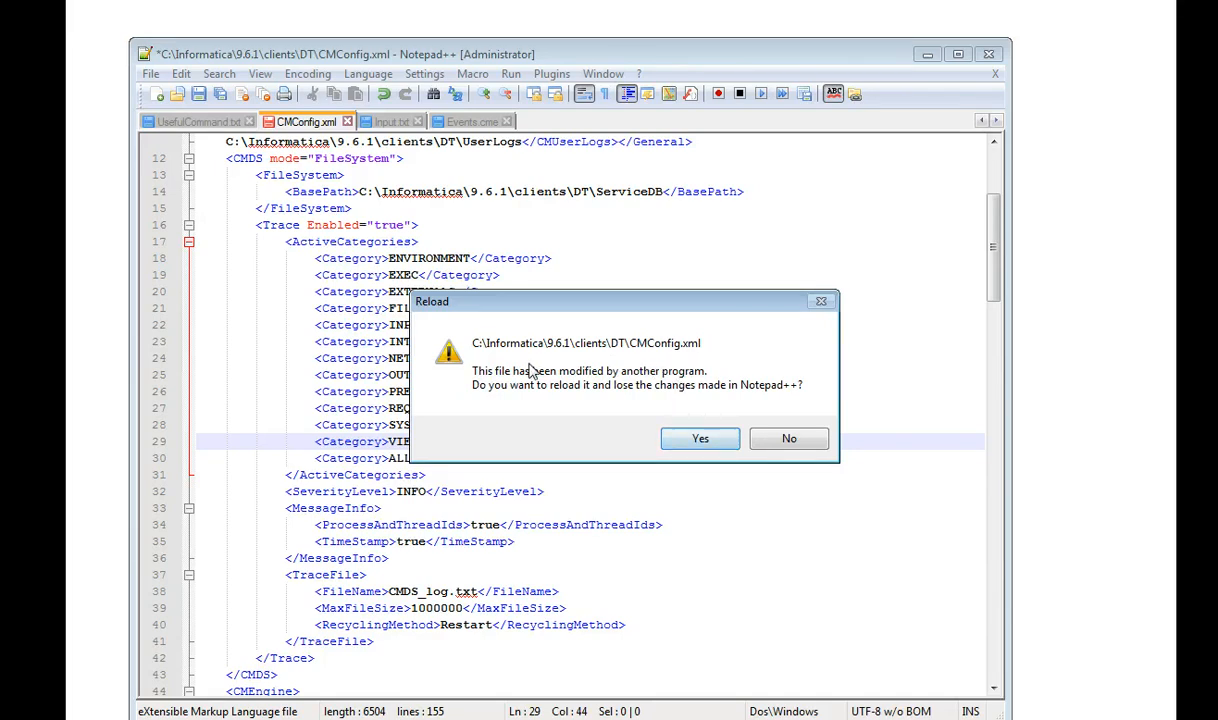
click(700, 438)
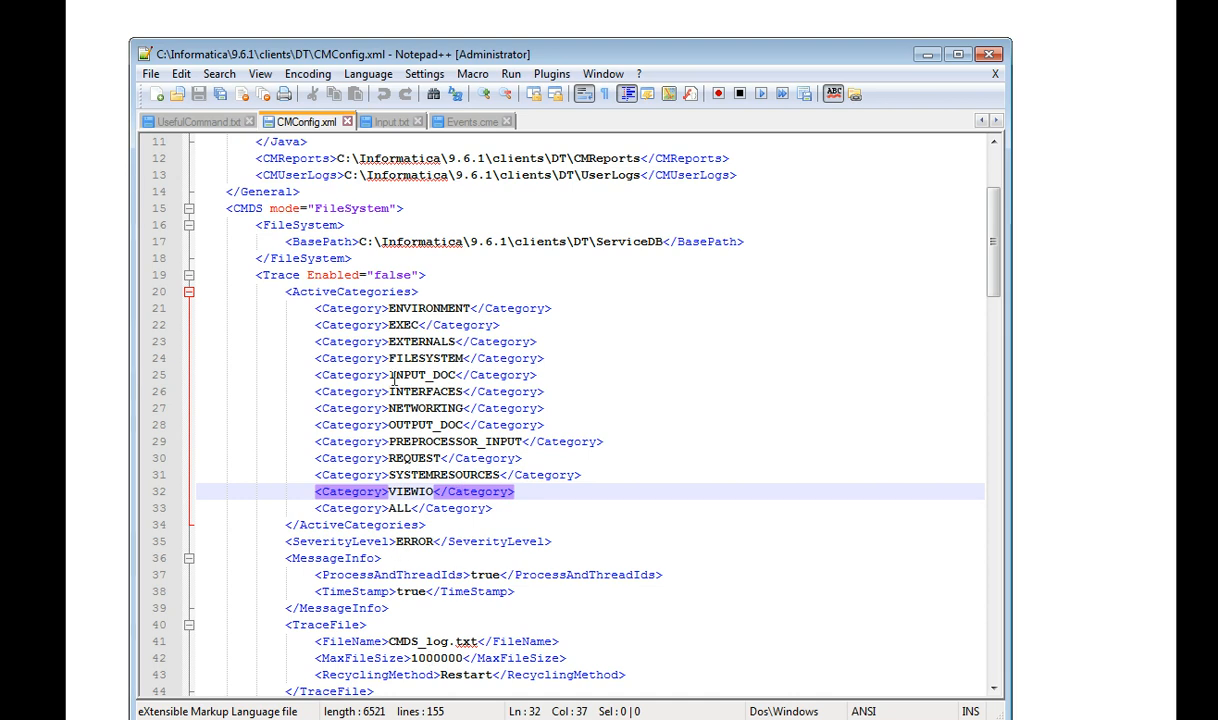
scroll(down, 3)
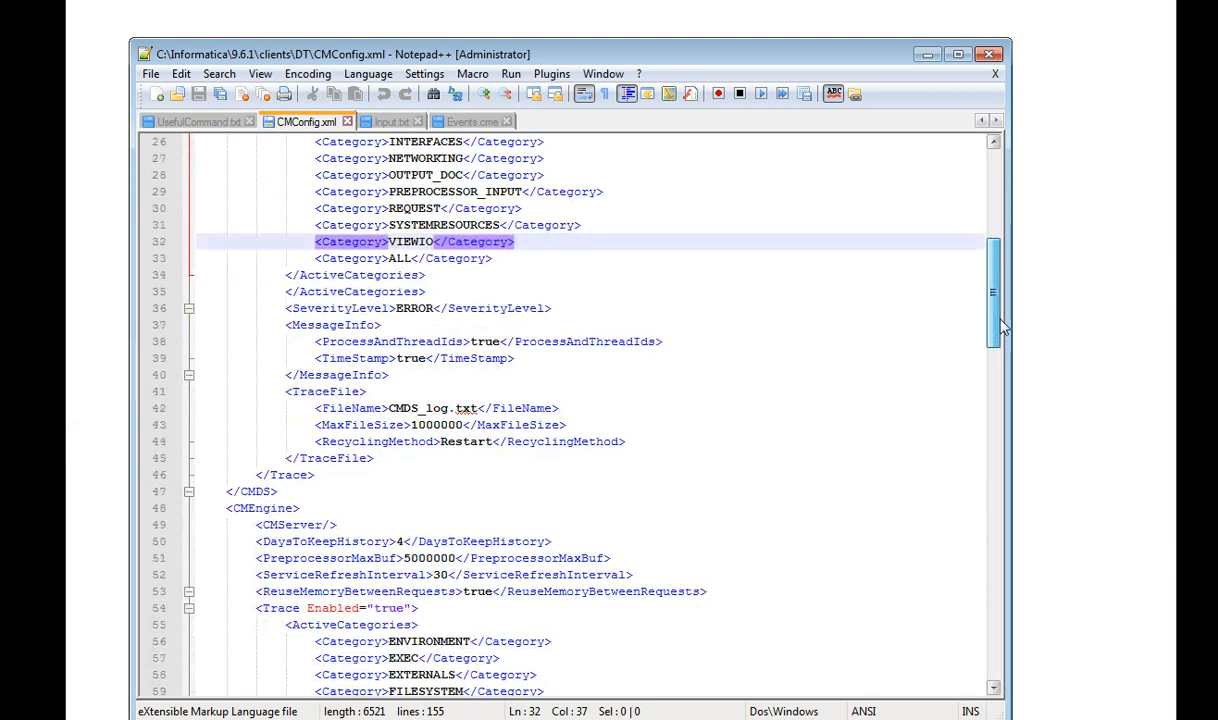
scroll(down, 3)
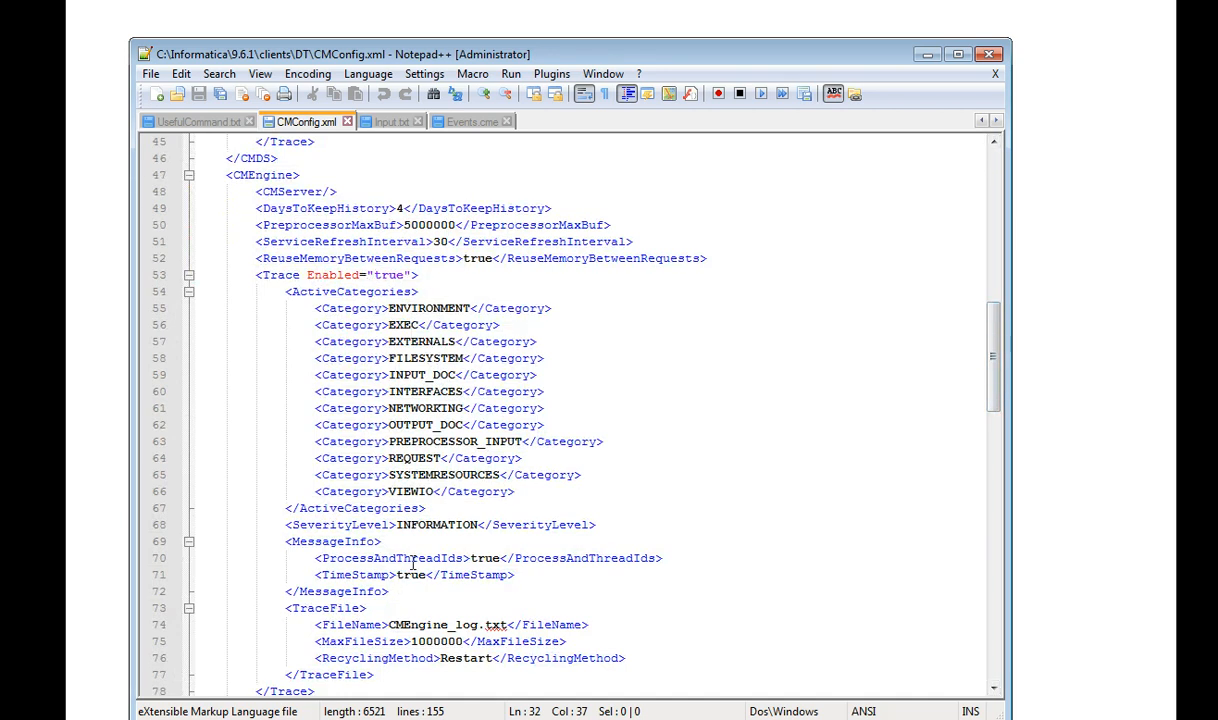
mouse_move(826, 468)
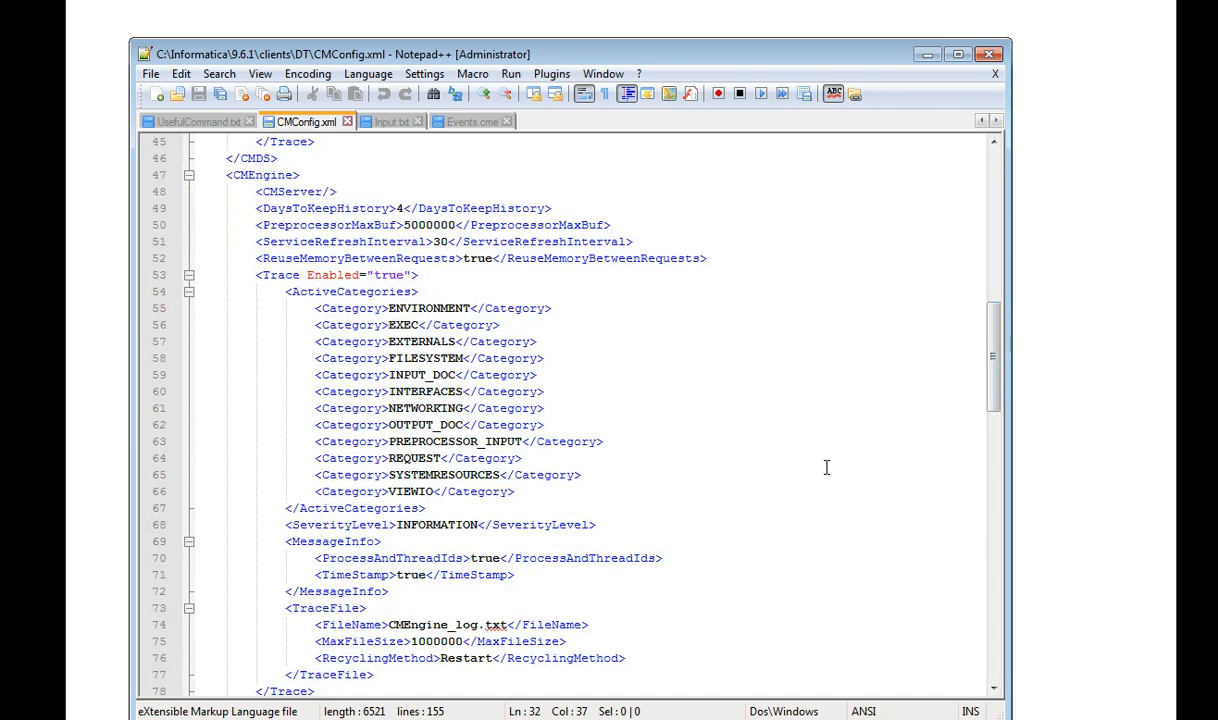
scroll(down, 3)
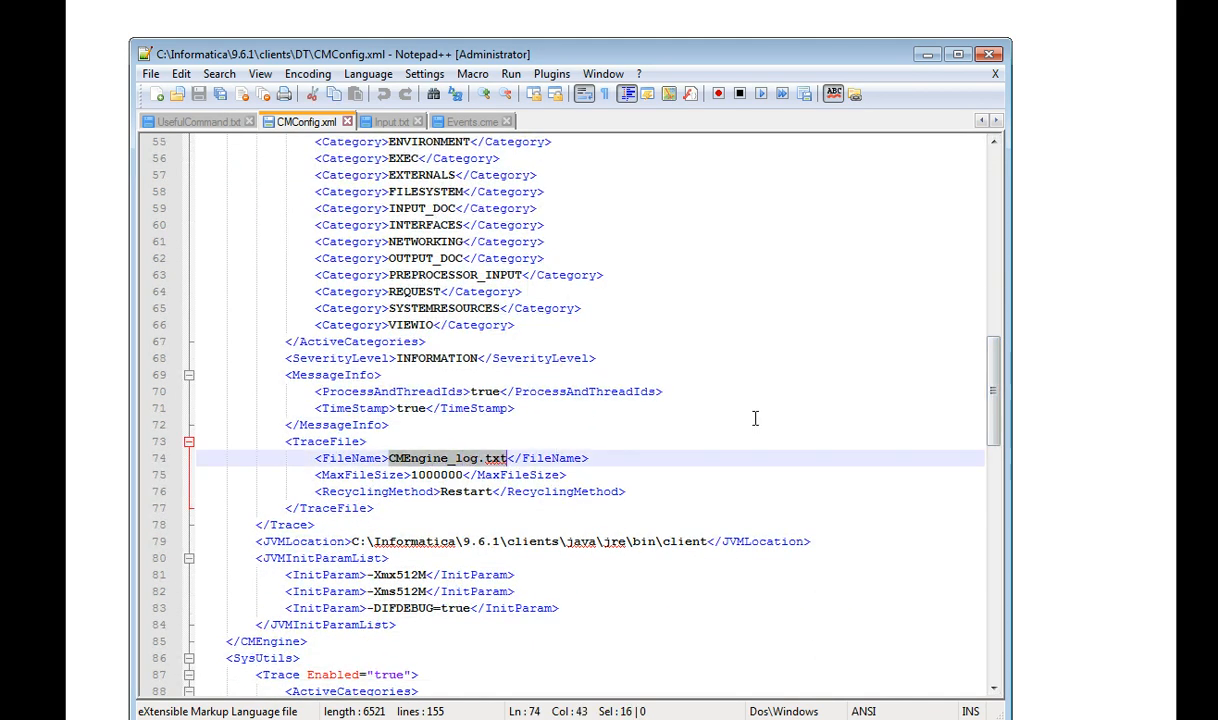
scroll(down, 3)
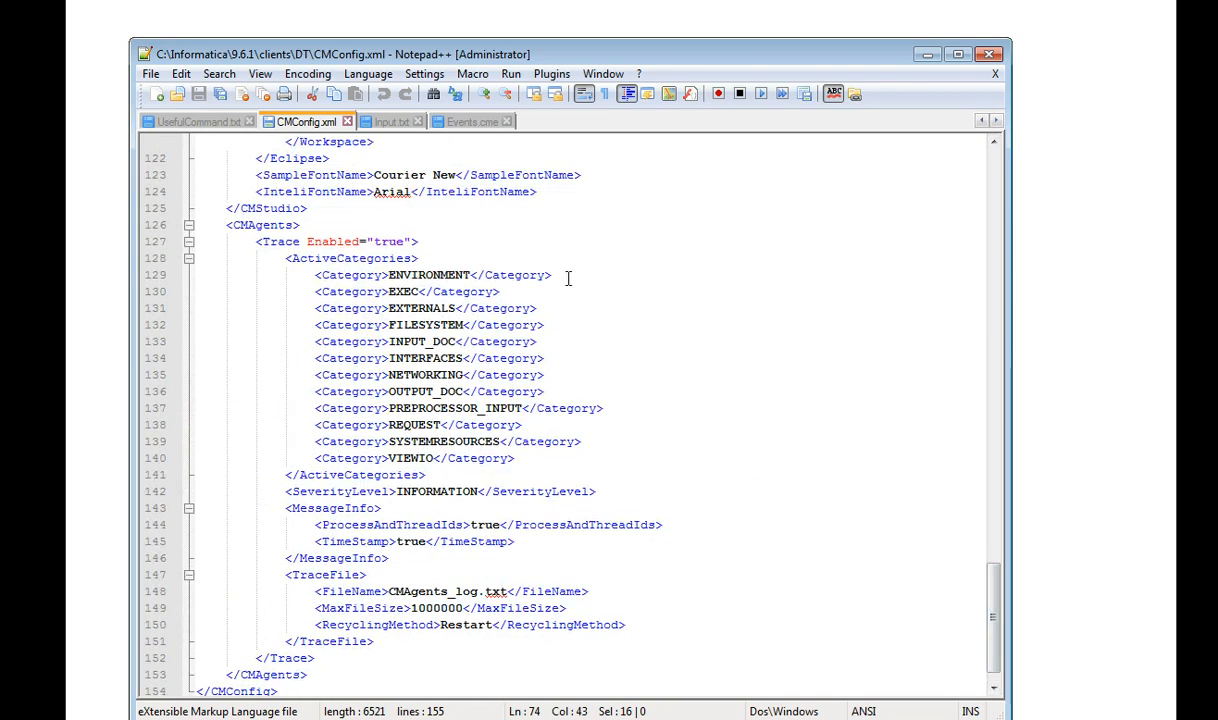
mouse_move(388, 608)
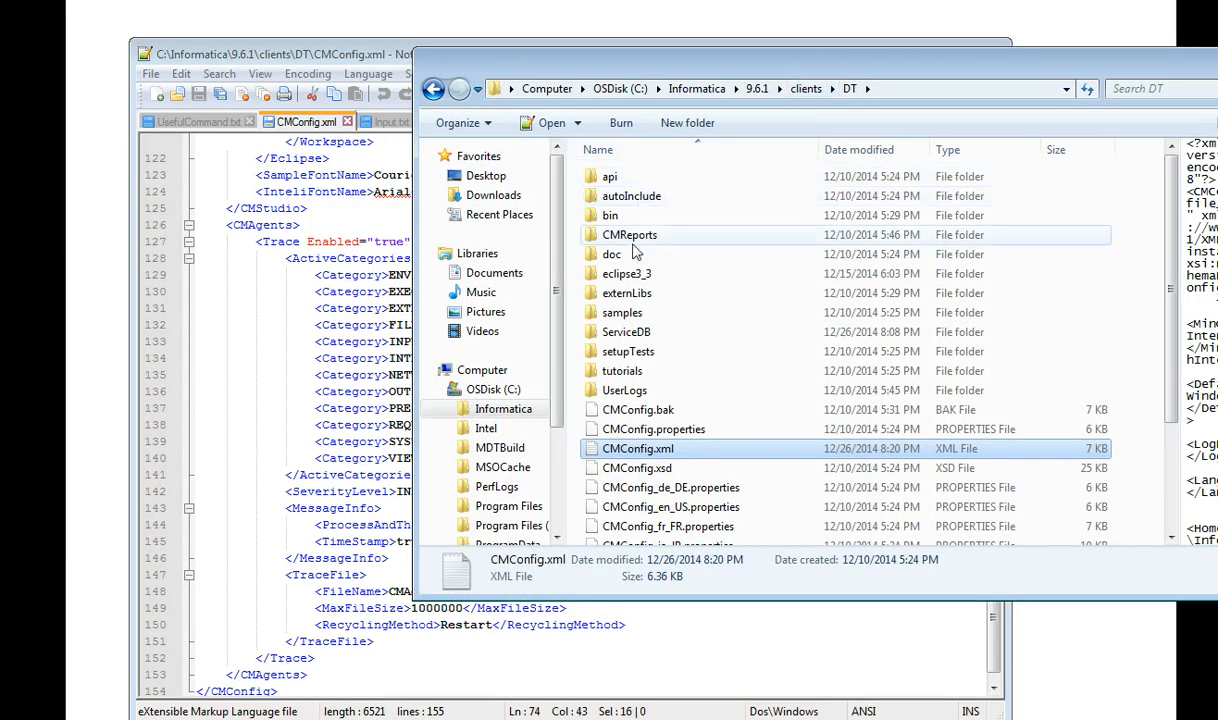
mouse_move(642, 284)
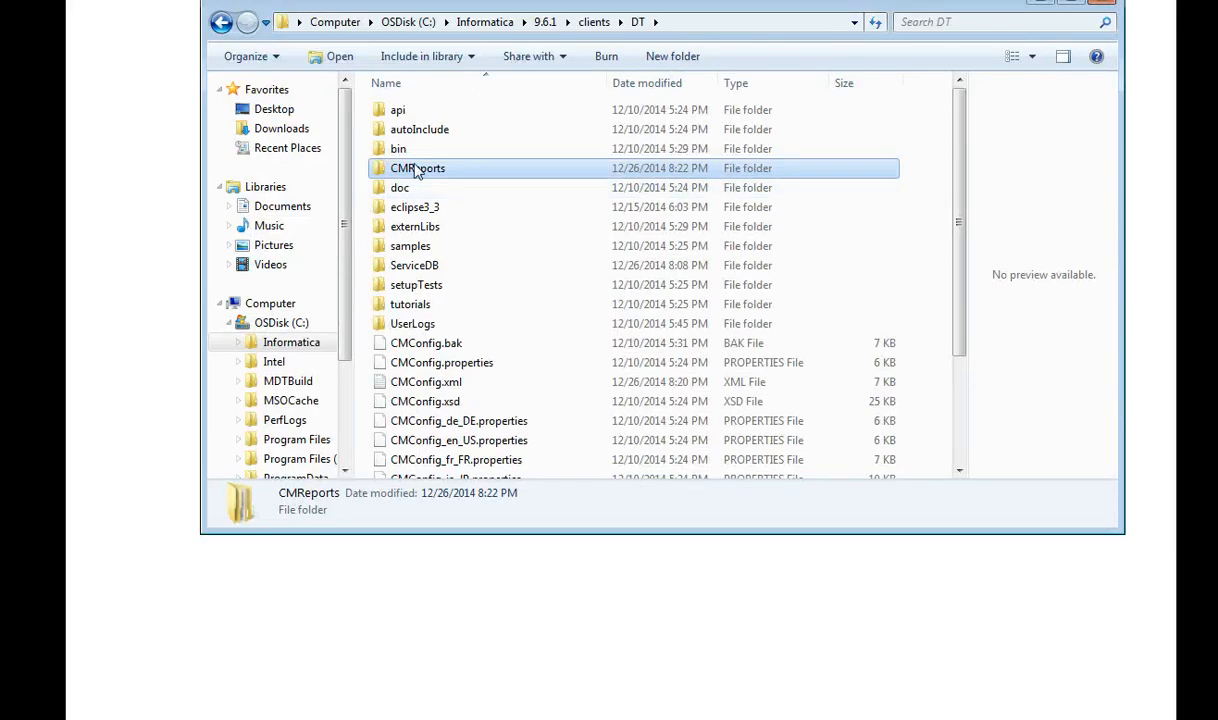
- Go into CMReports Logs and bring up the context menu for CMEngine_log.txt
double_click(416, 168)
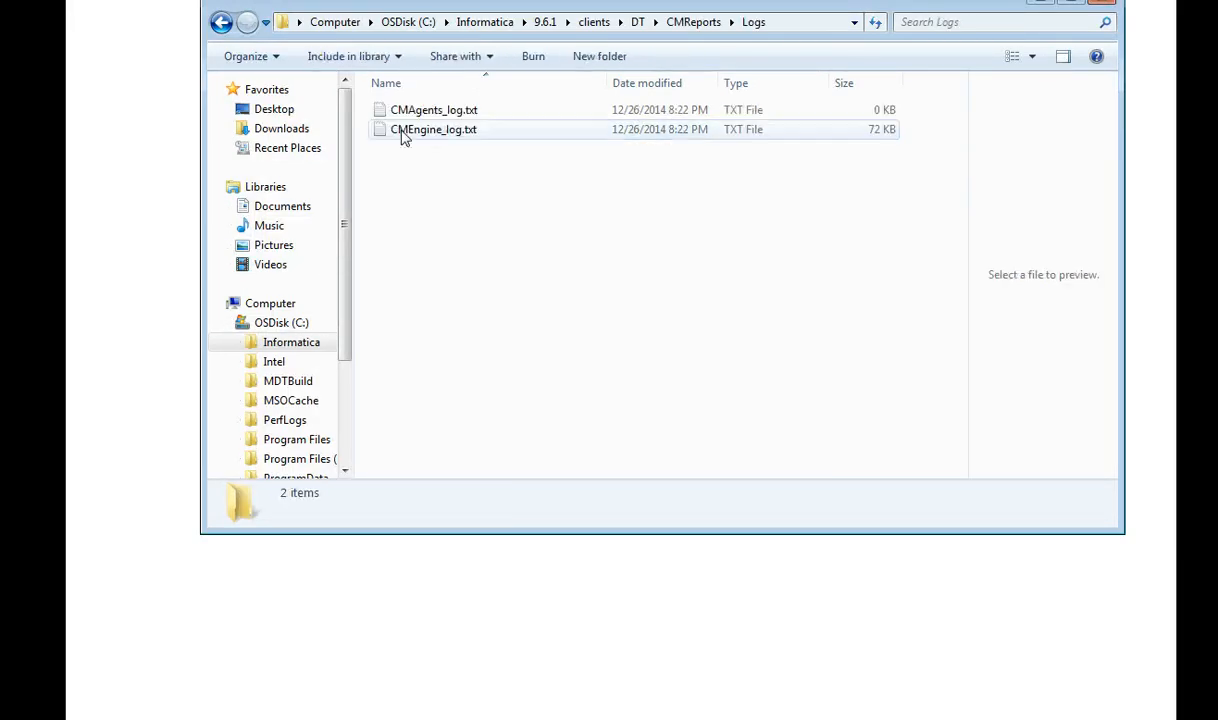
click(432, 128)
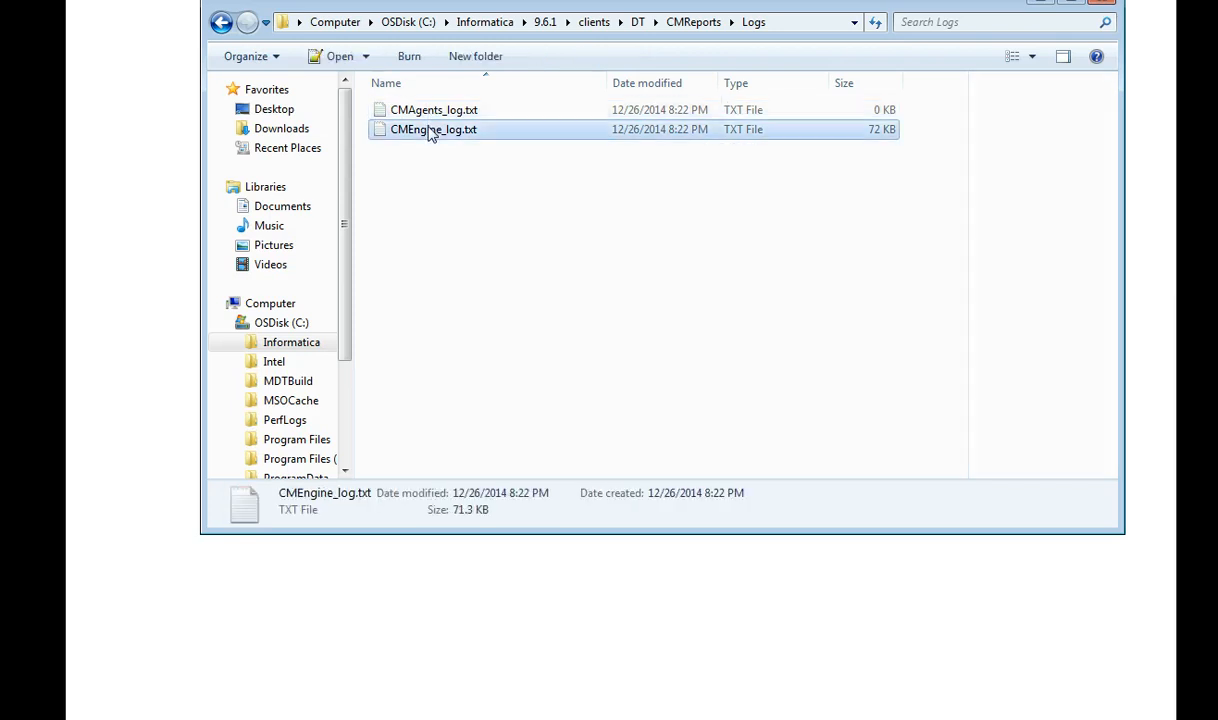
right_click(432, 128)
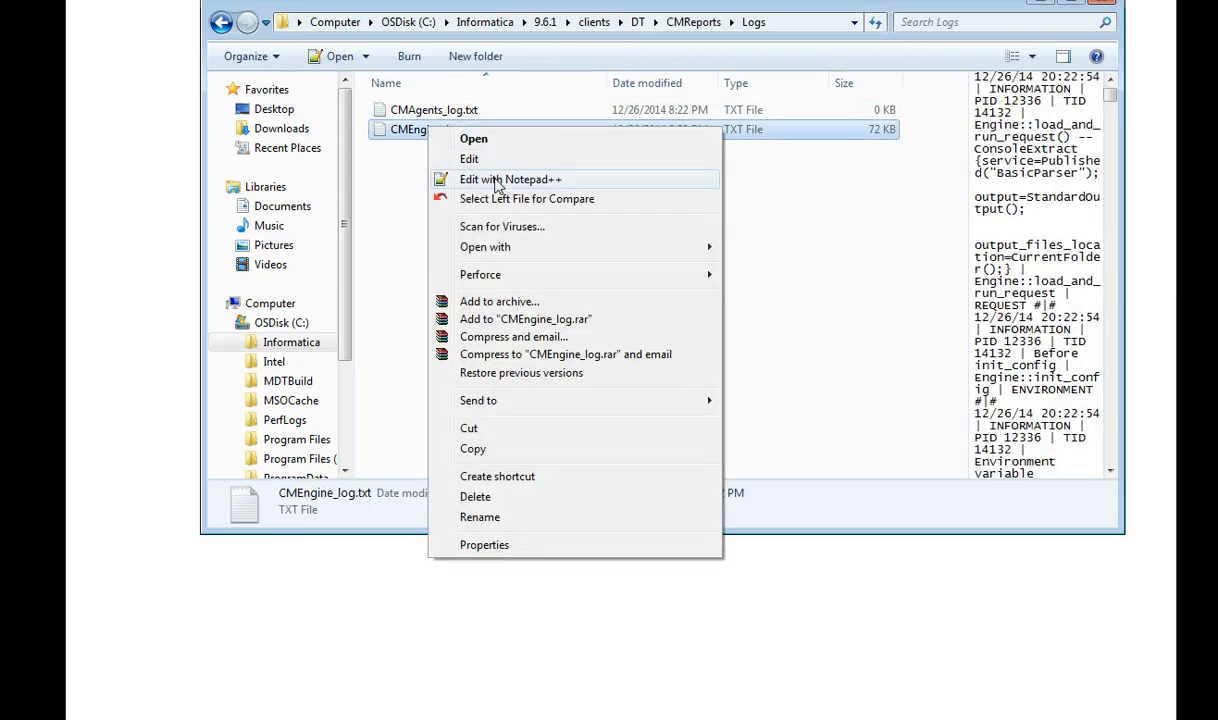
- View CMEngine_log.txt in Notepad++ and read through its INFORMATION trace entries
click(510, 180)
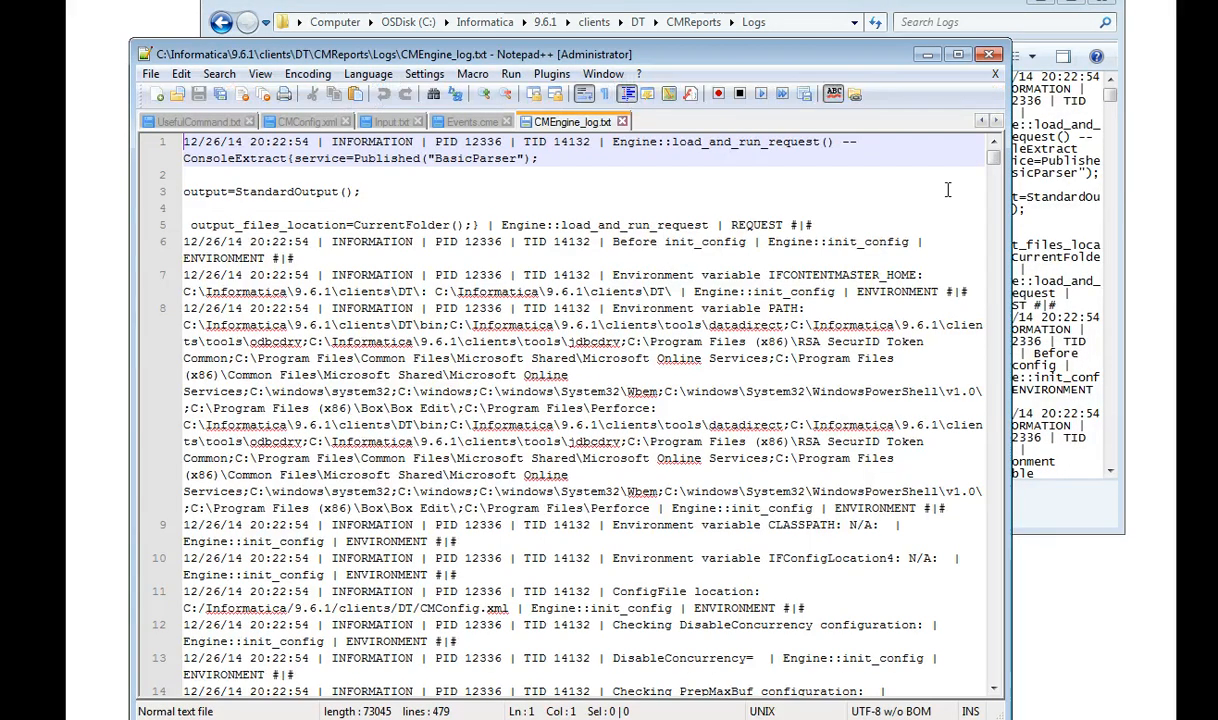
scroll(down, 3)
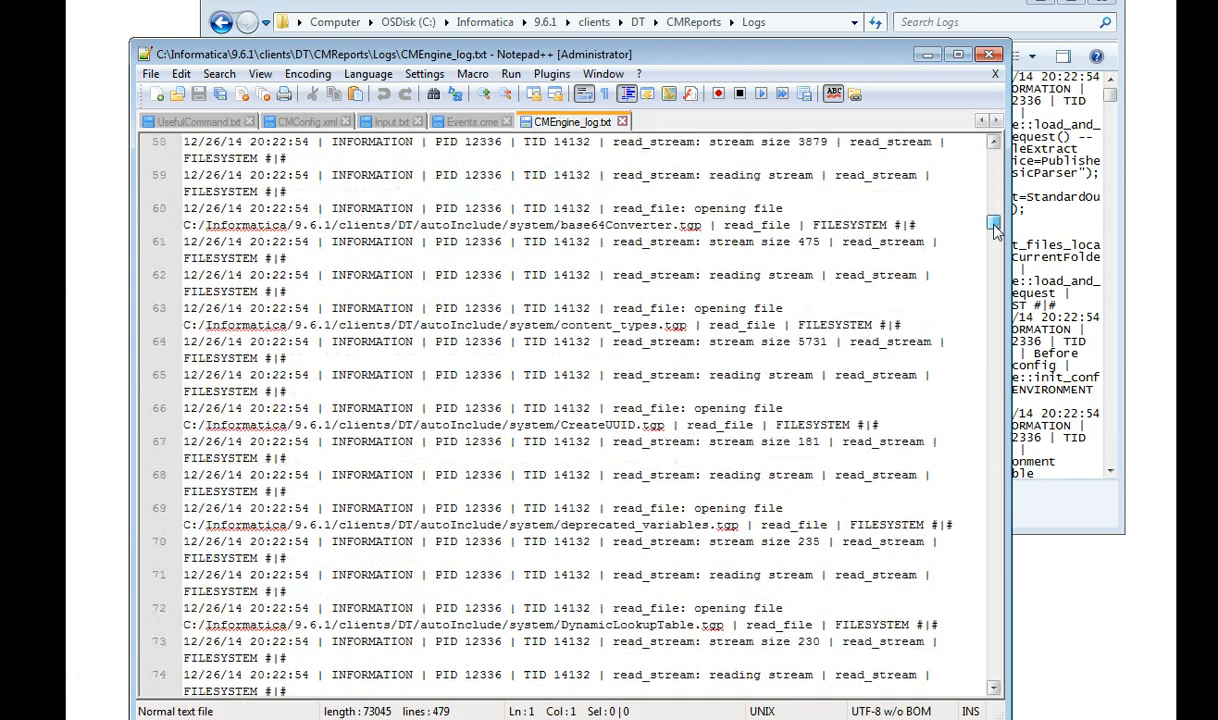
scroll(down, 3)
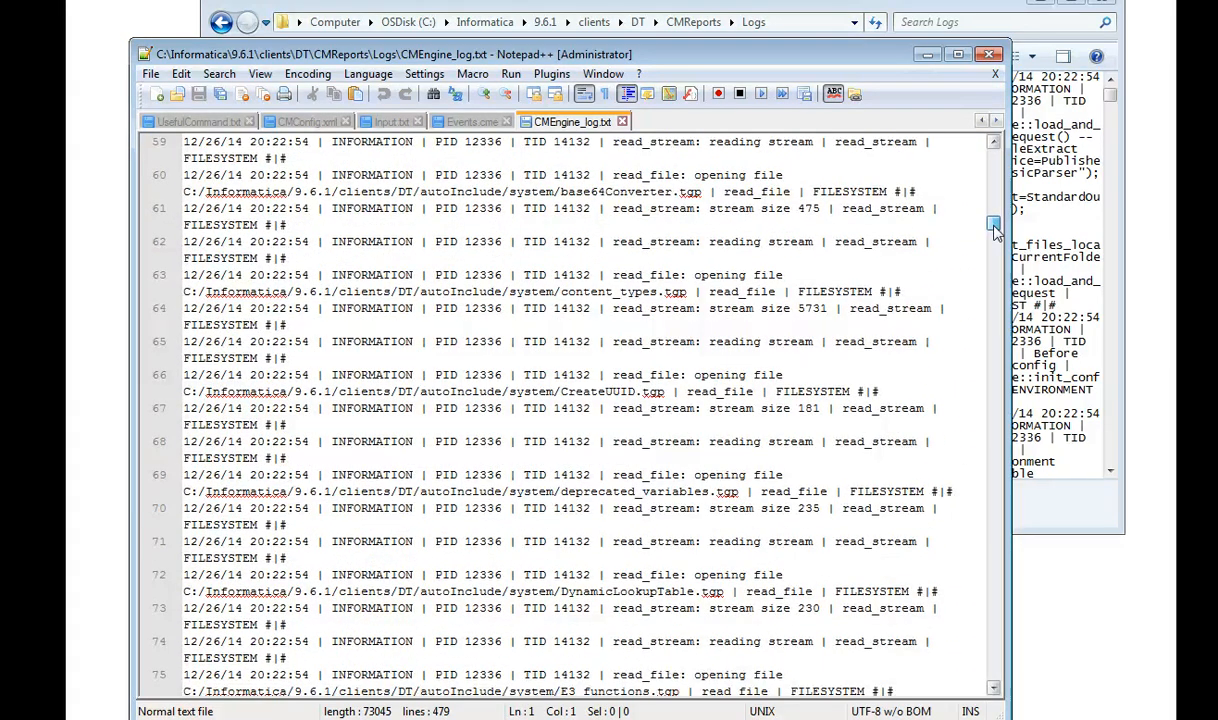
scroll(down, 3)
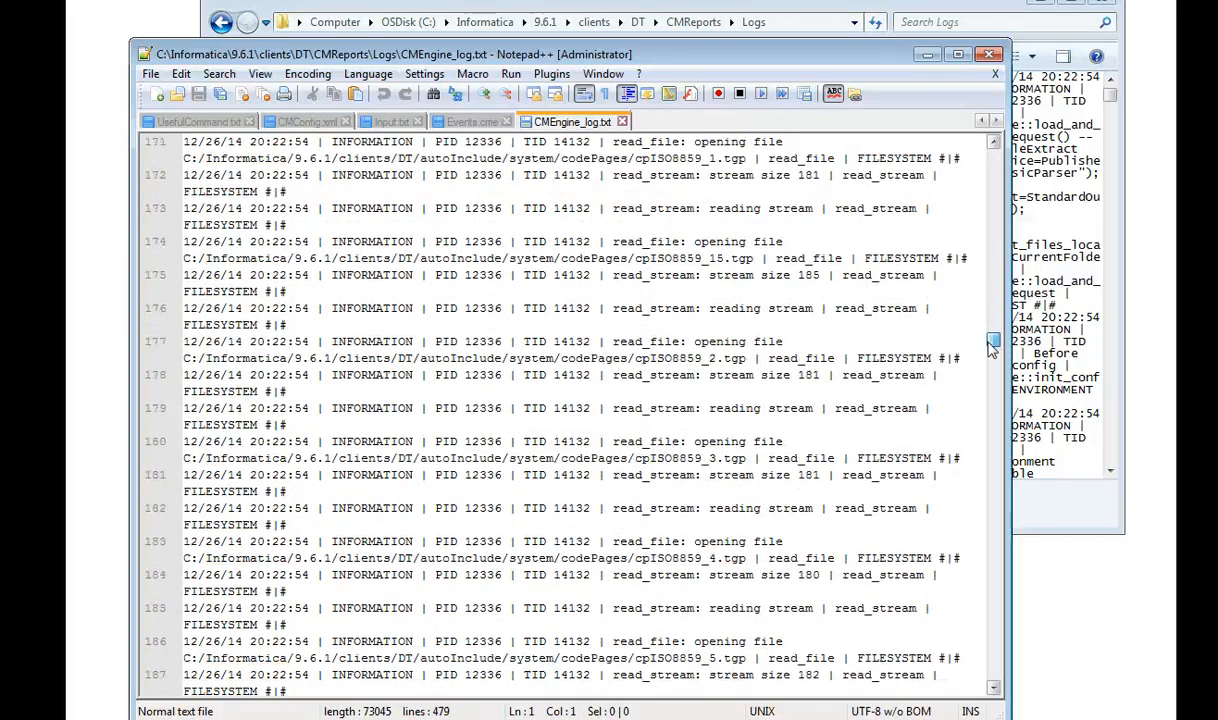
scroll(down, 3)
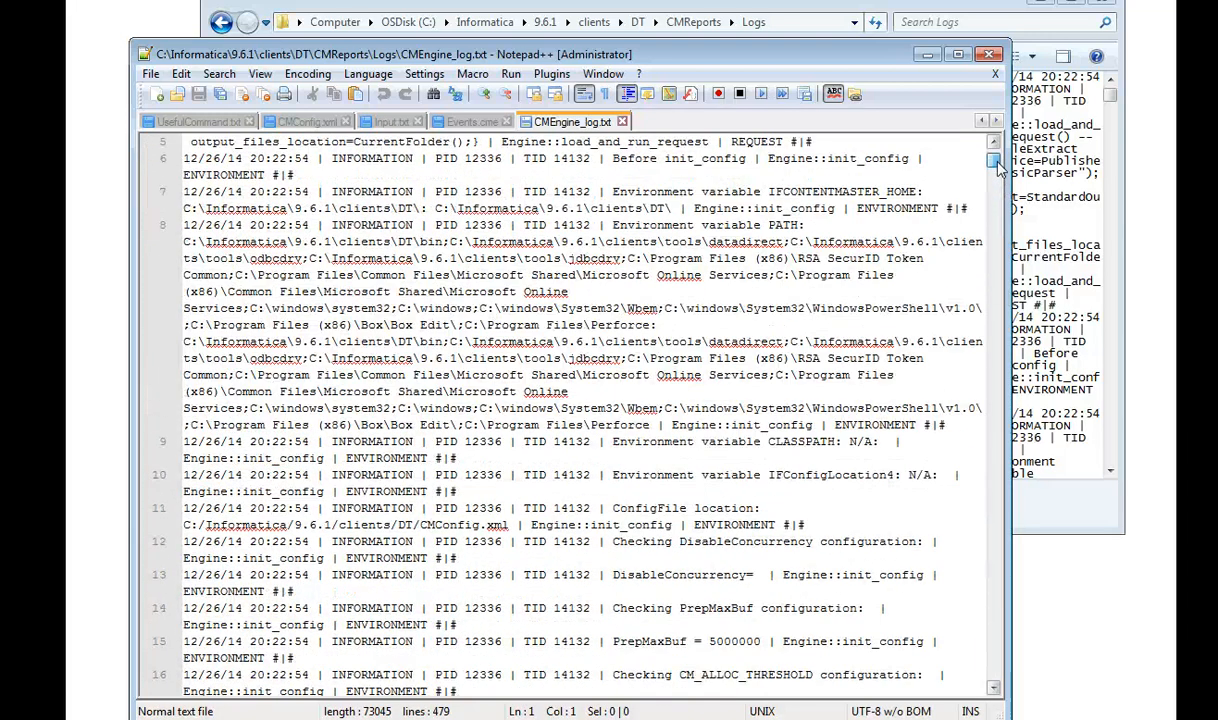
- Close the CMEngine_log.txt and Events.cme tabs and return to the Logs folder
click(468, 122)
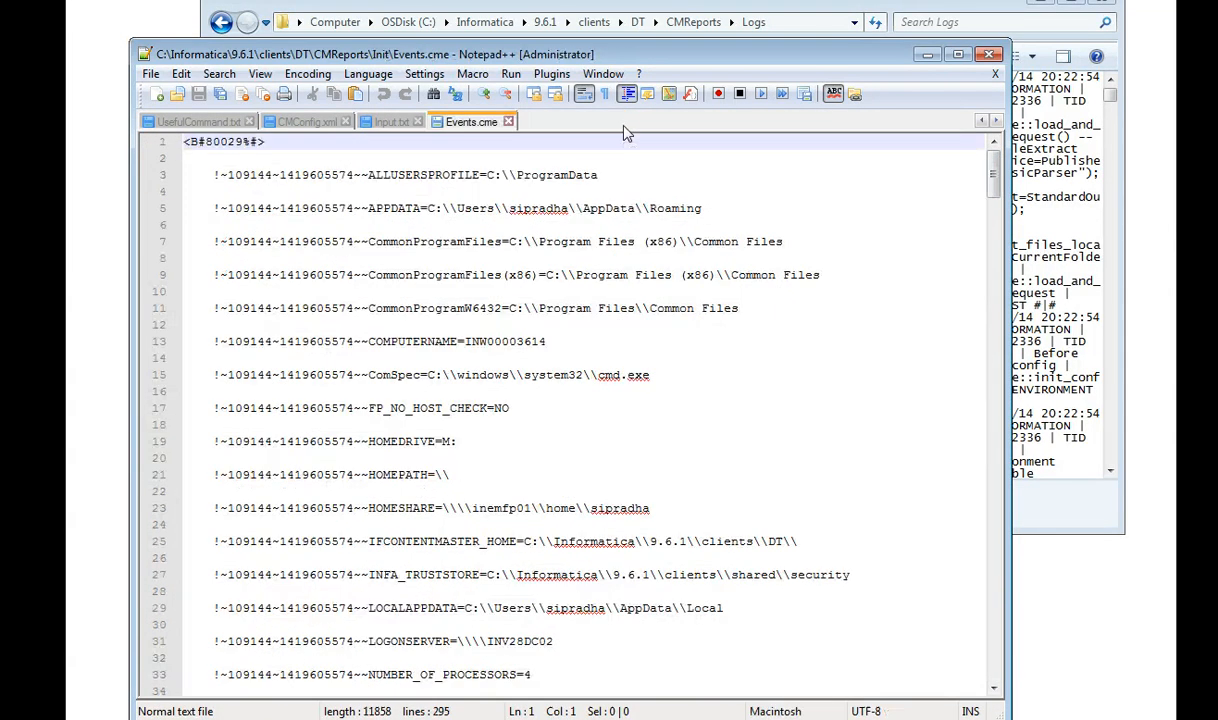
click(416, 122)
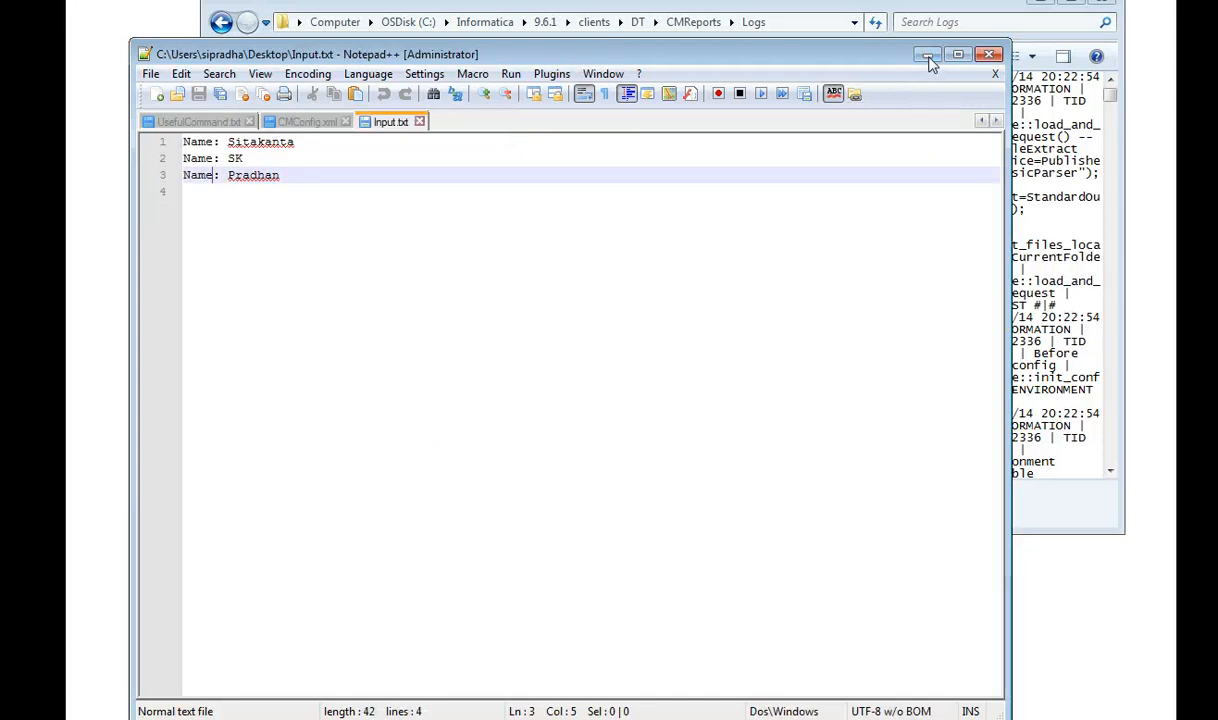
click(928, 56)
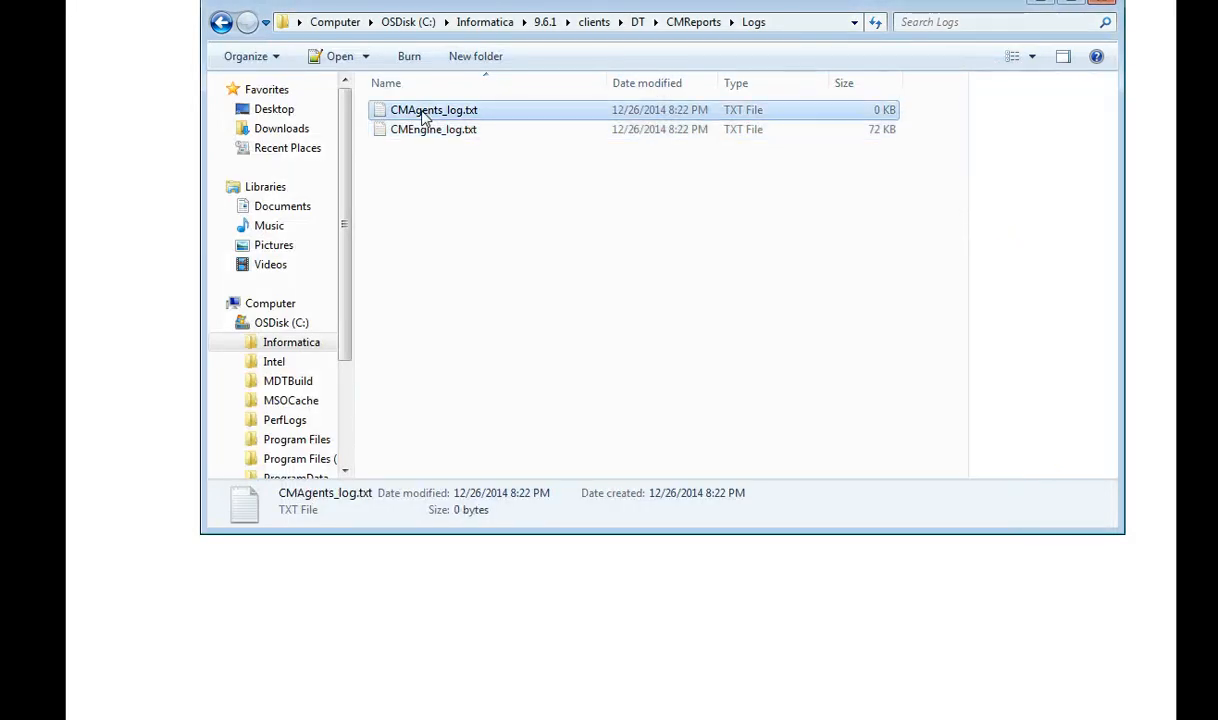
click(432, 128)
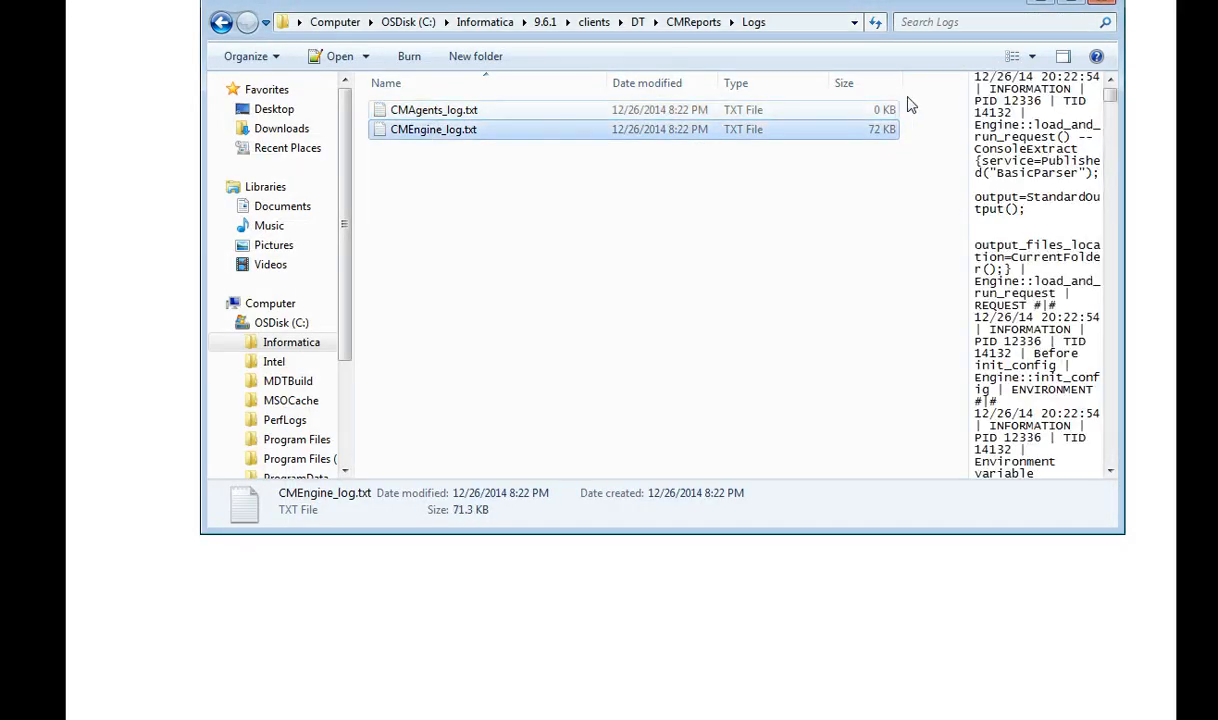